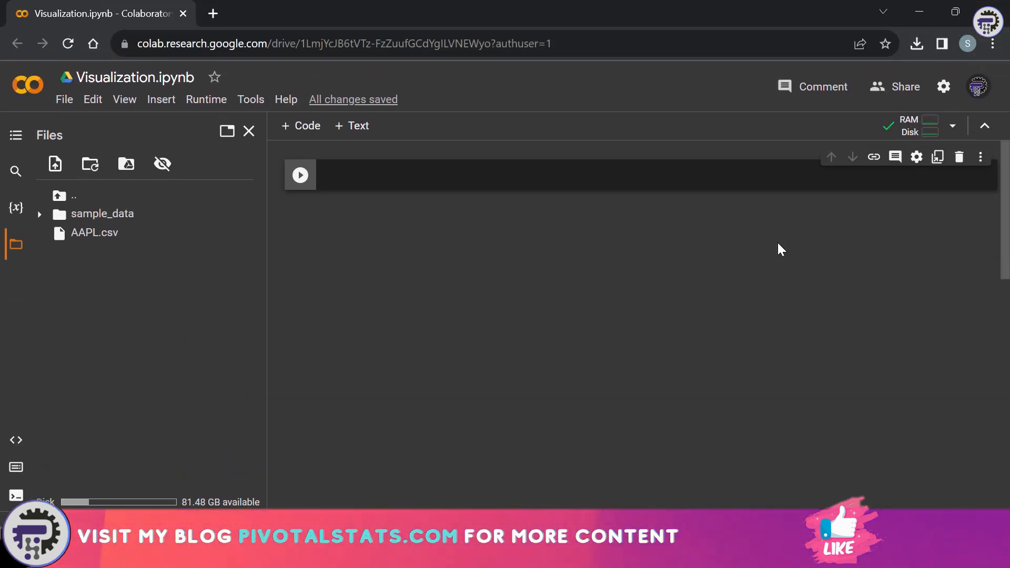
# - Write the imports for pandas, matplotlib, seaborn and Plotly Express in the first cell
pyautogui.click(300, 175)
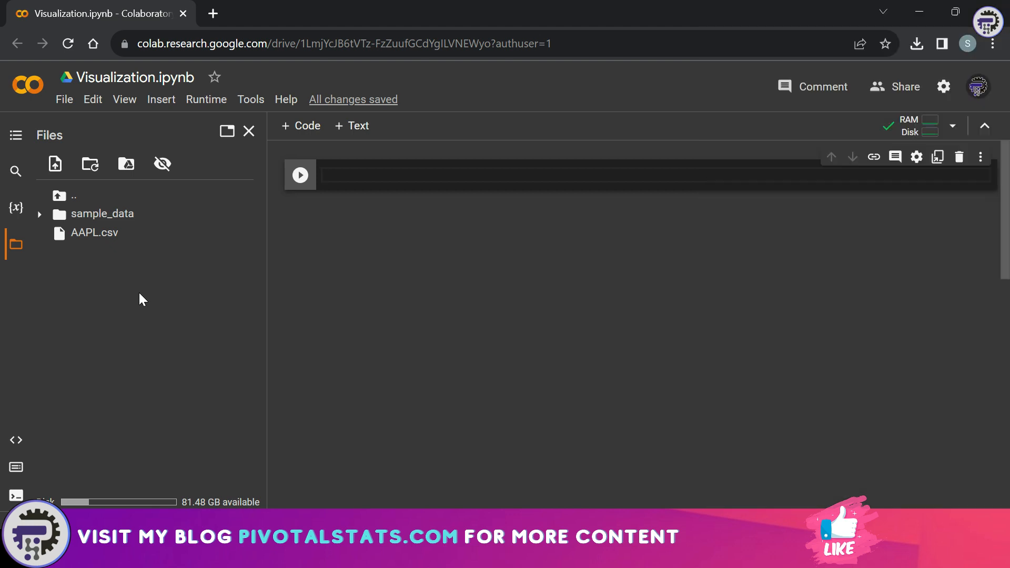
pyautogui.click(300, 175)
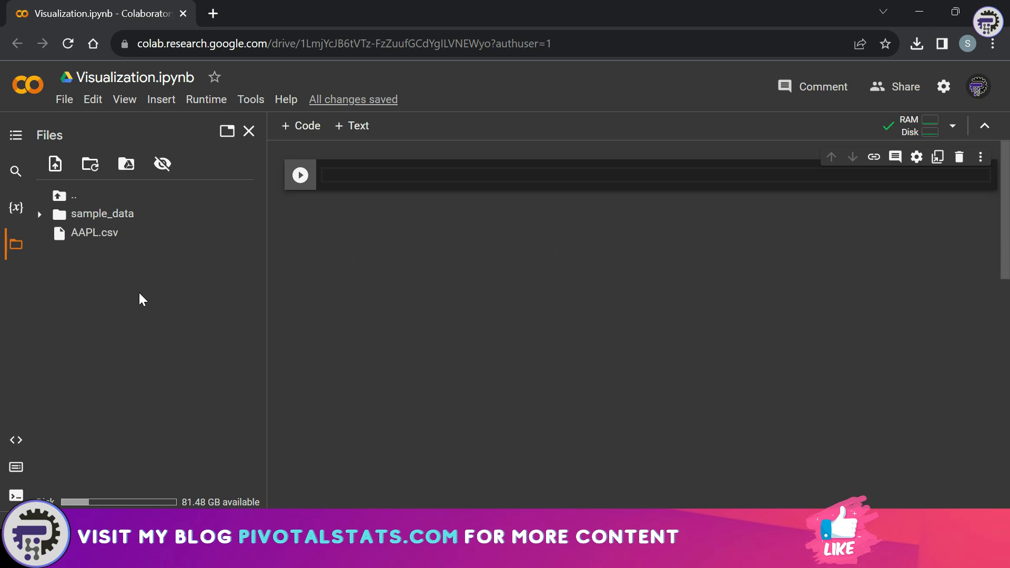
pyautogui.write('import pandas as pd')
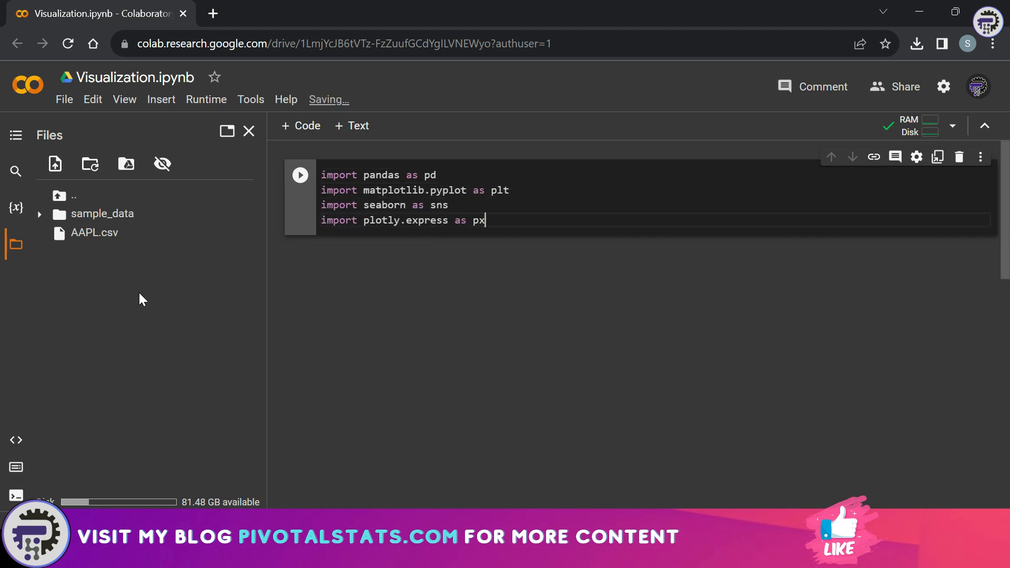
pyautogui.press('enter')
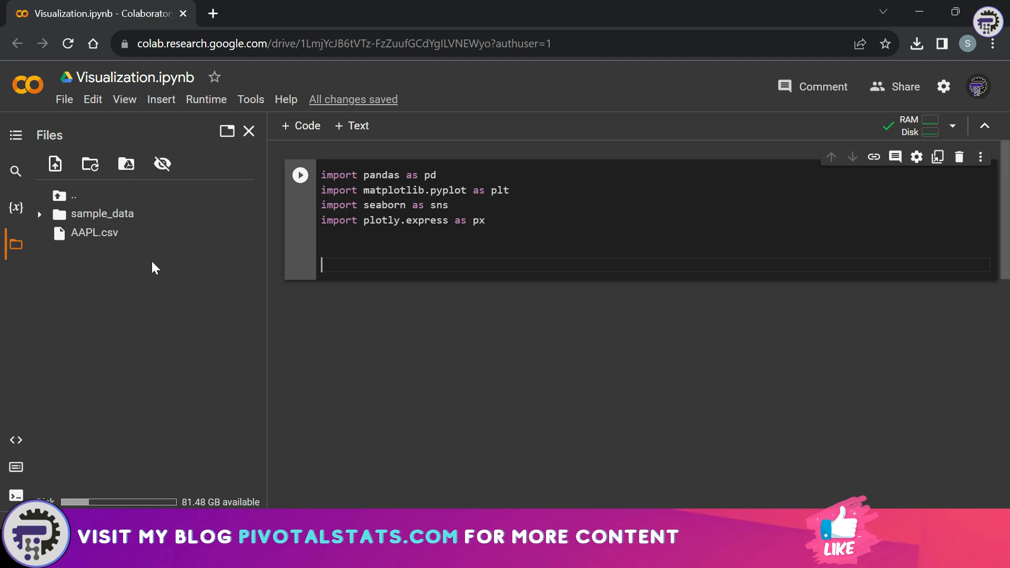
# - Load /content/AAPL.csv into df with pd.read_csv, run it, and start a cell containing df
pyautogui.rightClick(93, 232)
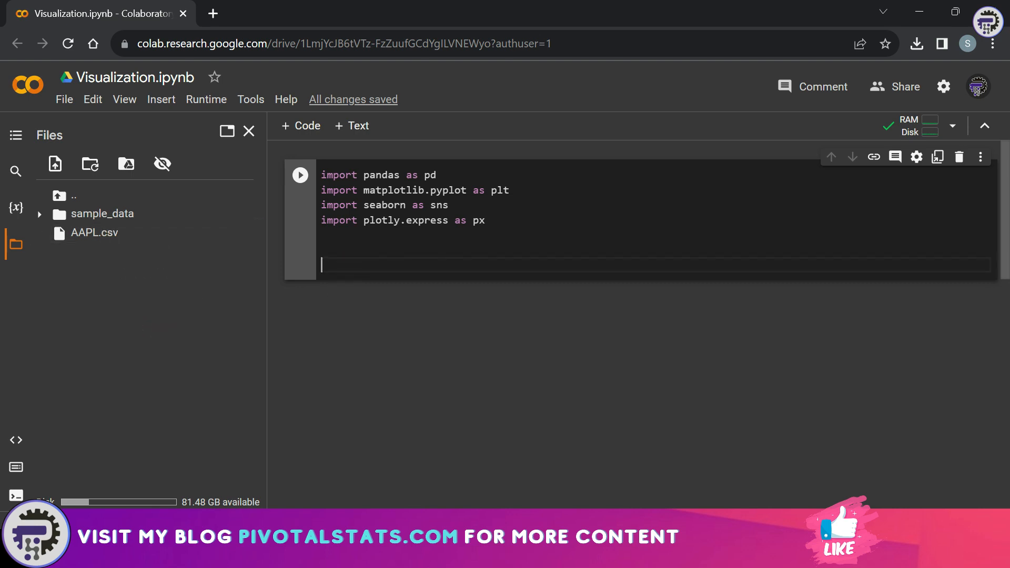
pyautogui.write('df =')
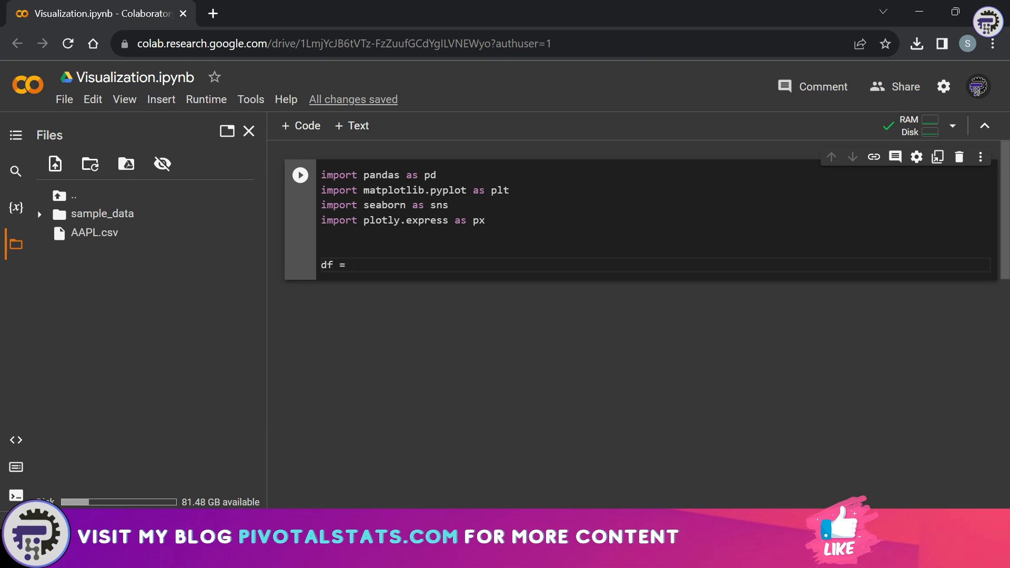
pyautogui.write('pd.read')
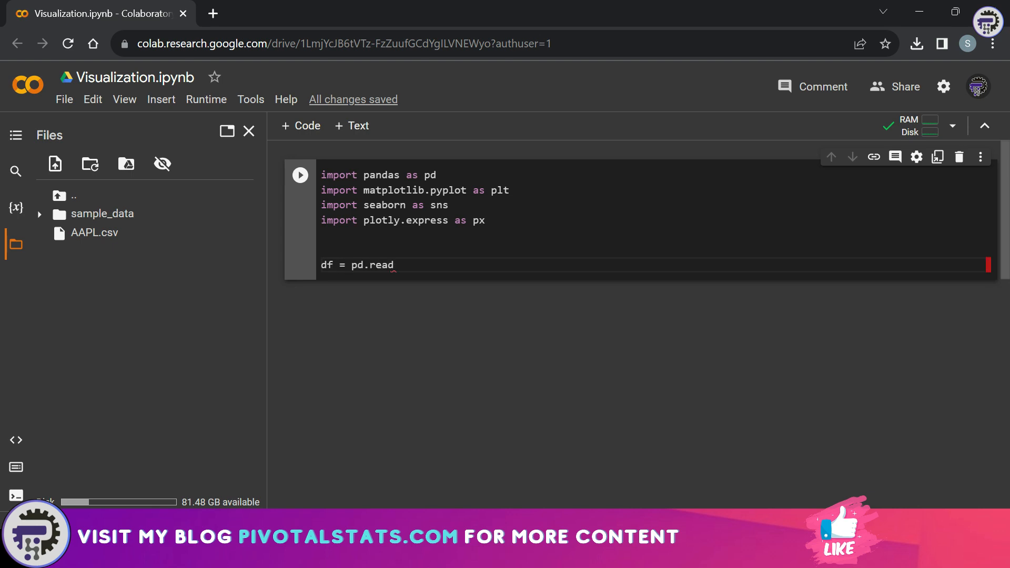
pyautogui.write("_csv('/content/AAPL.csv")
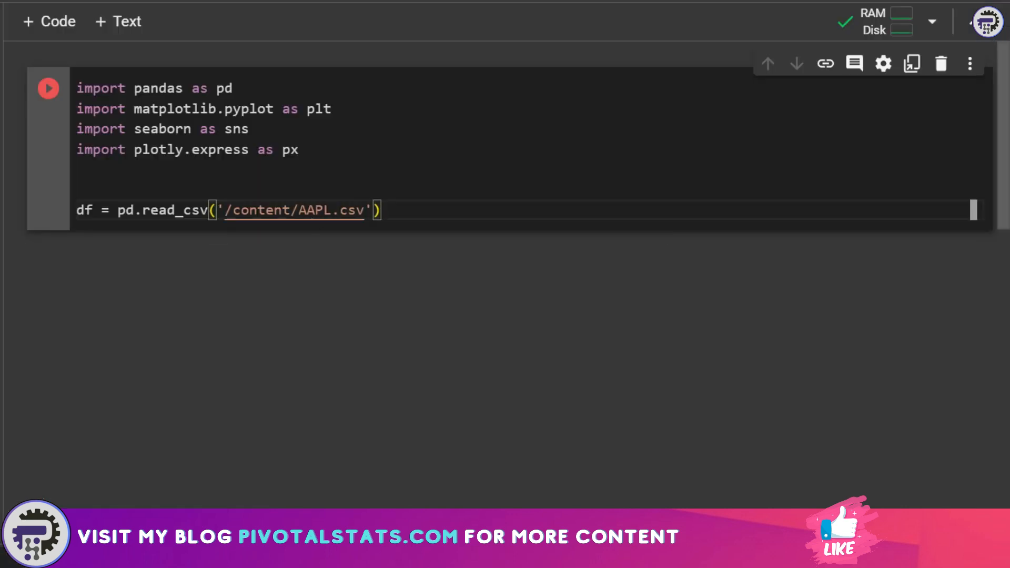
pyautogui.write('df')
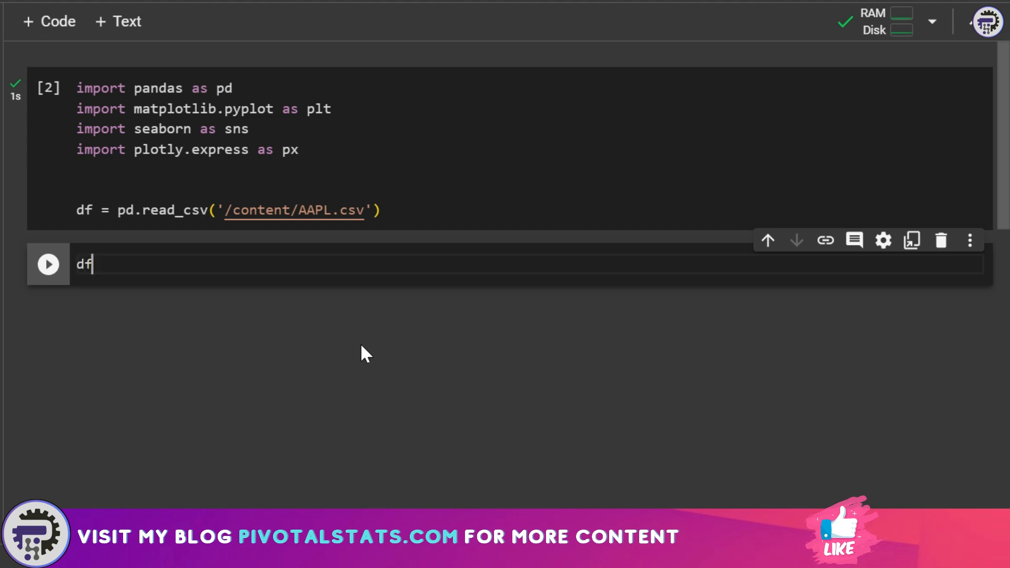
# - Run the df cell to display the AAPL table with Date, Open, High, Low, Close, Adj Close, Volume
pyautogui.click(47, 264)
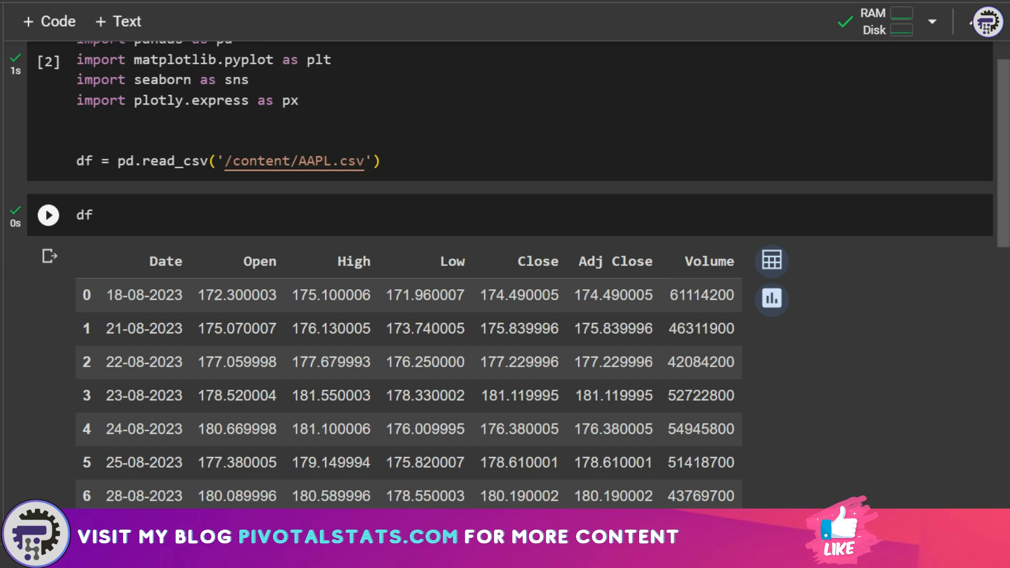
pyautogui.moveTo(157, 294)
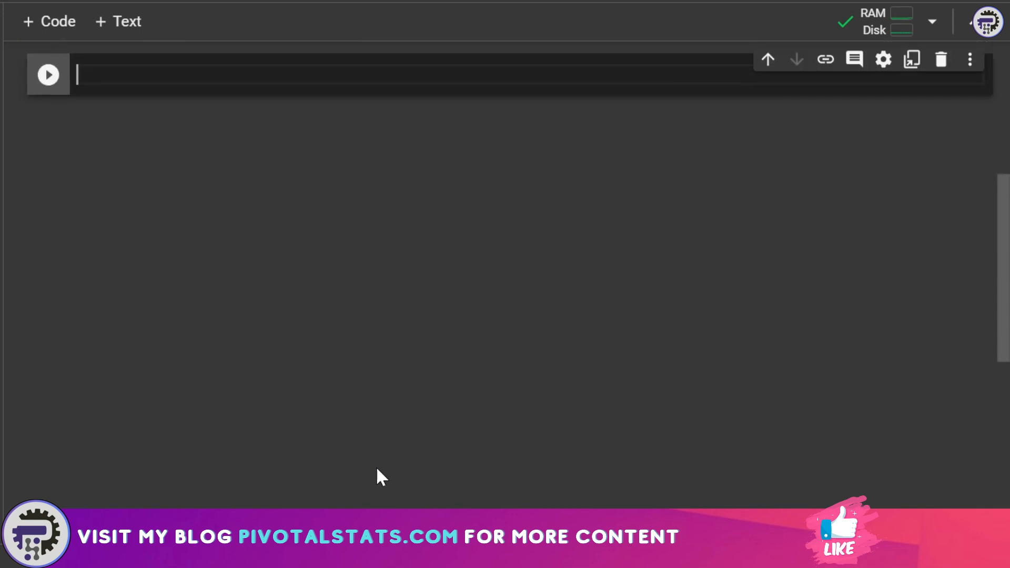
# - Plot plt.hist of df['Close'] with 10 bins, purple color and alpha 0.7, and run it
pyautogui.click(47, 74)
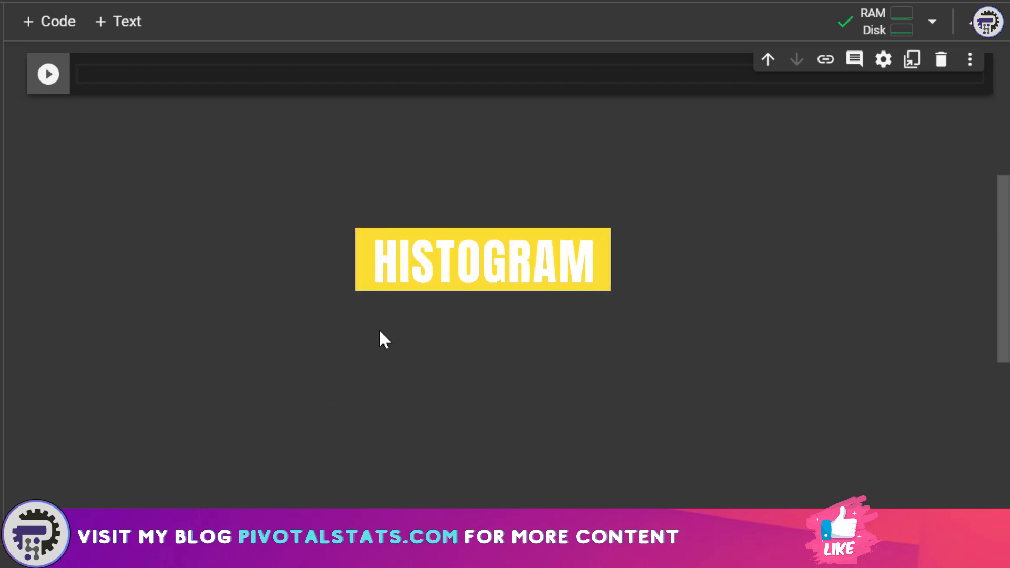
pyautogui.write("plt.hist(df['Close'], bins = 10, color = 'purple")
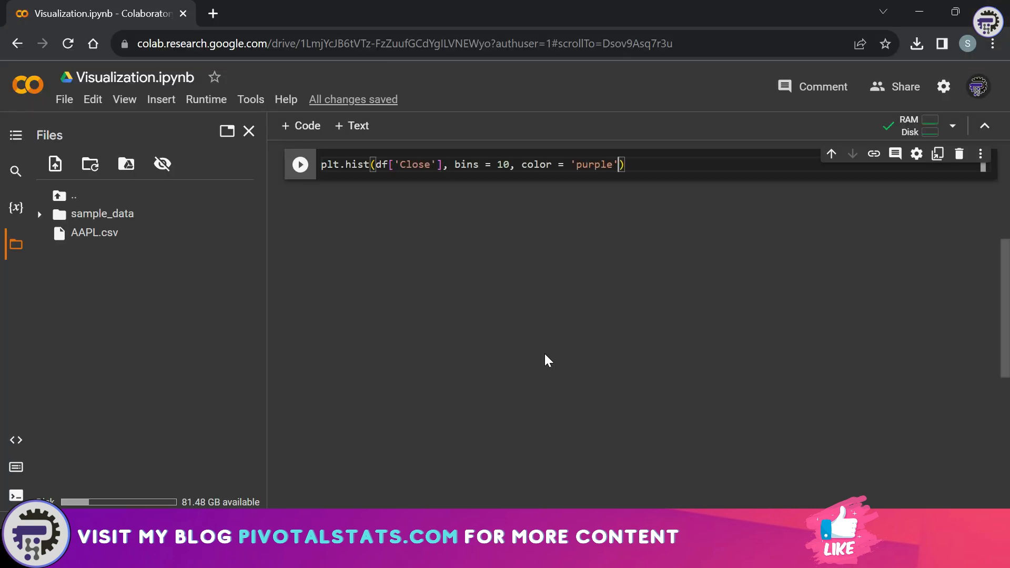
pyautogui.write(', alpha=0.7')
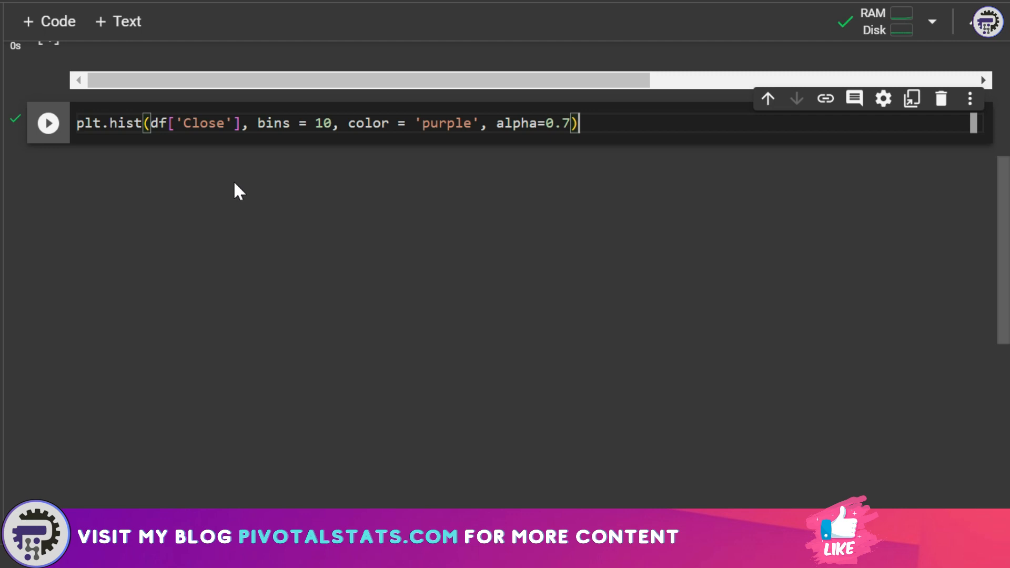
pyautogui.moveTo(231, 179)
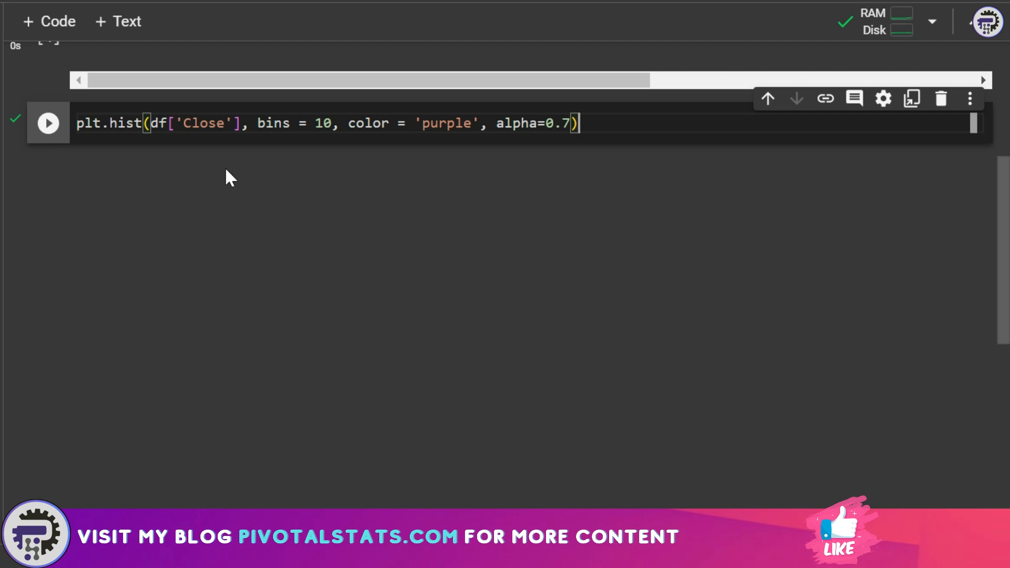
pyautogui.moveTo(225, 181)
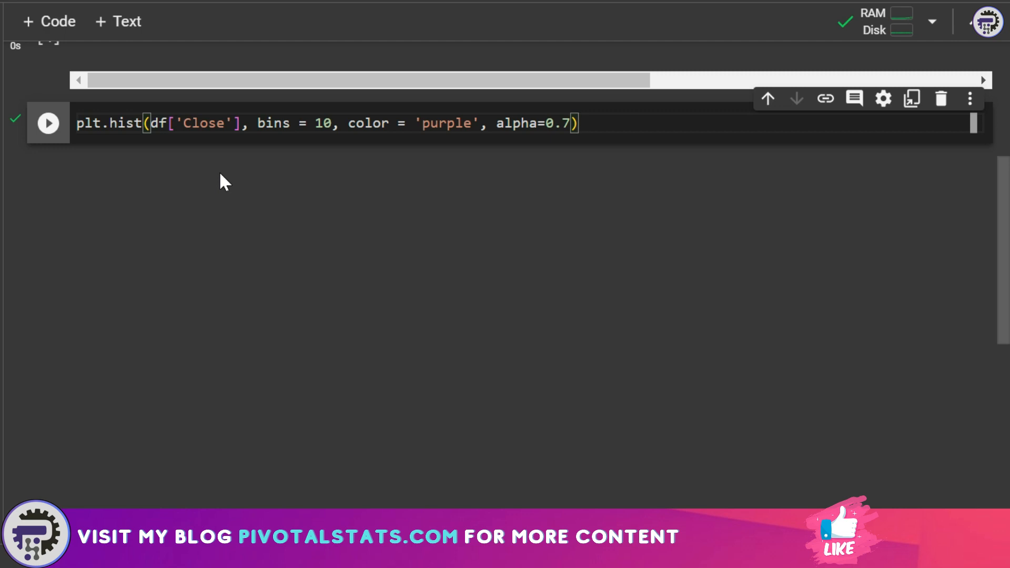
pyautogui.click(47, 123)
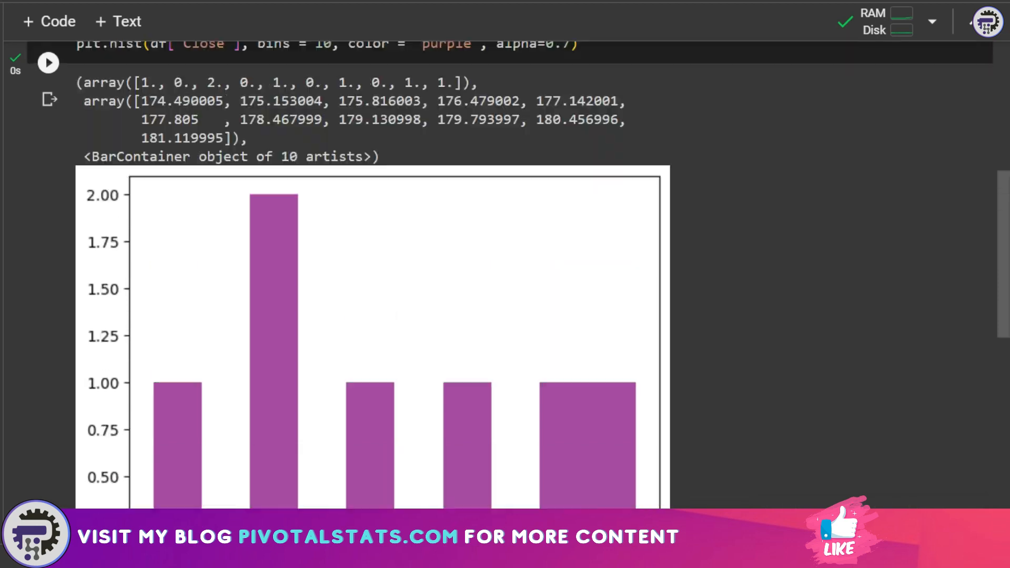
pyautogui.scroll(-3)
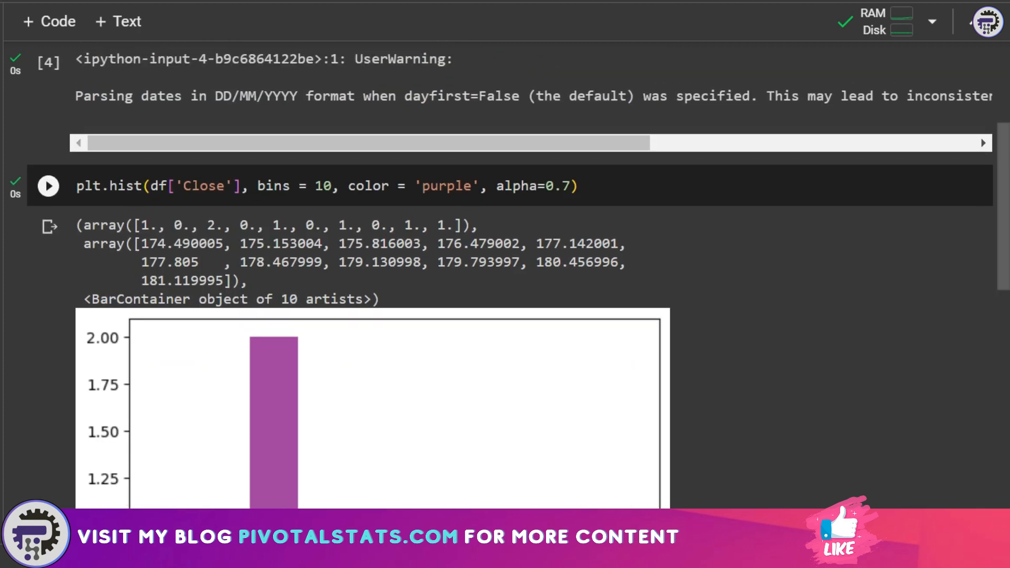
# - Add an x-axis label 'Value' to the histogram cell
pyautogui.write('pl')
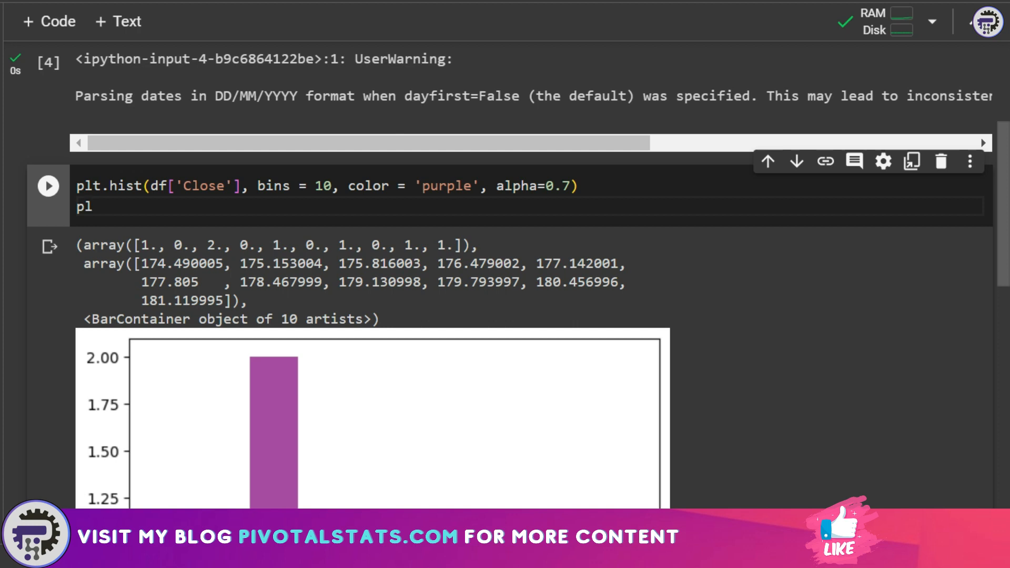
pyautogui.press('Backspace')
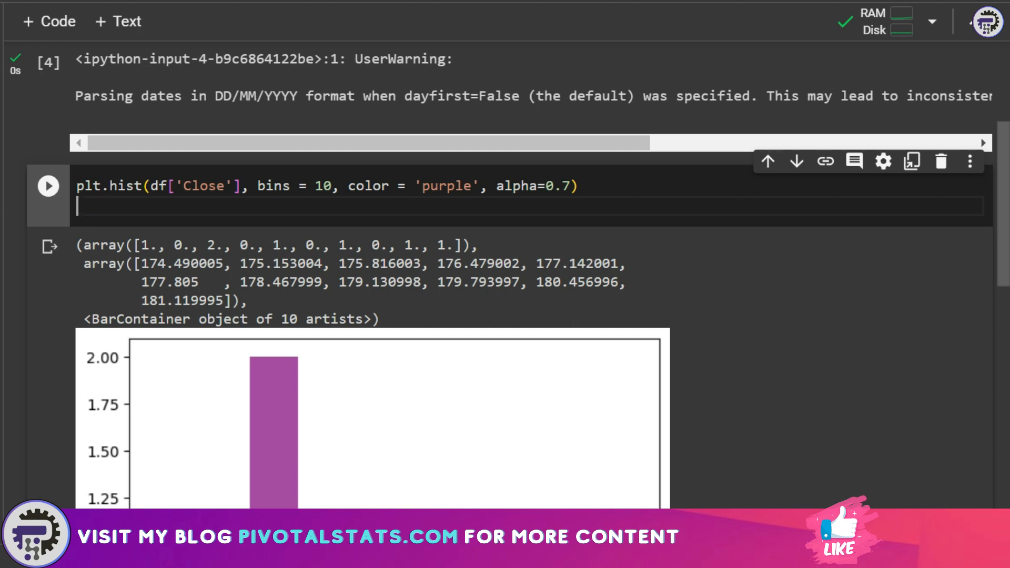
pyautogui.write('plt.')
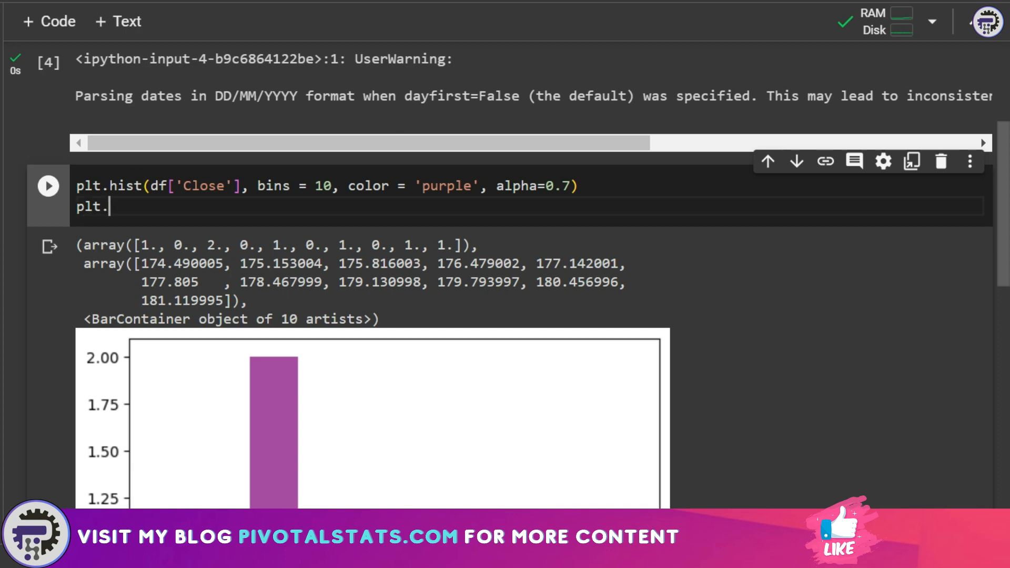
pyautogui.write('xlabl')
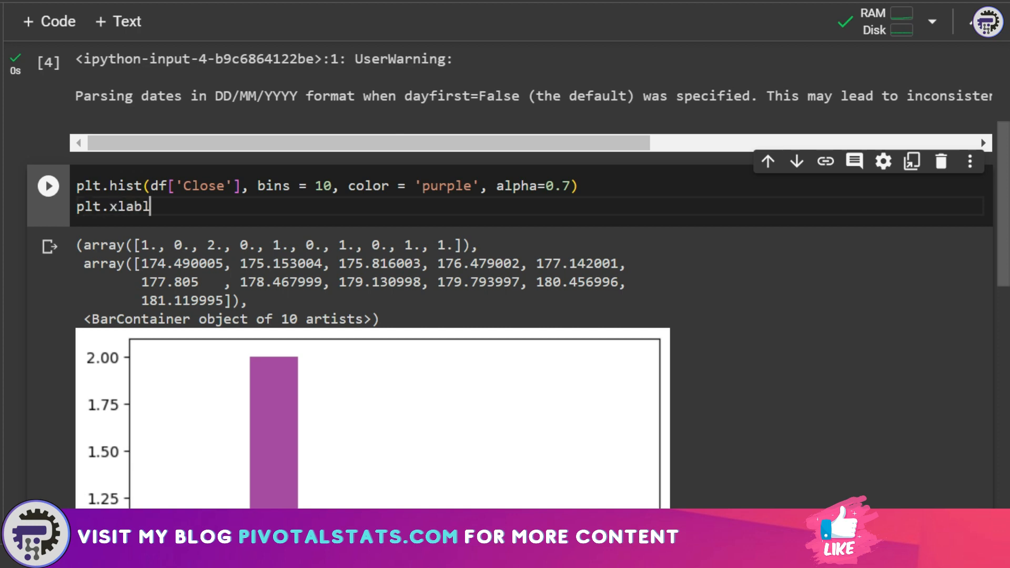
pyautogui.scroll(-3)
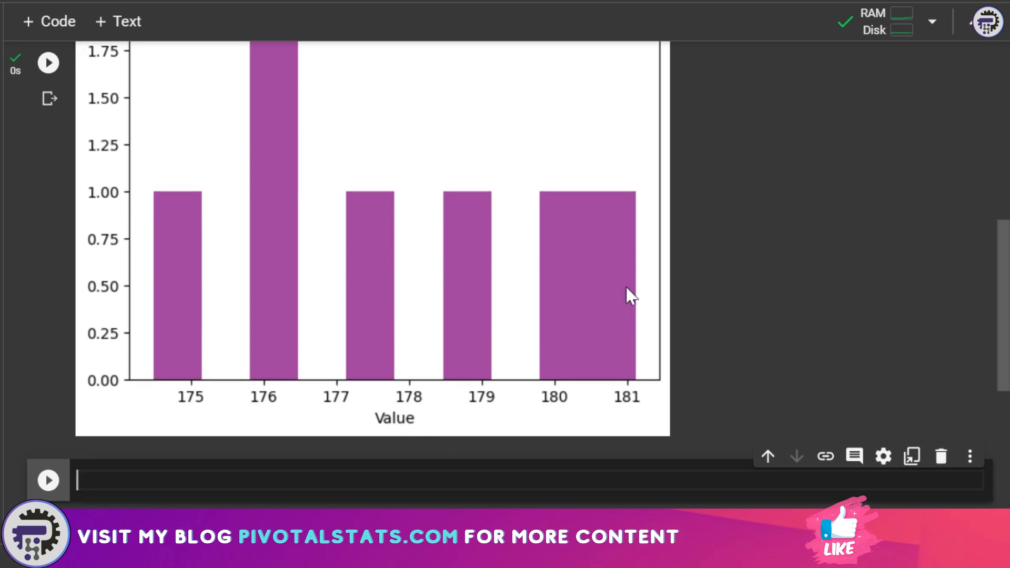
pyautogui.scroll(3)
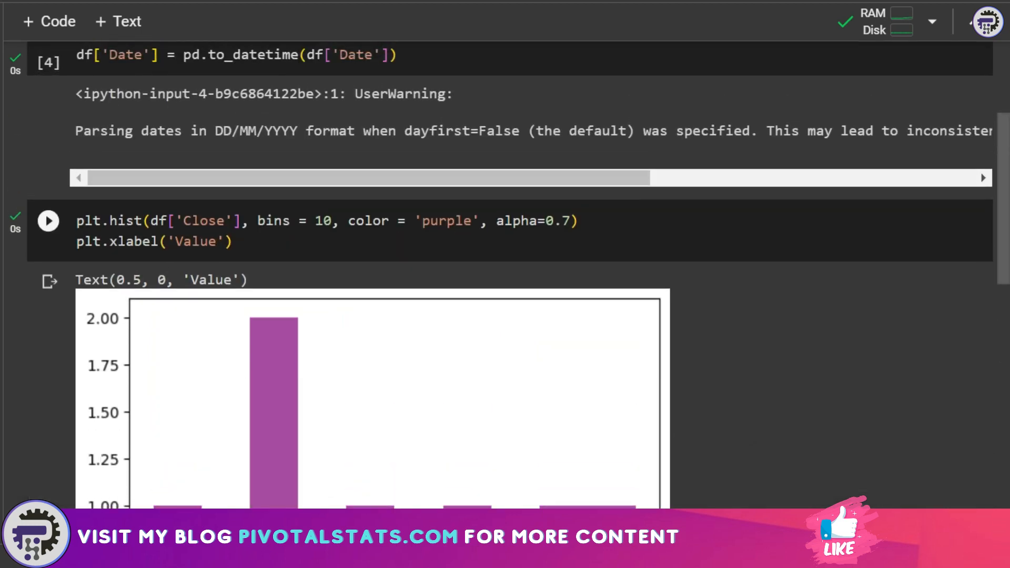
pyautogui.click(322, 231)
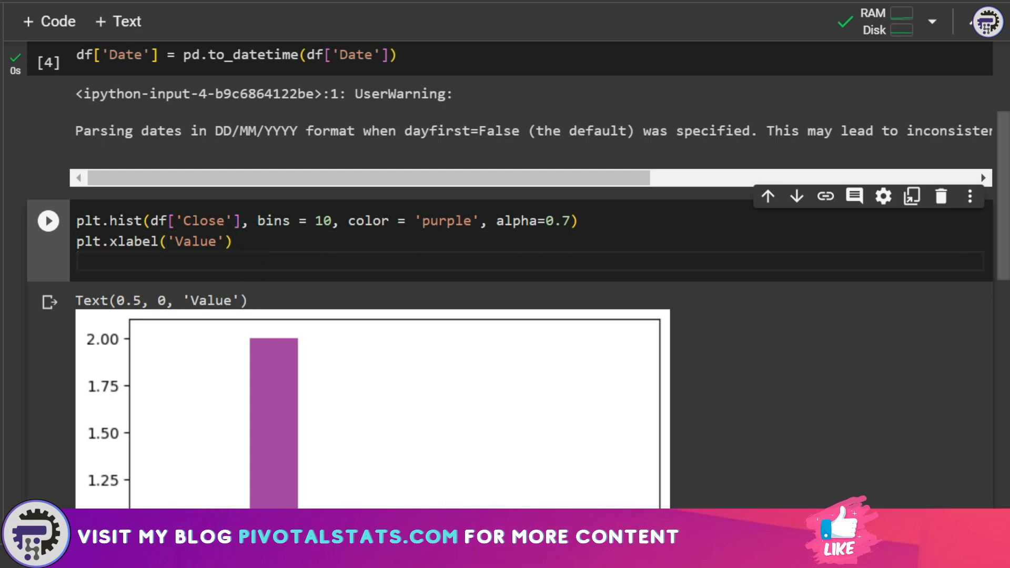
# - Add ylabel 'Frequency', title 'Matplotlip Histogram' and plt.show(), then run the cell
pyautogui.write('plt.yl')
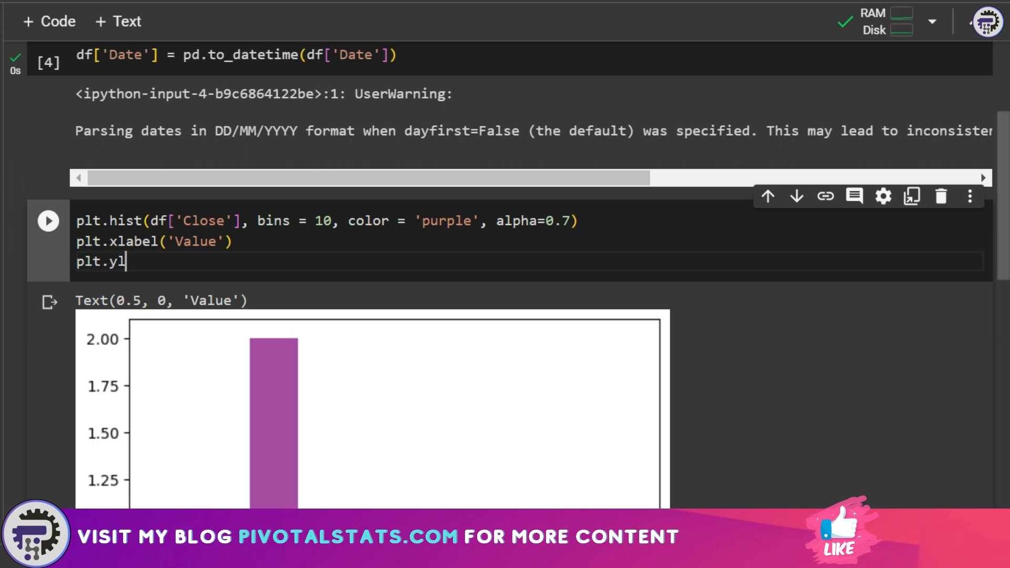
pyautogui.write("abel('Fre")
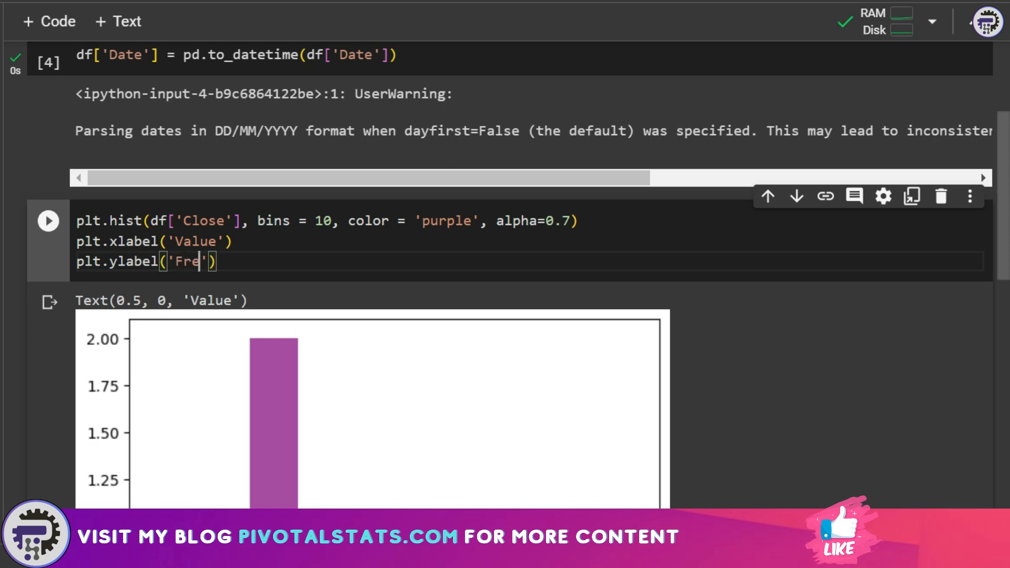
pyautogui.write('que')
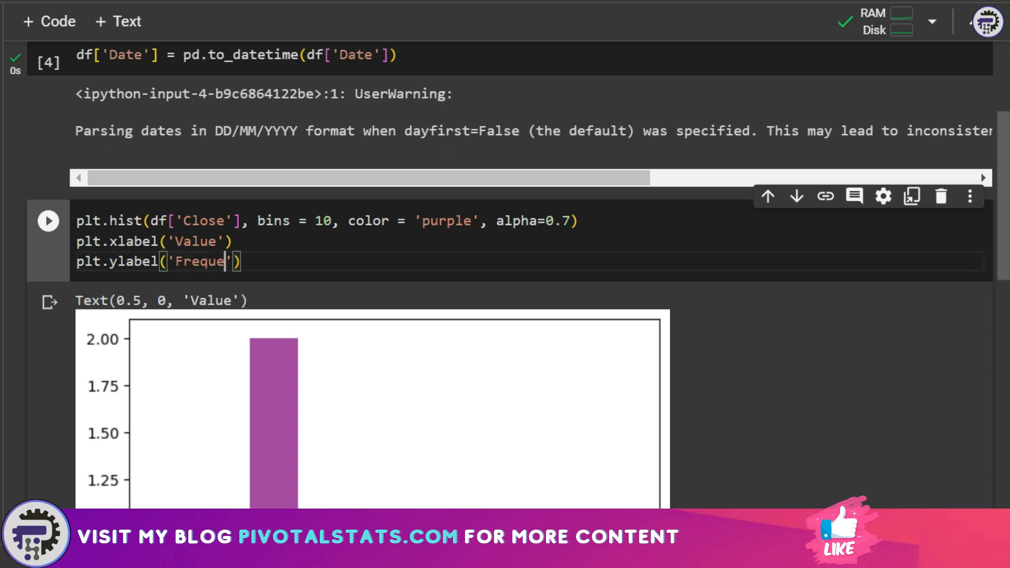
pyautogui.write('ncy')
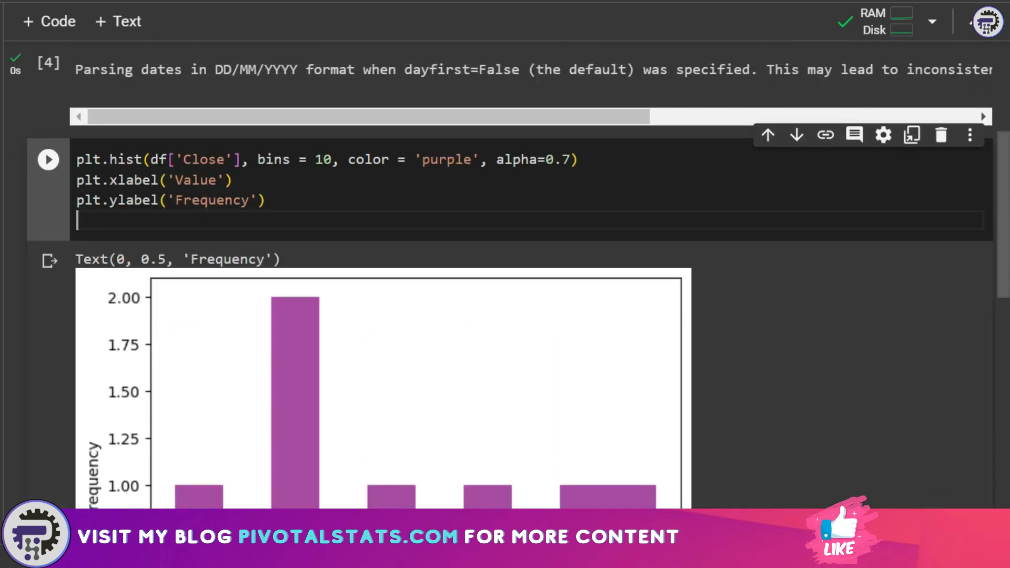
pyautogui.write('plt.til')
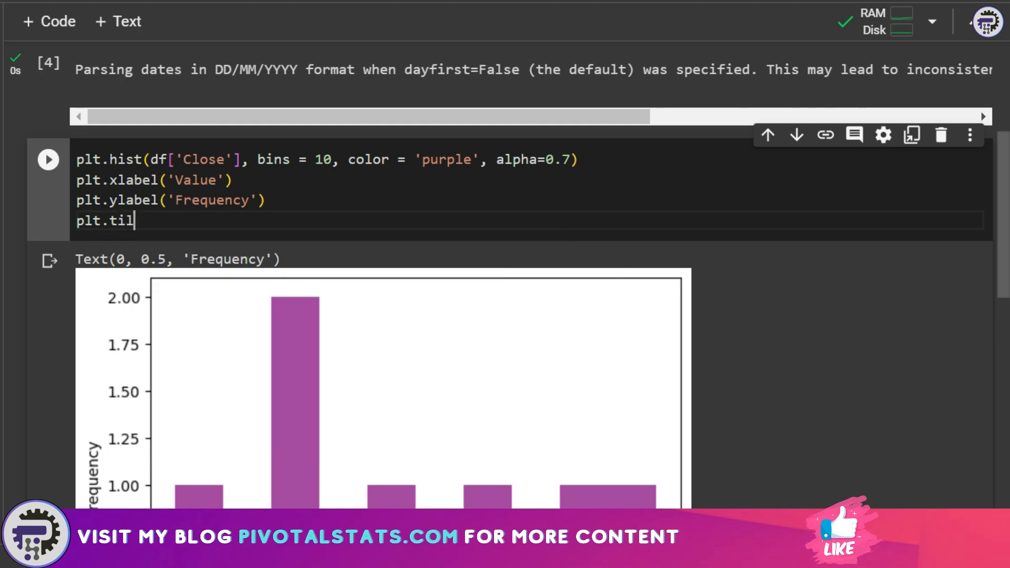
pyautogui.write('tle')
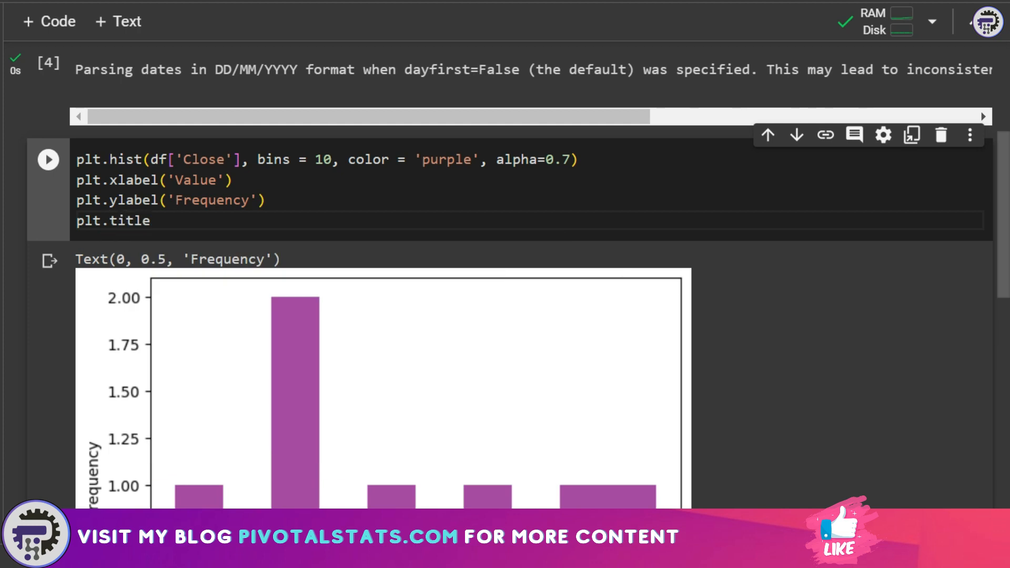
pyautogui.write("('Matplotlip Histogram')")
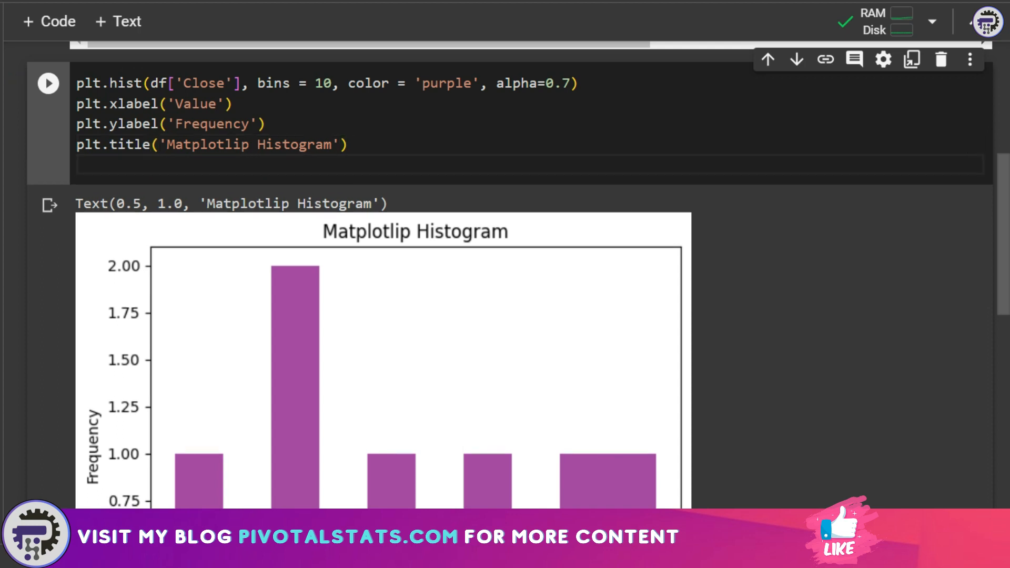
pyautogui.write('plt.show')
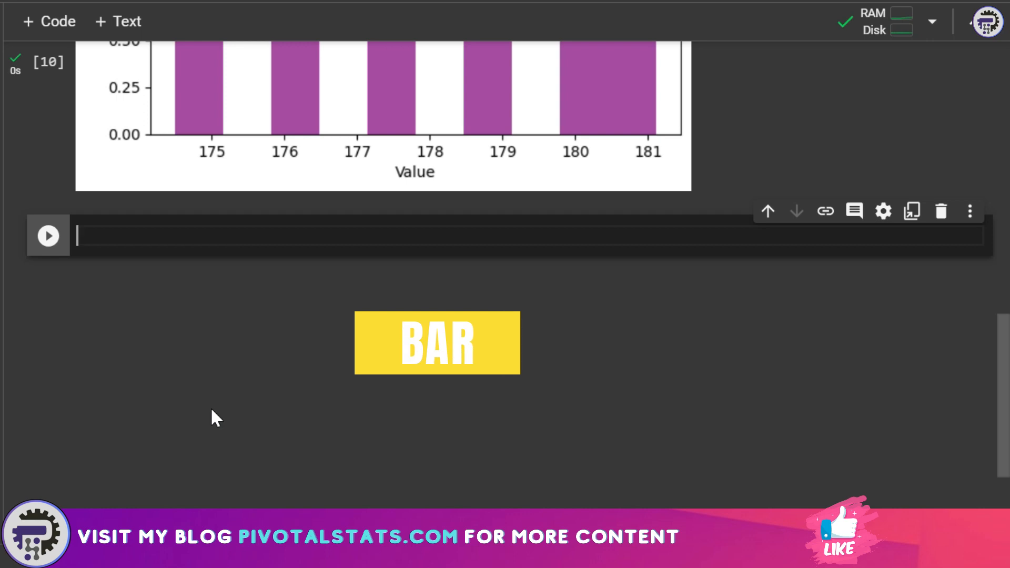
# - Draw plt.bar of df['Close'] by df['Date'] in green with plt.show() and run it
pyautogui.write('plt.')
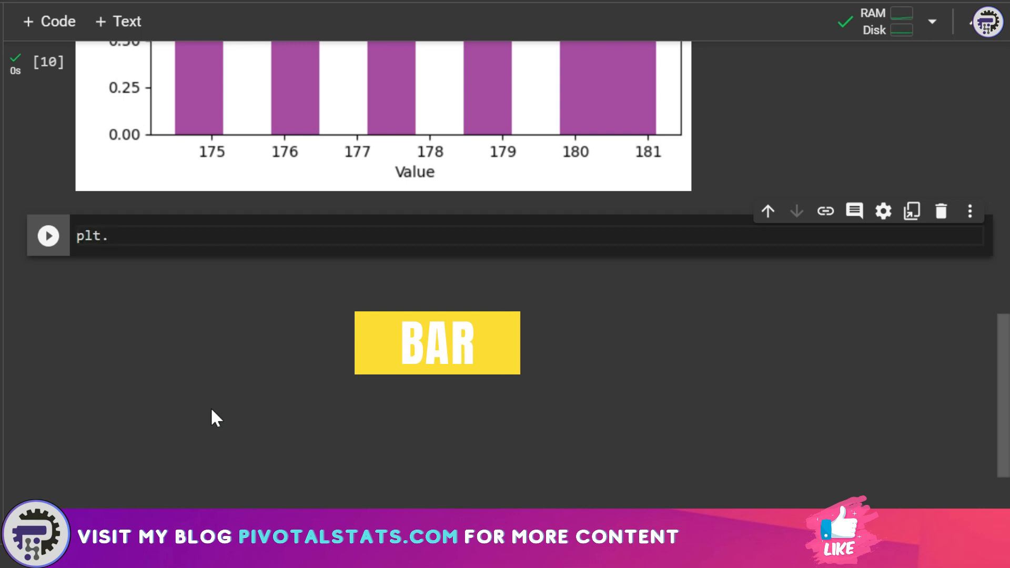
pyautogui.write('bar(df)')
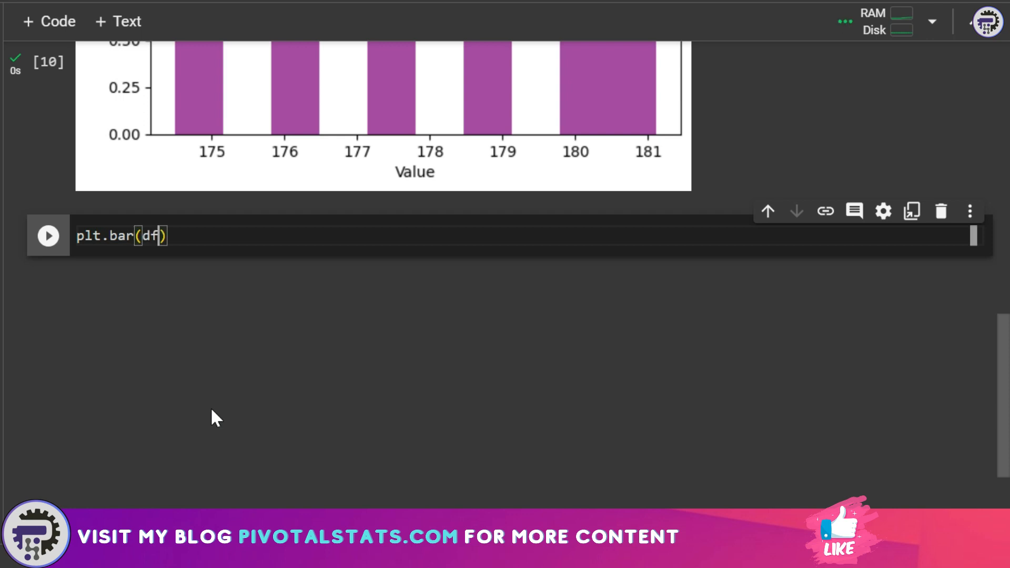
pyautogui.write("['D'")
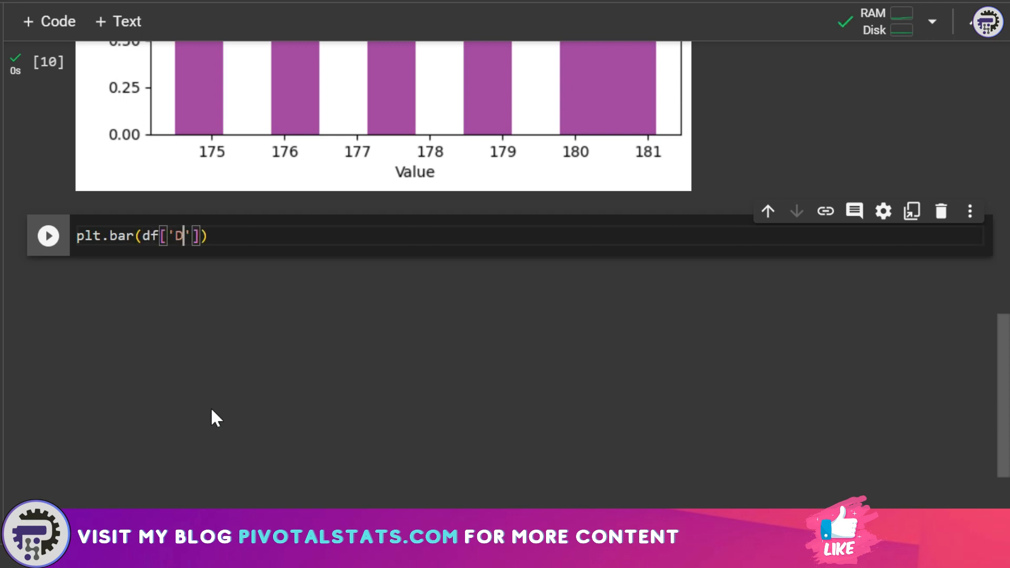
pyautogui.write('ate')
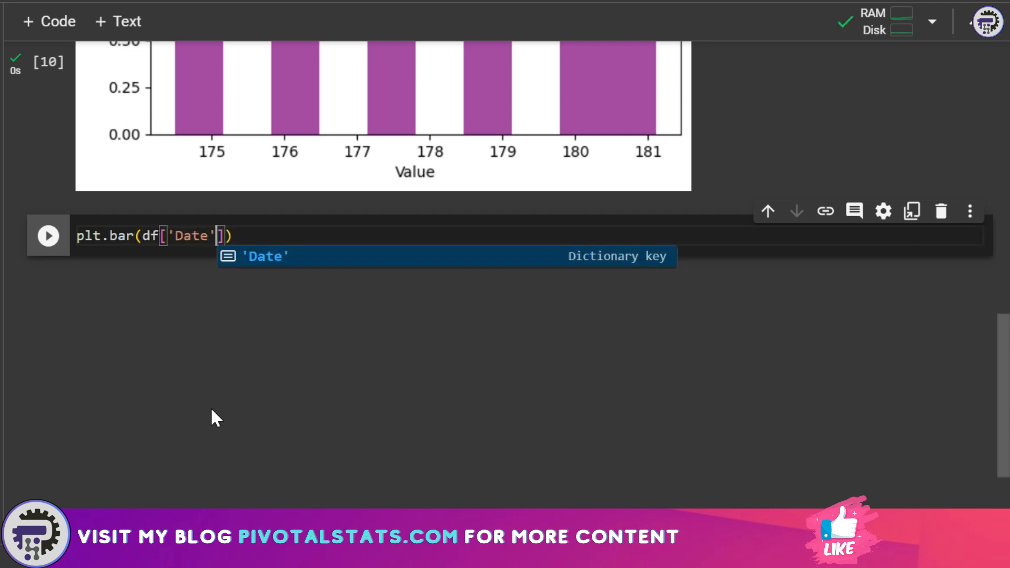
pyautogui.write(',')
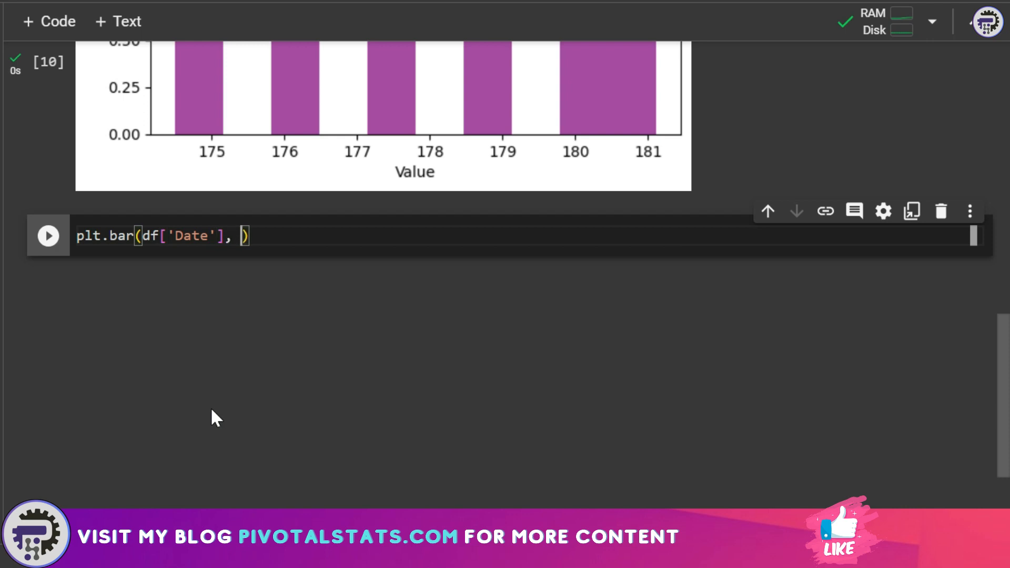
pyautogui.write("df['Close'], c")
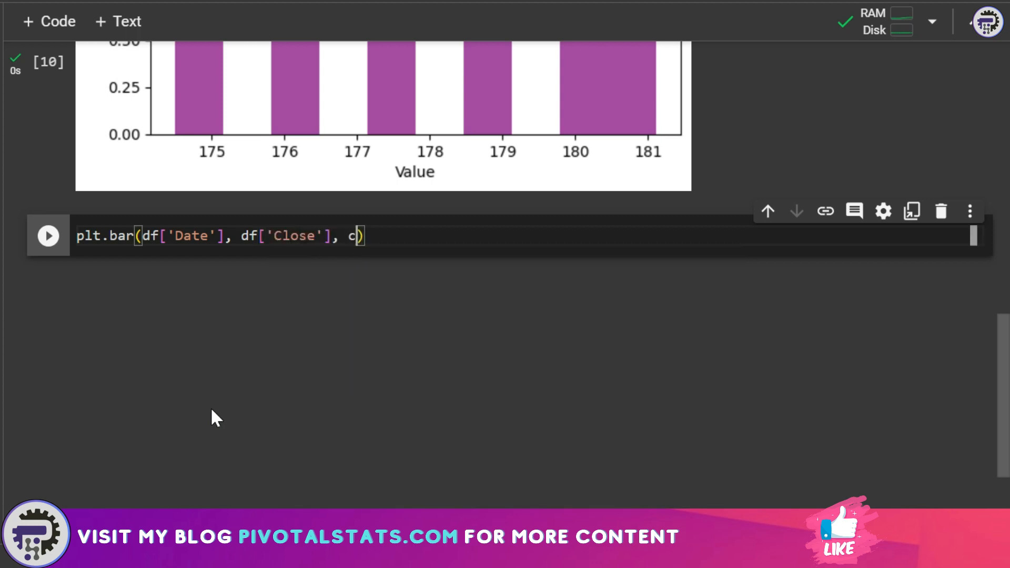
pyautogui.write("olor = ''")
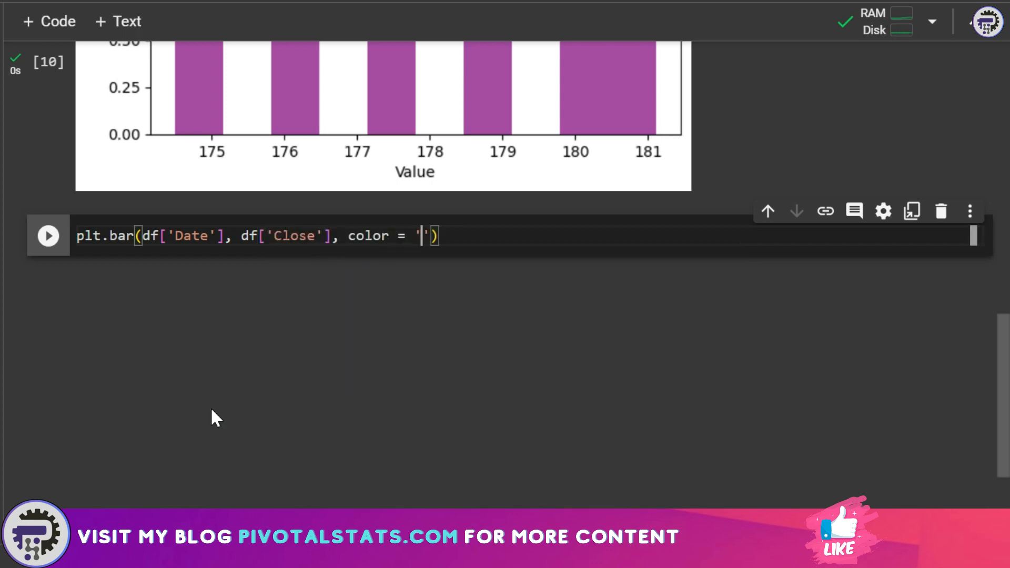
pyautogui.write('green')
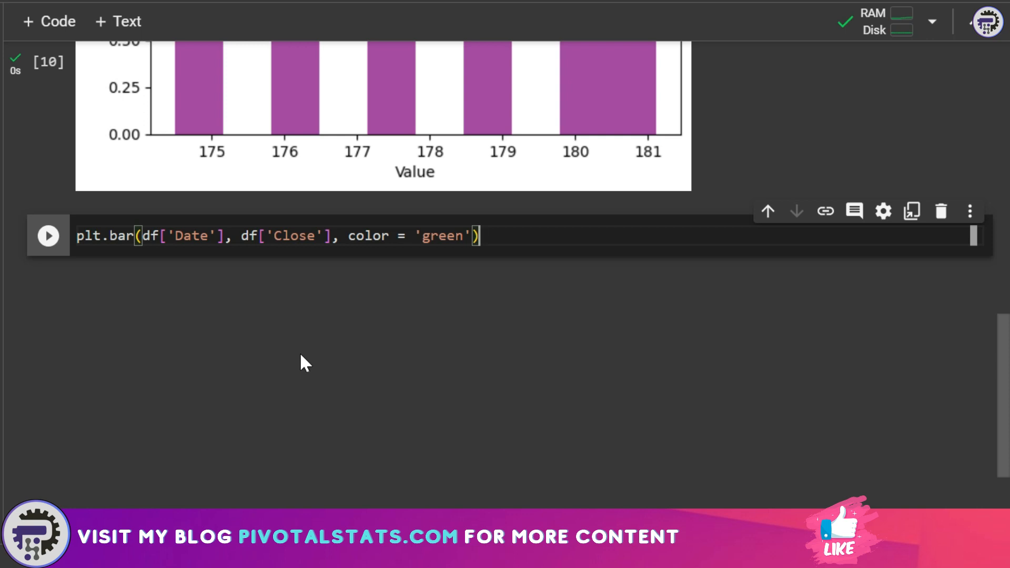
pyautogui.write('plt.show()')
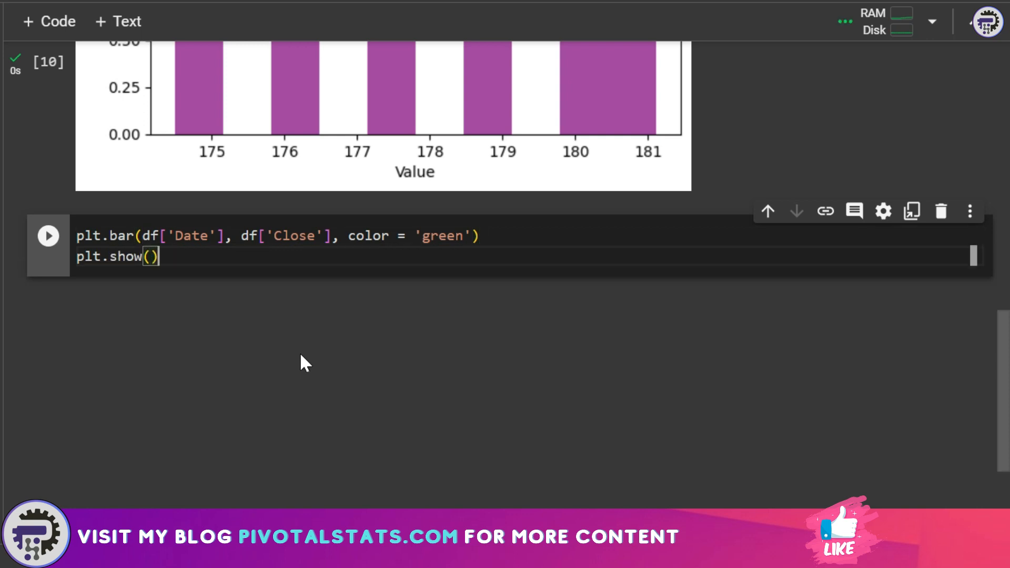
pyautogui.press('shift+enter')
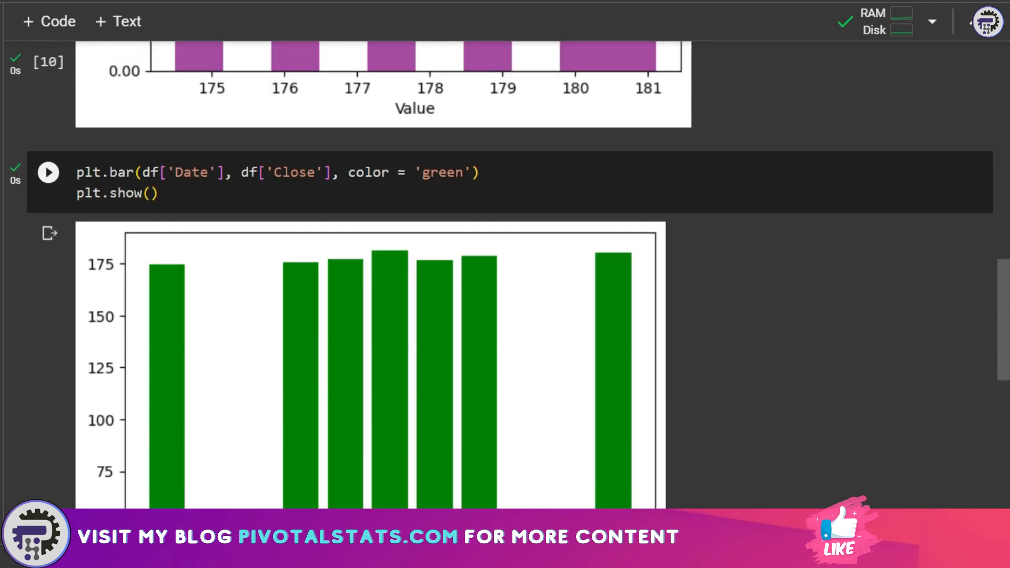
pyautogui.scroll(-3)
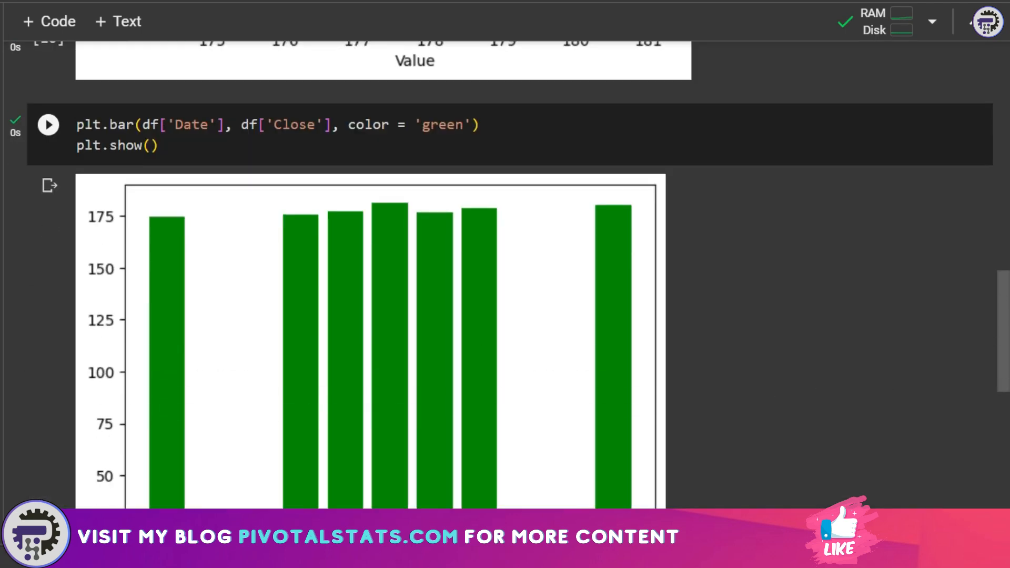
pyautogui.scroll(-3)
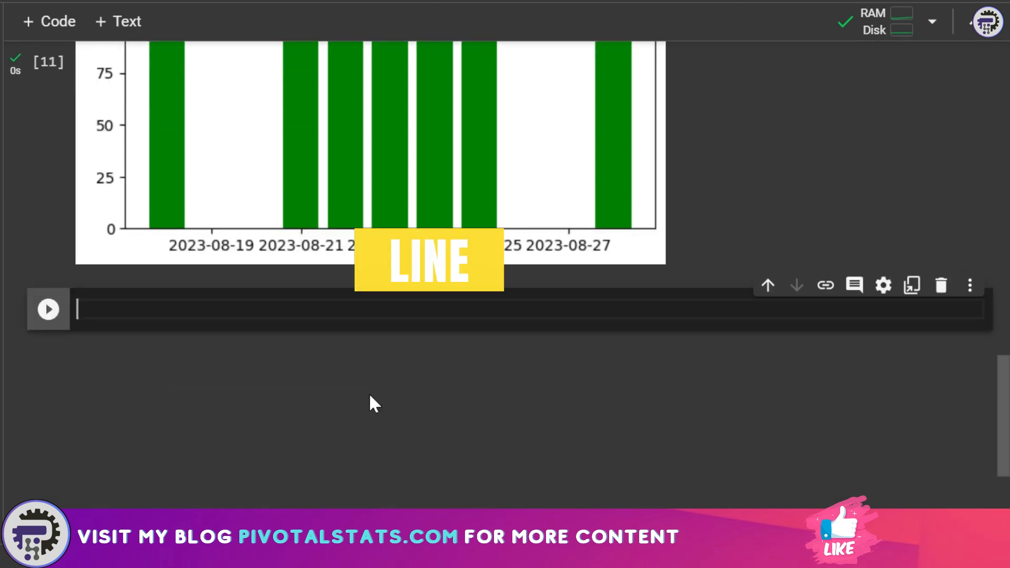
# - Plot df['Close'] against df['Date'] with label 'AAPL', add plt.legend() and plt.show(), and run it
pyautogui.scroll(-3)
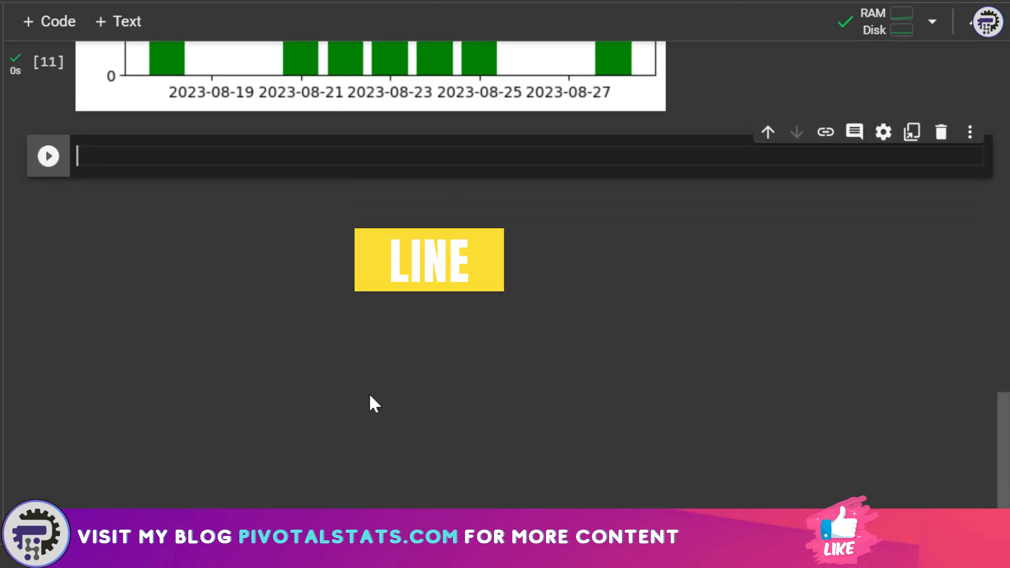
pyautogui.write('plt.')
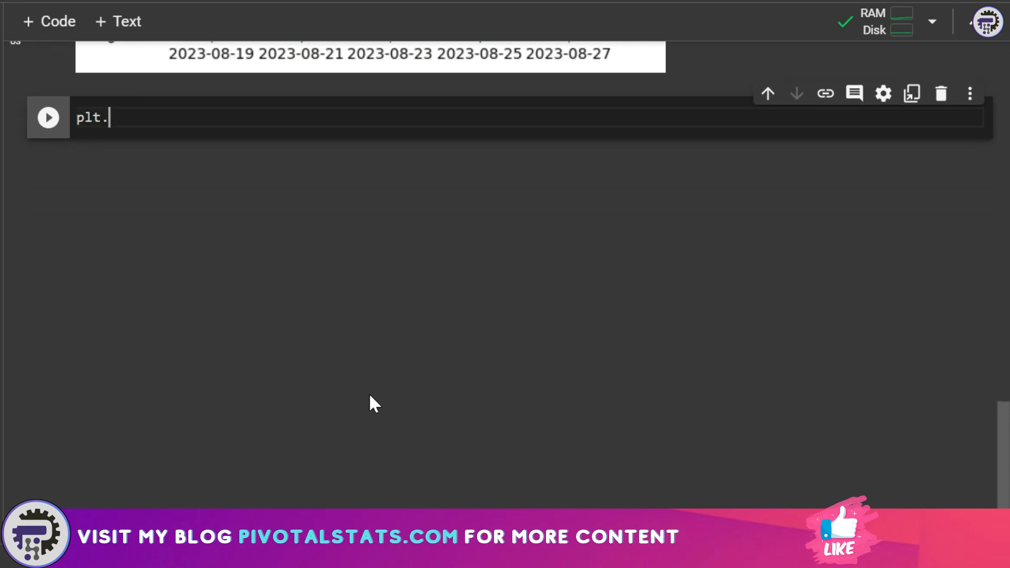
pyautogui.write('plot()')
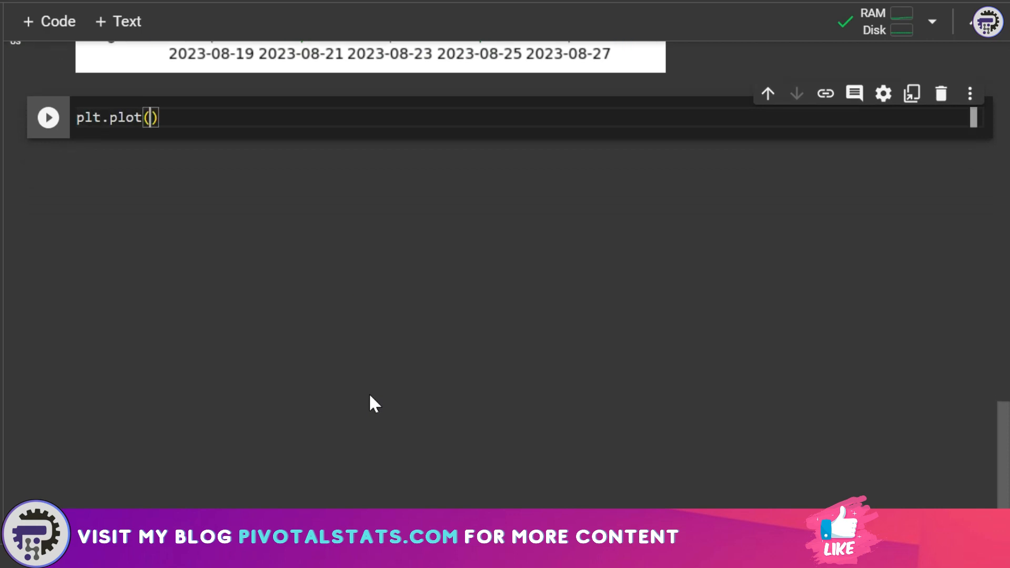
pyautogui.write('df[]')
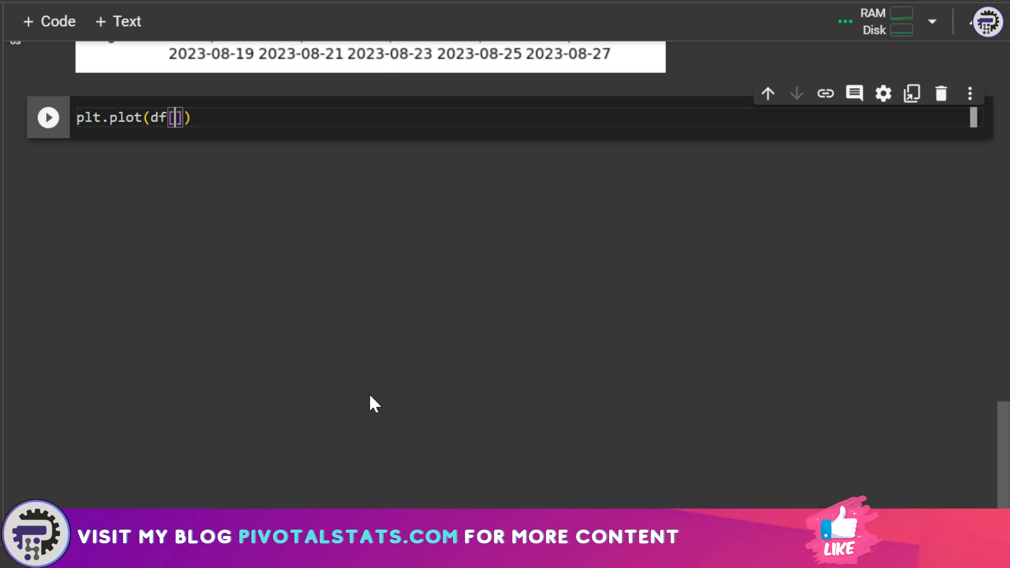
pyautogui.write("''")
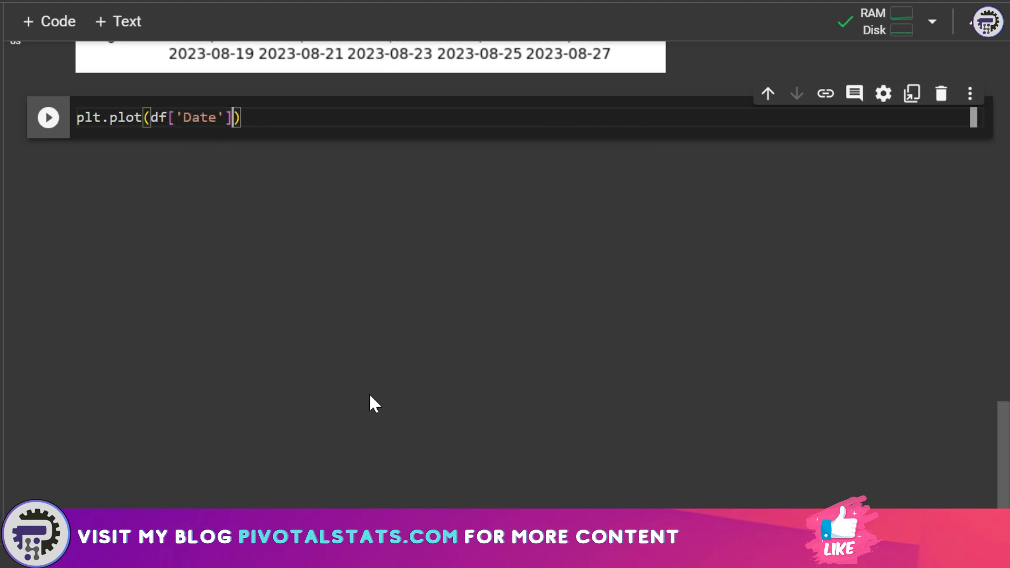
pyautogui.write(', df')
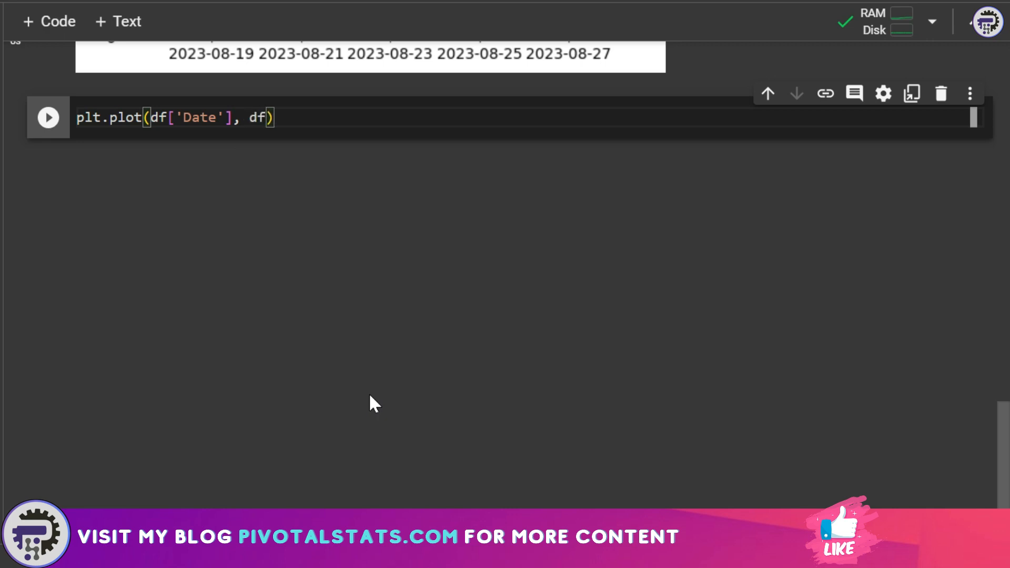
pyautogui.write("['Close']")
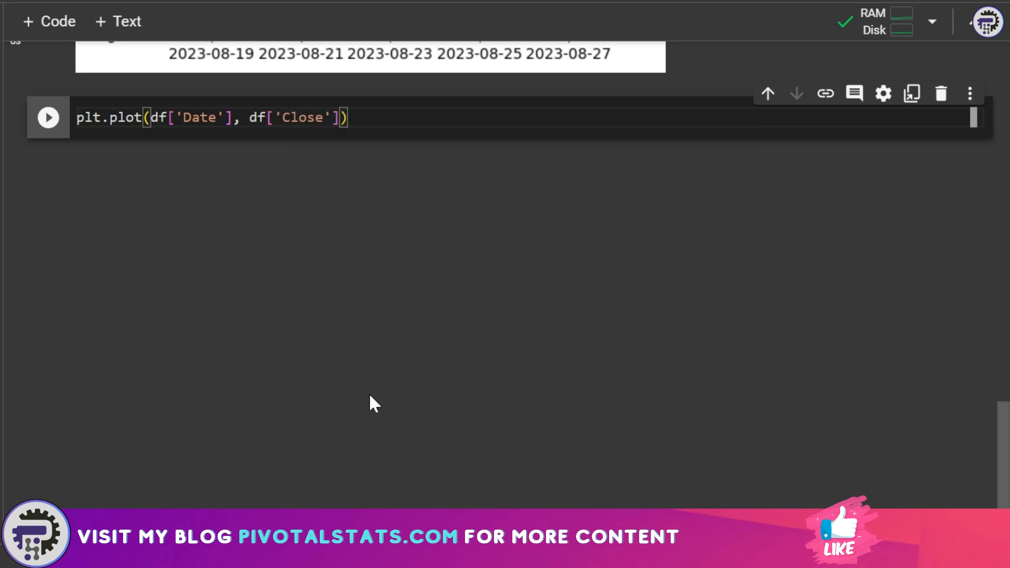
pyautogui.write(',')
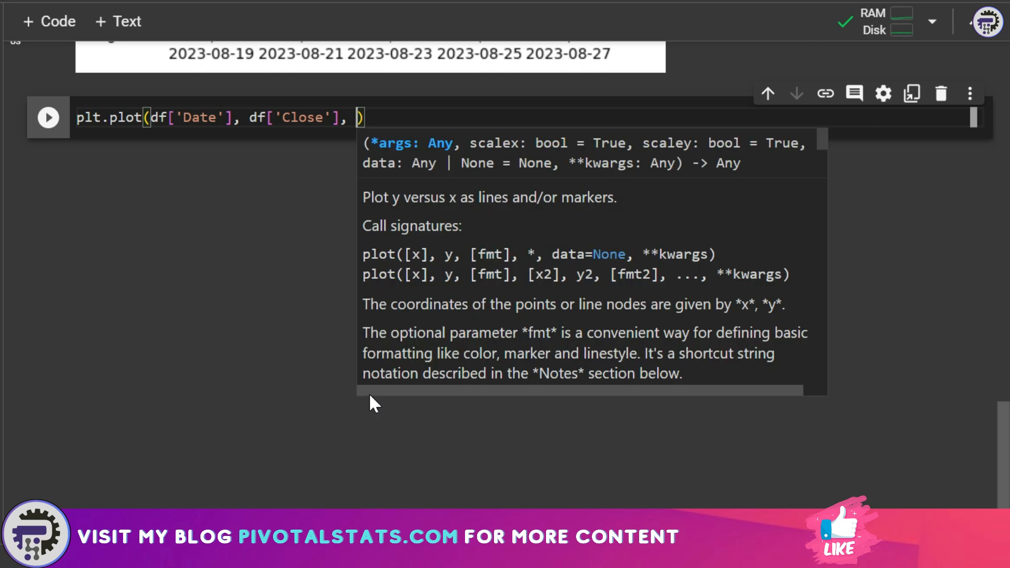
pyautogui.write('label =')
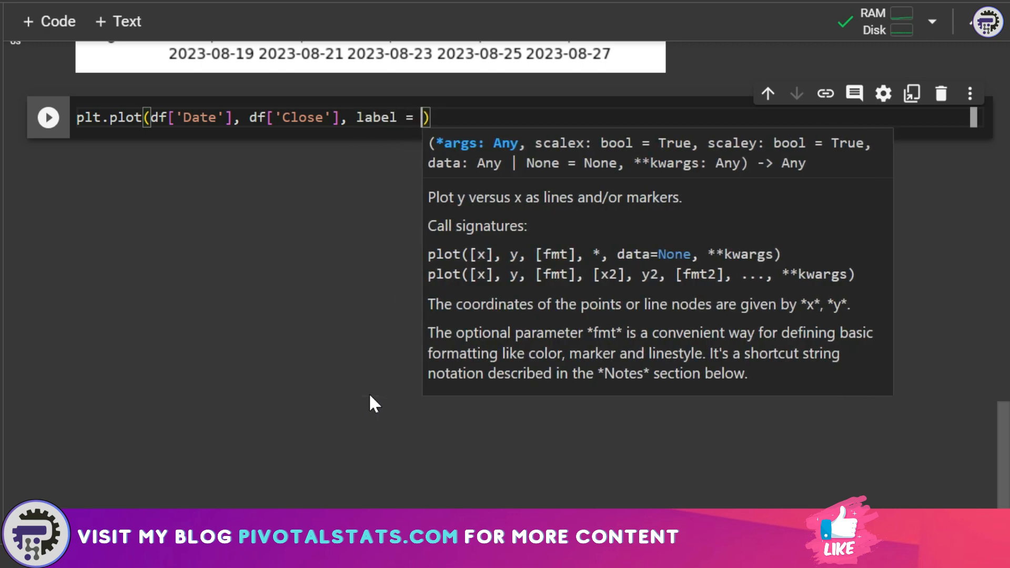
pyautogui.write("'AAPL'")
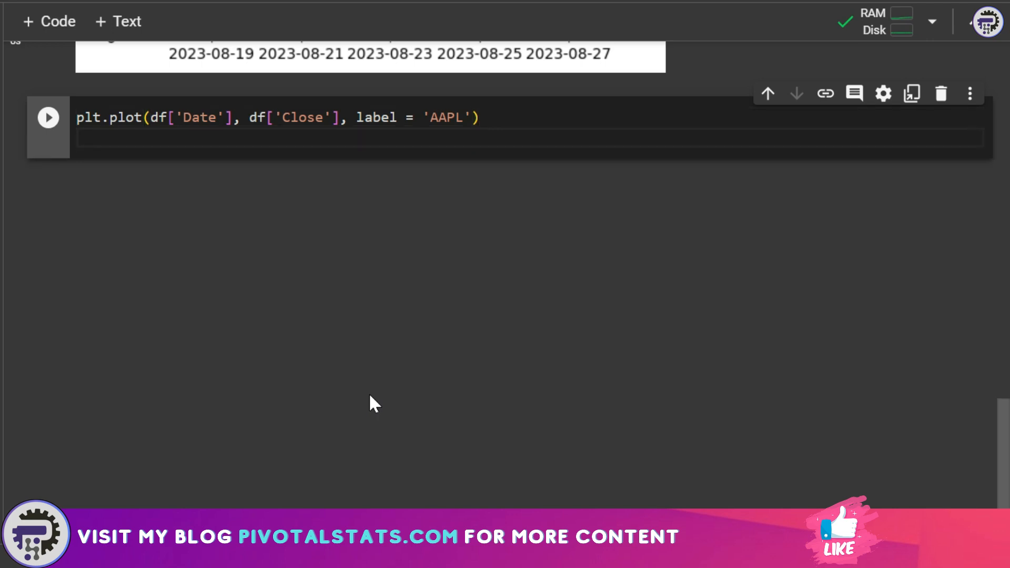
pyautogui.write('plt.le')
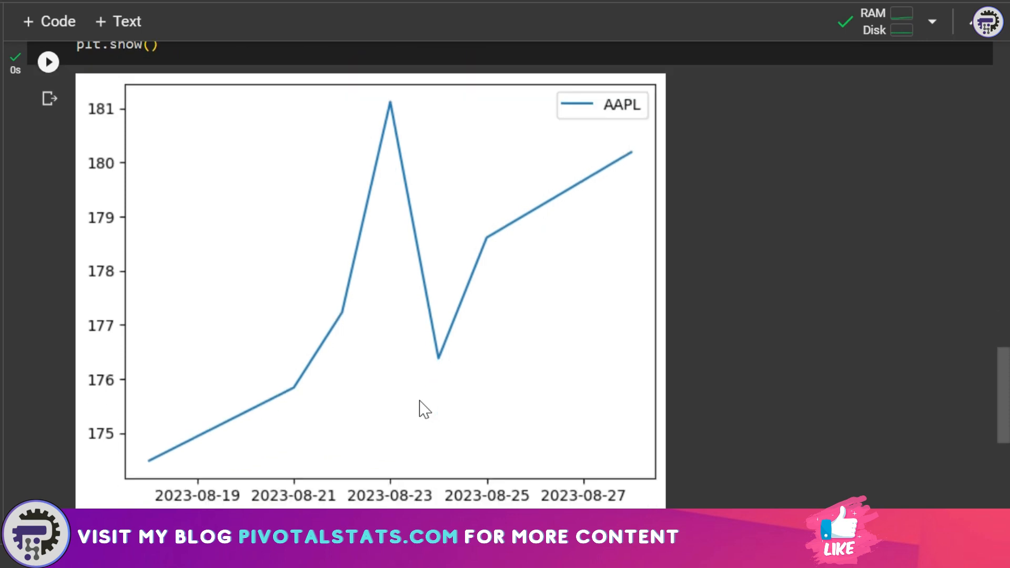
# - Add plt.xticks(rotation = 75) to the line chart, run it, then comment the line out
pyautogui.scroll(-3)
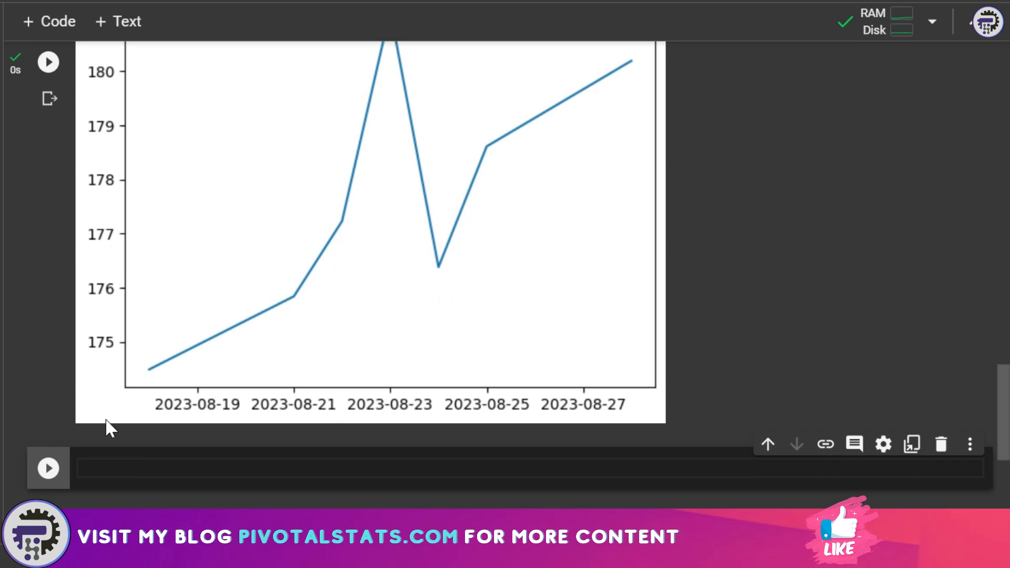
pyautogui.click(48, 62)
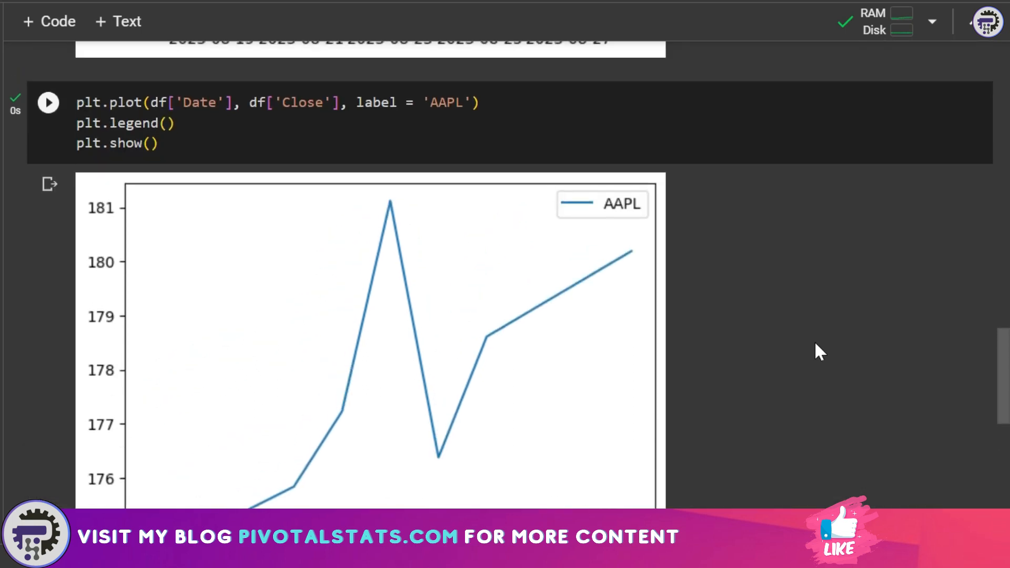
pyautogui.click(200, 127)
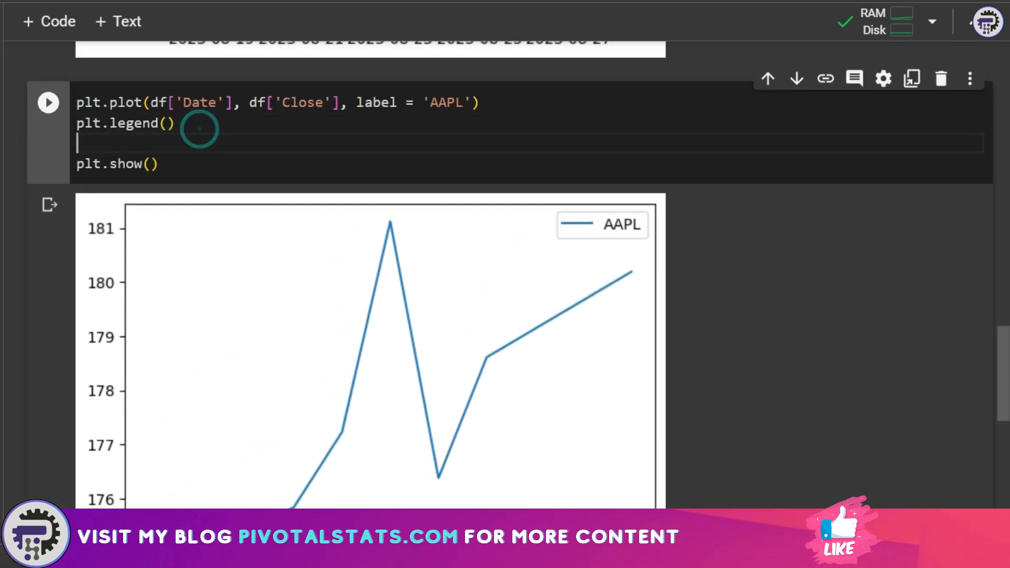
pyautogui.write('plt')
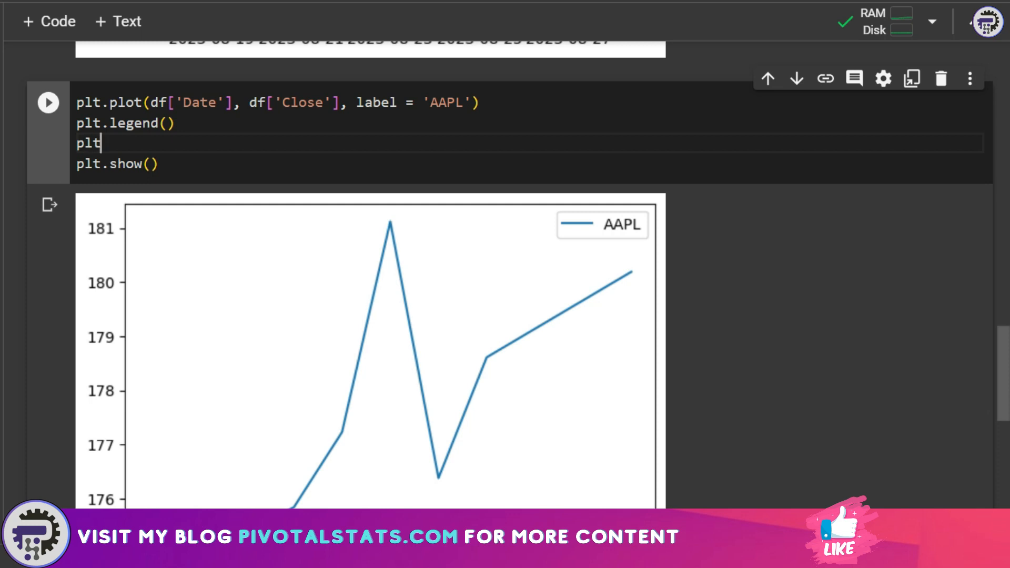
pyautogui.write('.xticks(rotation =')
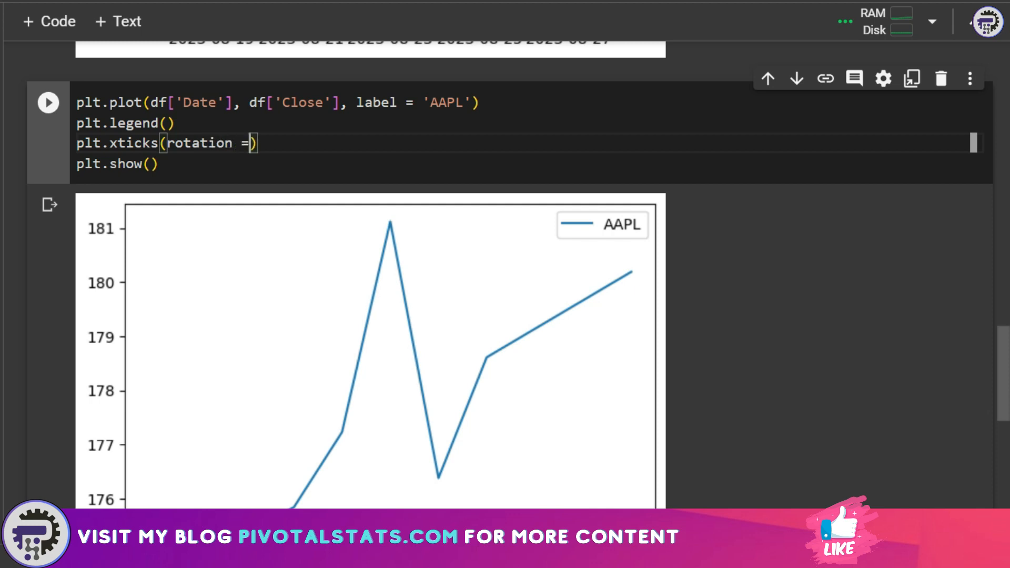
pyautogui.write('75')
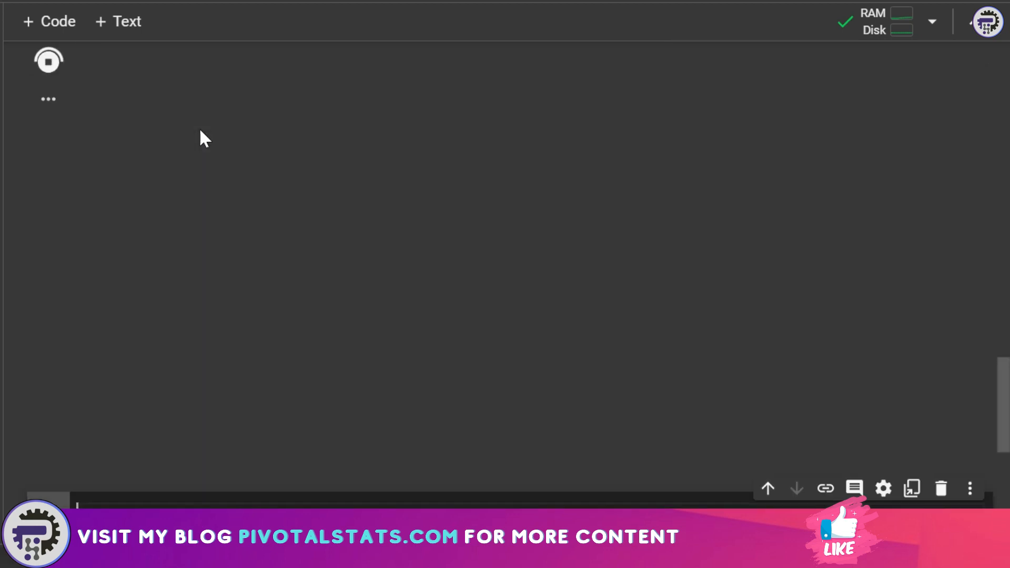
pyautogui.click(47, 61)
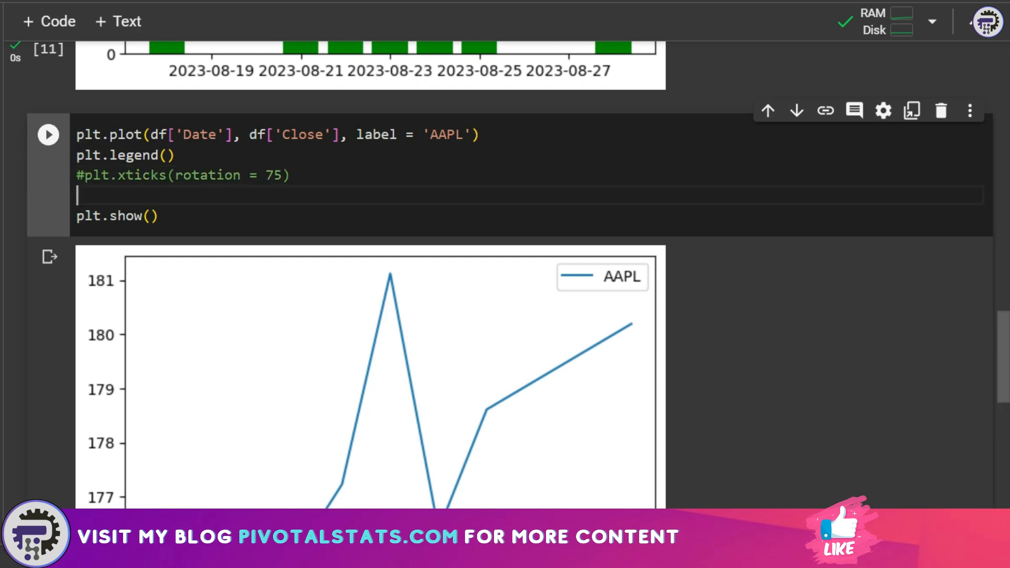
# - Add plt.gcf().autofmt_xdate() above plt.show() in the line-chart cell and run it
pyautogui.write('plt.g')
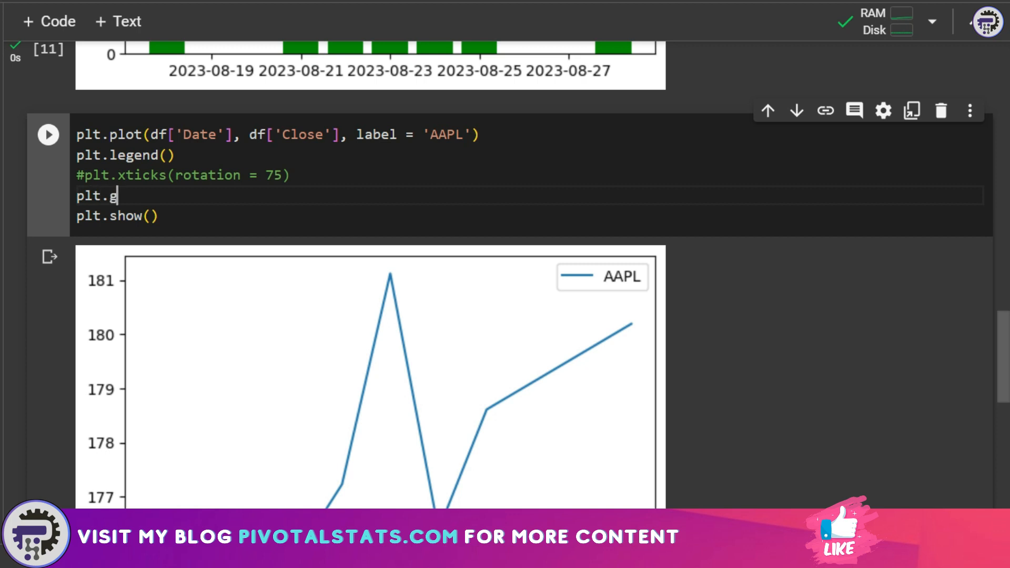
pyautogui.write('cf()')
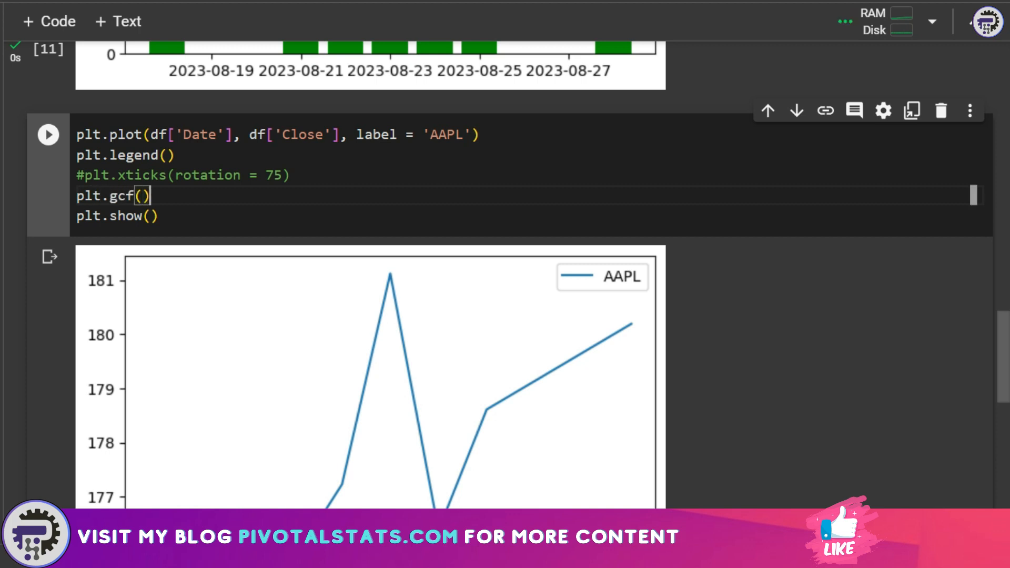
pyautogui.write('.auto')
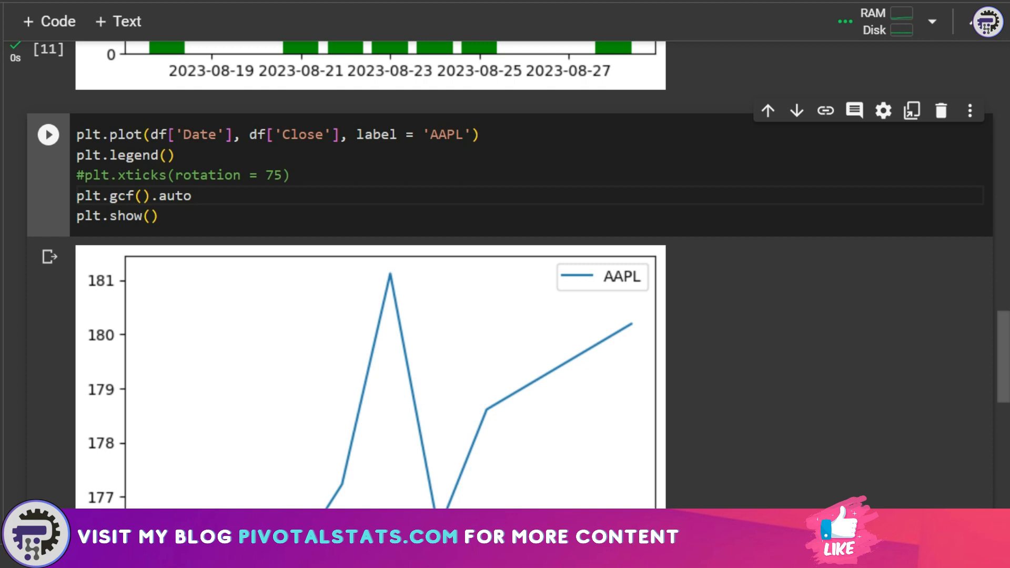
pyautogui.write('fmt_xd')
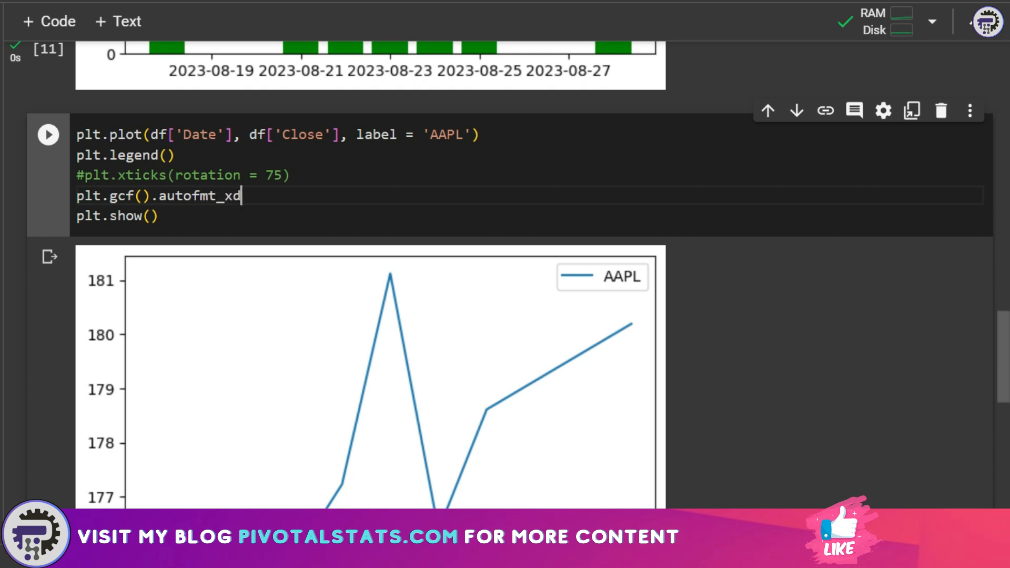
pyautogui.write('ate()')
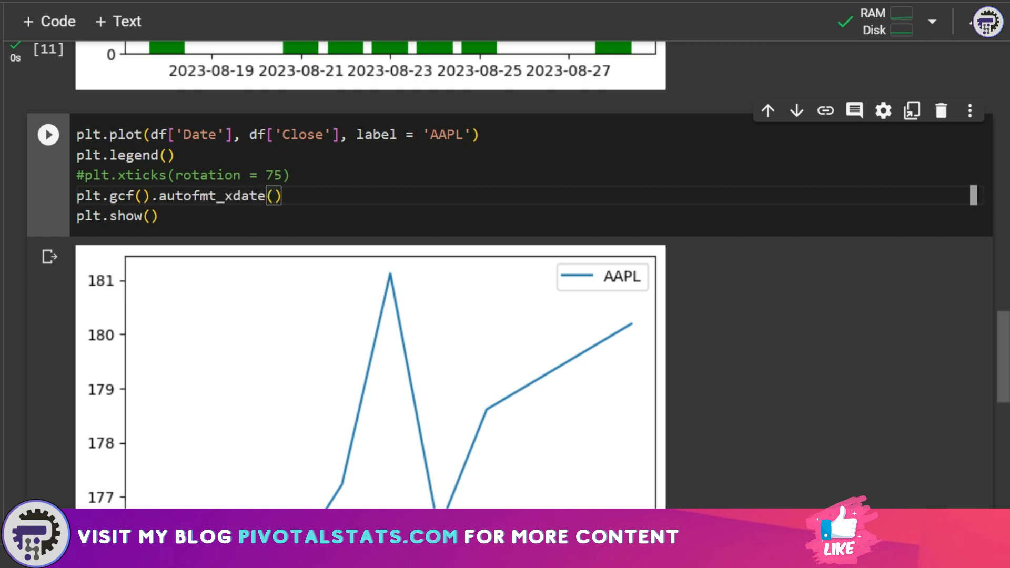
pyautogui.scroll(-3)
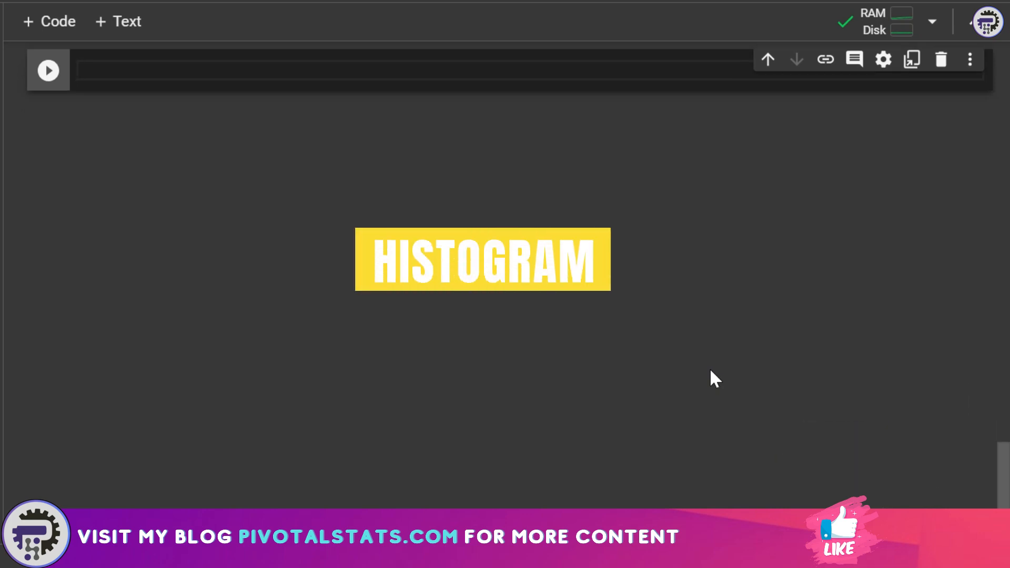
# - Plot sns.histplot of df['Close'] with 10 purple bins plus plt.show(), and run it
pyautogui.click(47, 70)
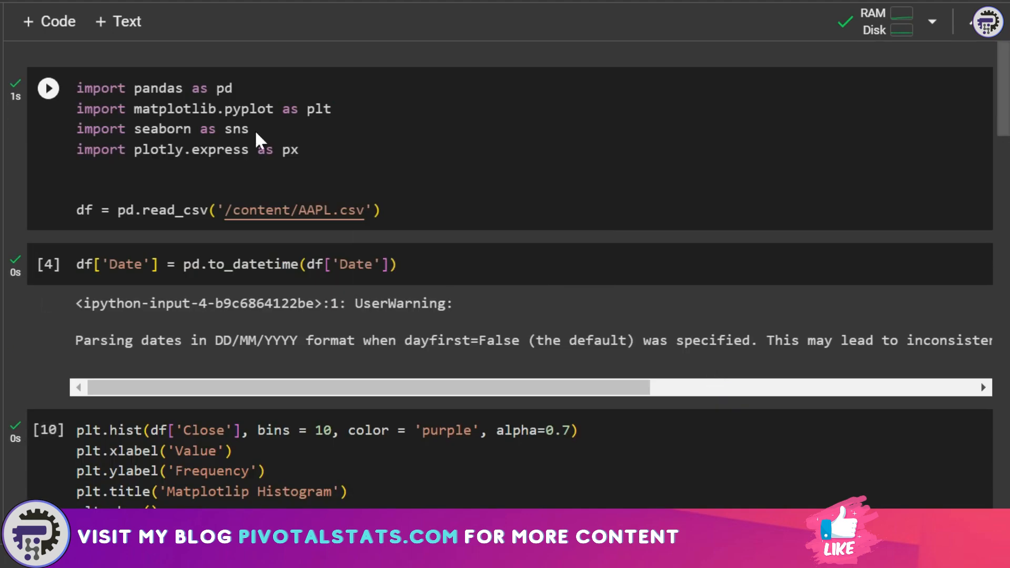
pyautogui.doubleClick(236, 127)
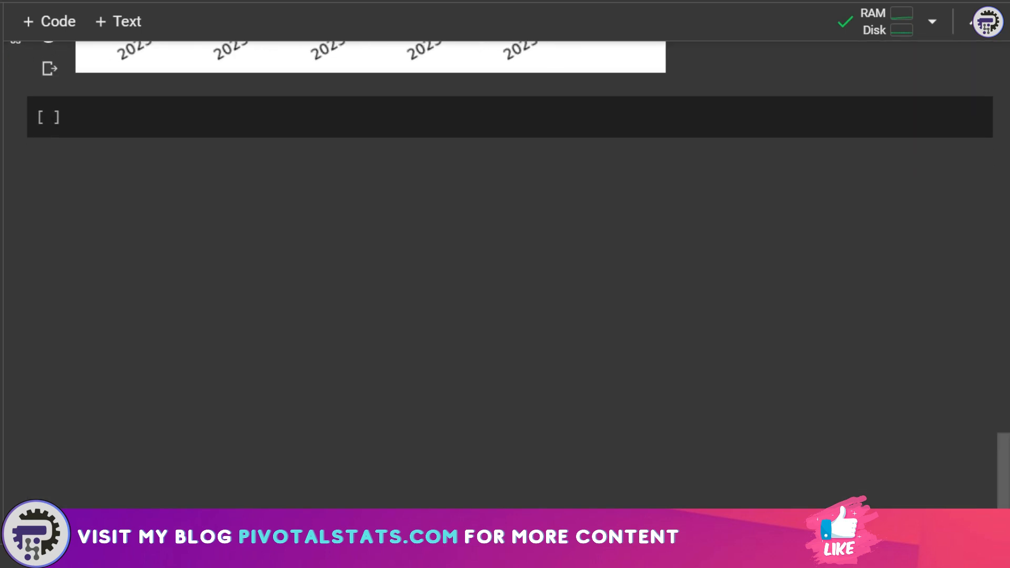
pyautogui.write('sns.h')
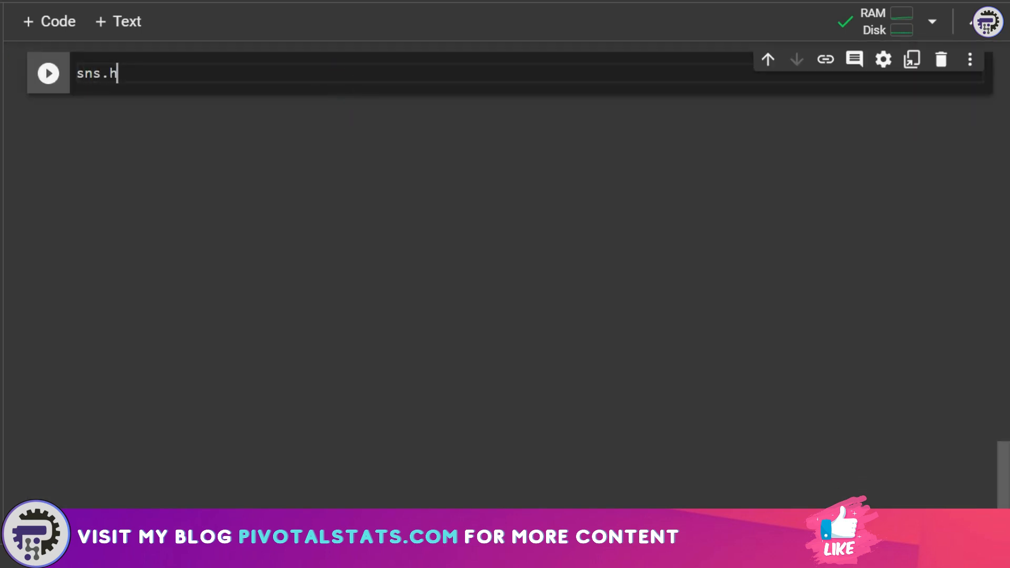
pyautogui.write('istplot')
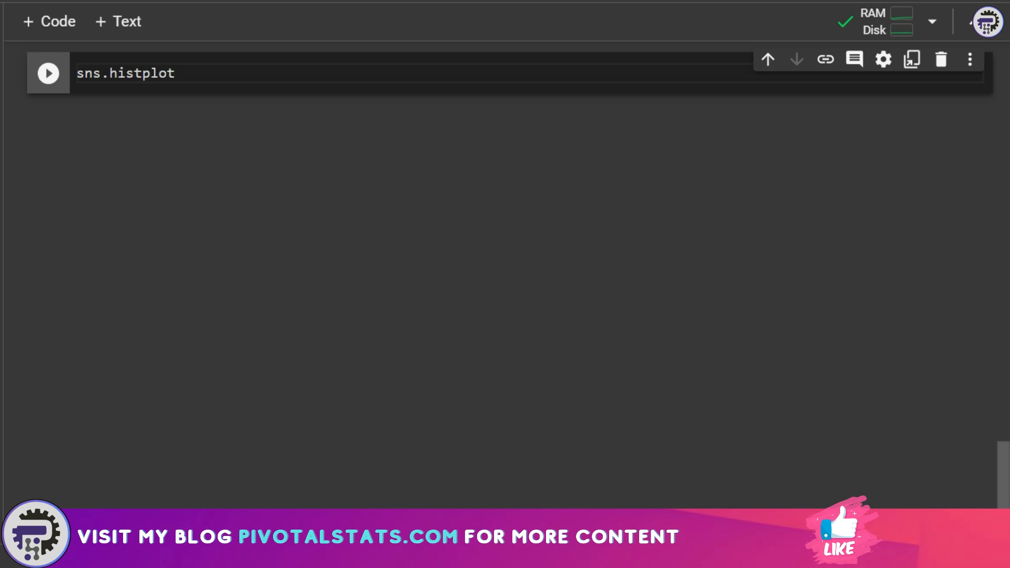
pyautogui.write('(d')
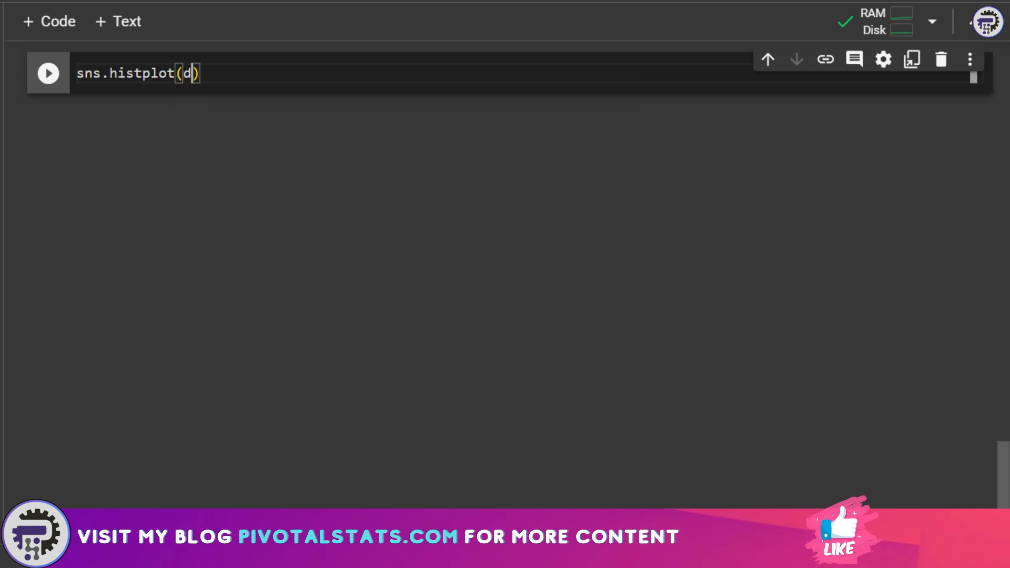
pyautogui.write("ata = df['Close")
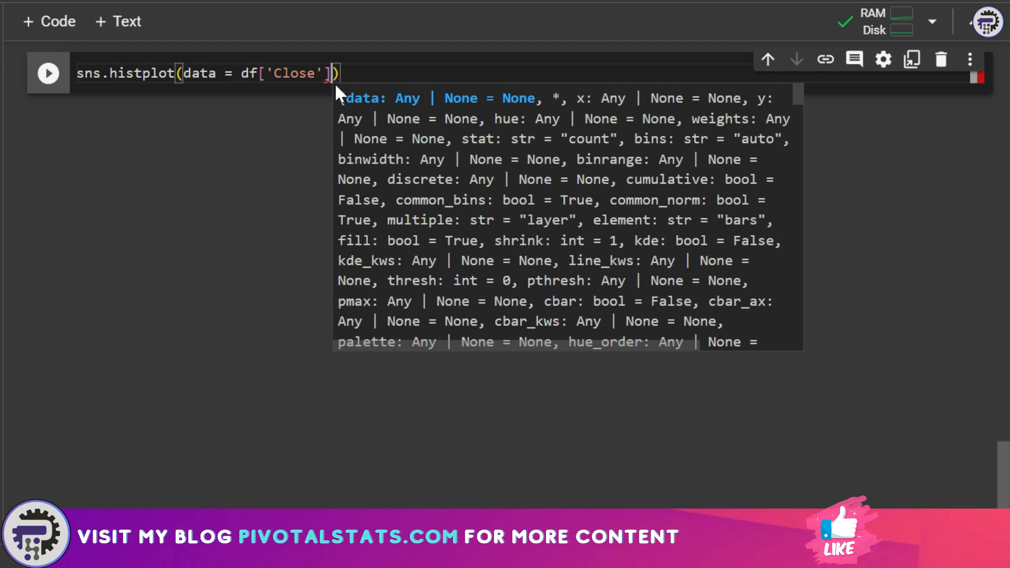
pyautogui.write(', bins = 10,')
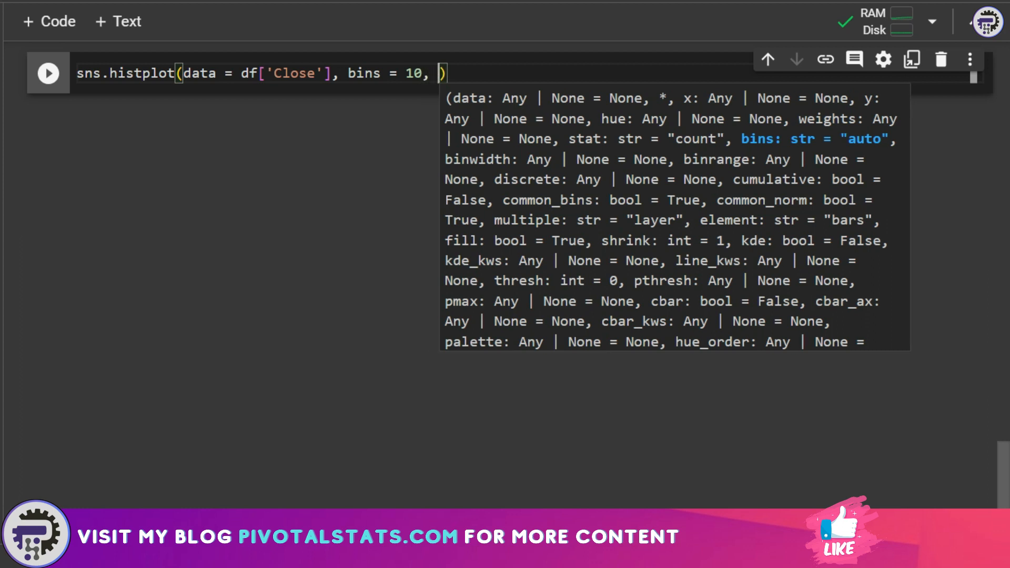
pyautogui.write('colo')
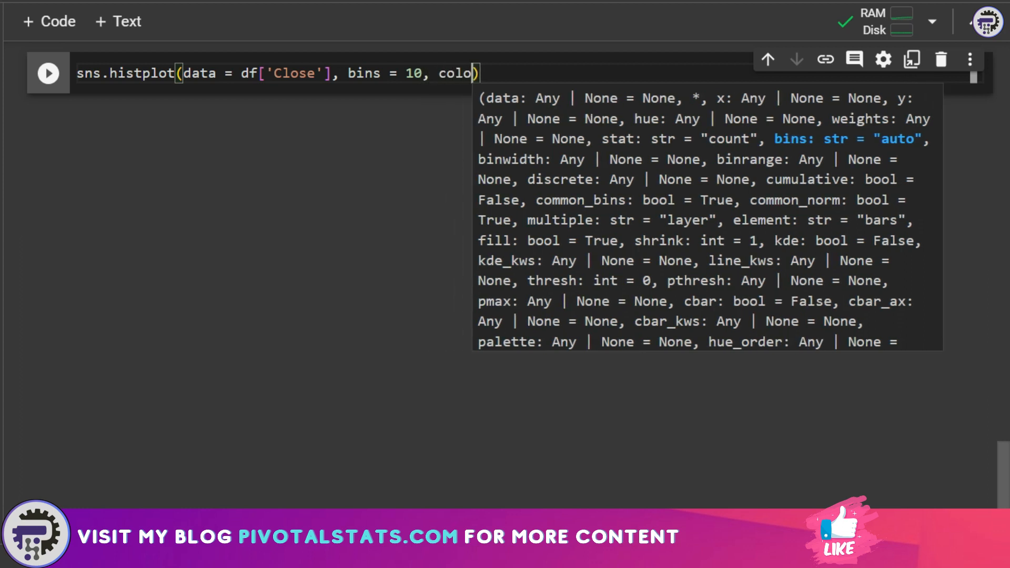
pyautogui.write("= 'pup'")
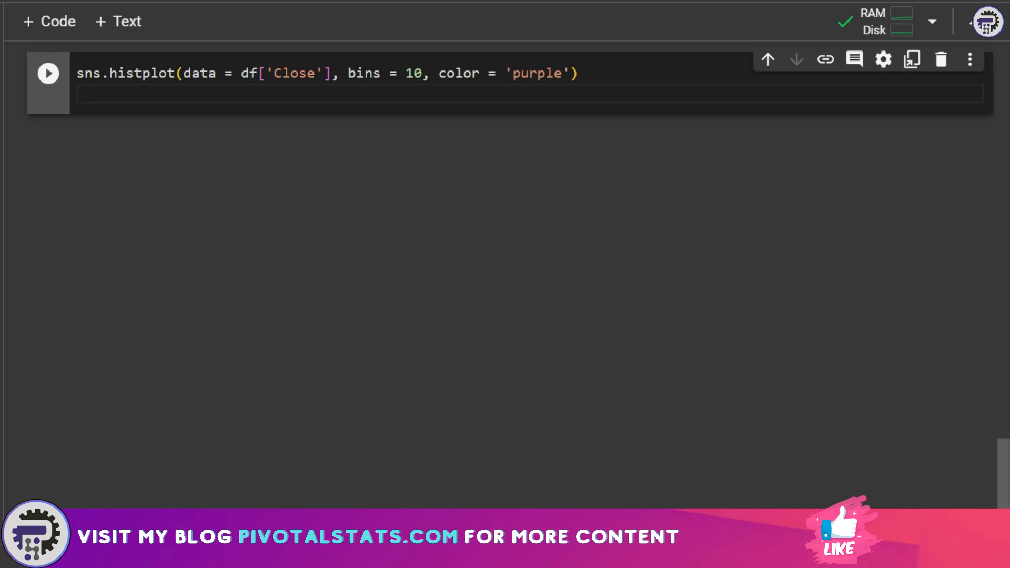
pyautogui.write('plt.show(')
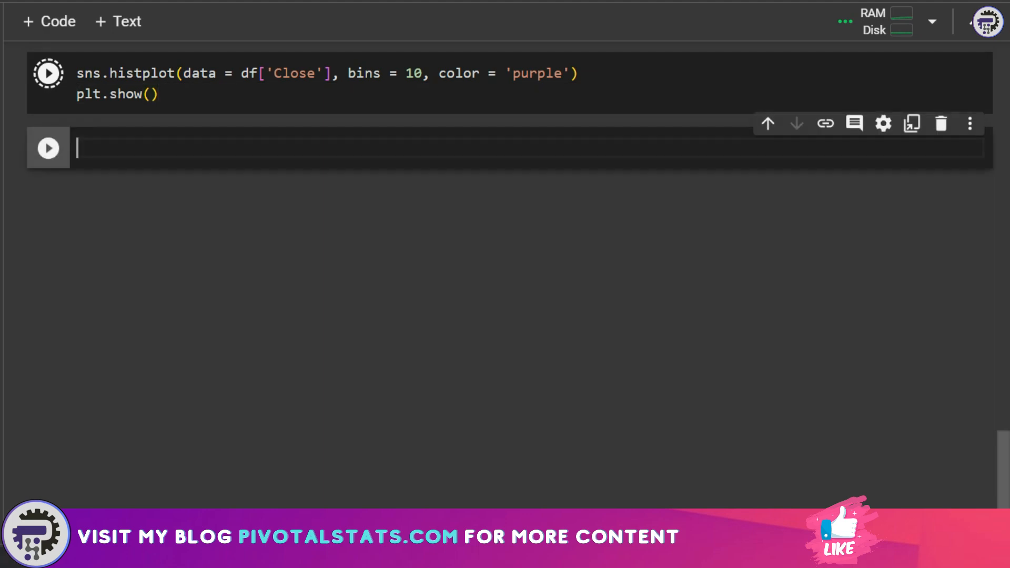
pyautogui.click(48, 72)
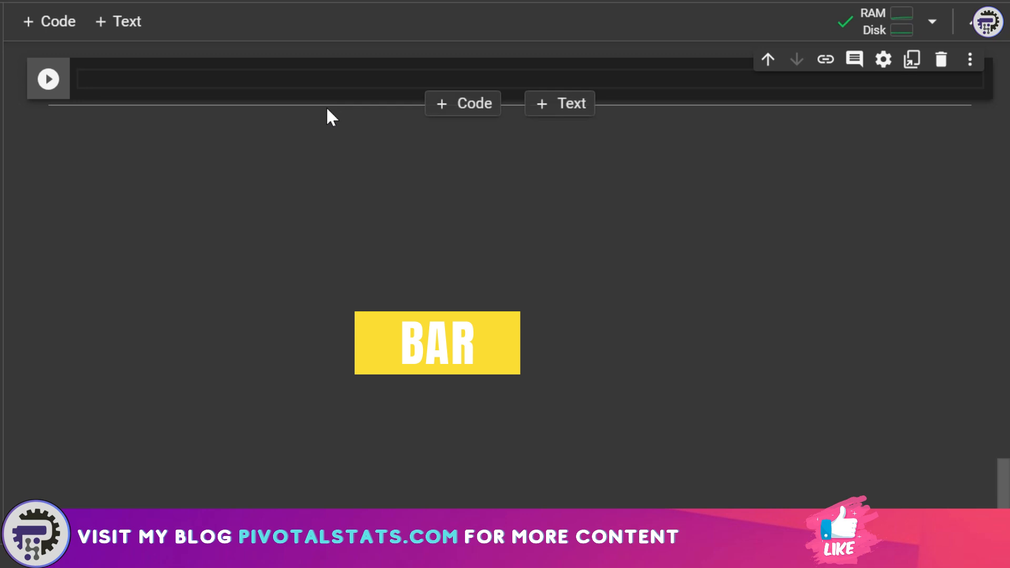
# - Draw sns.barplot with x='Date', y='Close', data=df in green plus plt.show(), and run it
pyautogui.write('sns.bar')
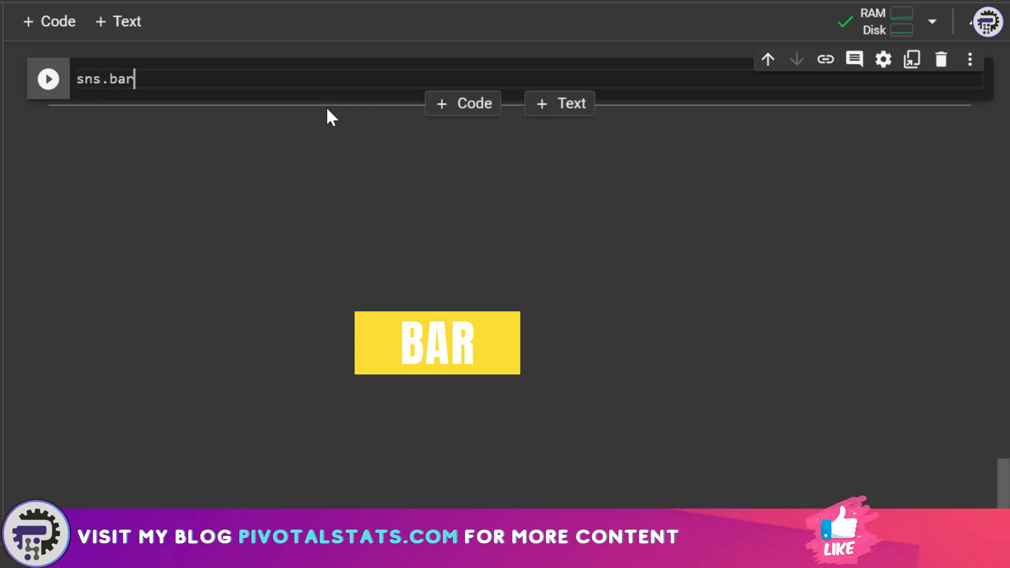
pyautogui.write('plot(x)')
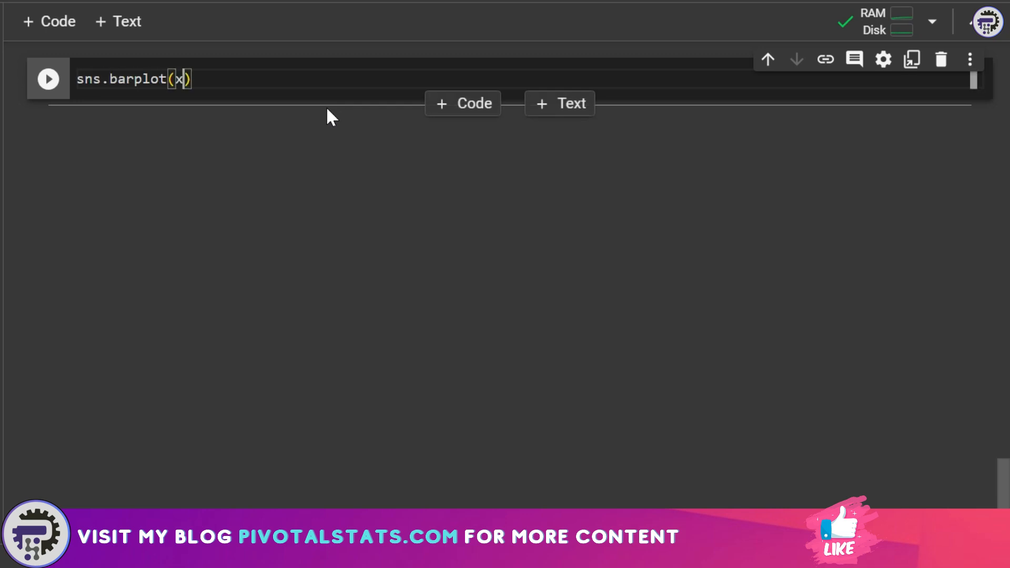
pyautogui.write("= 'Date'")
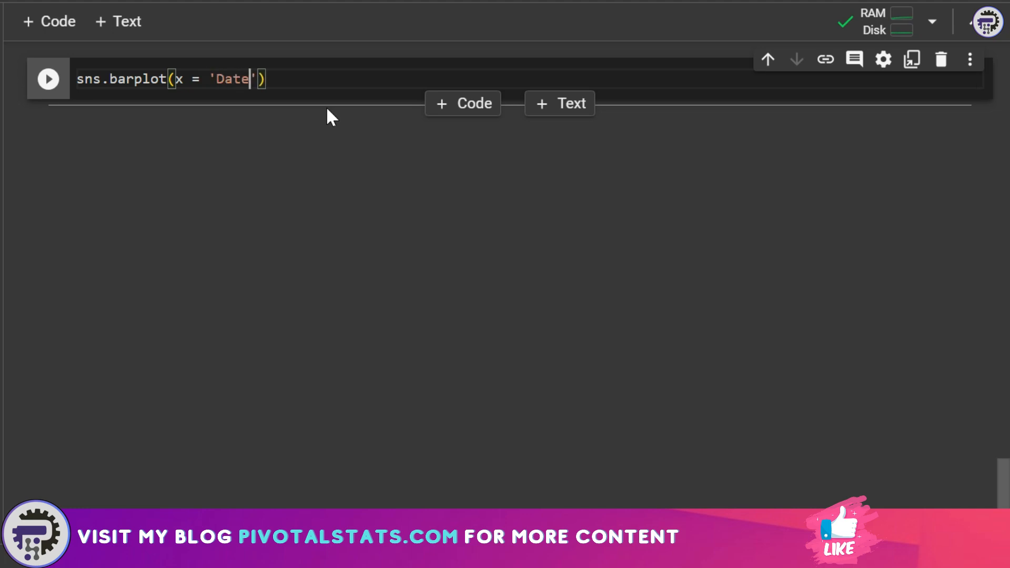
pyautogui.write(', y =')
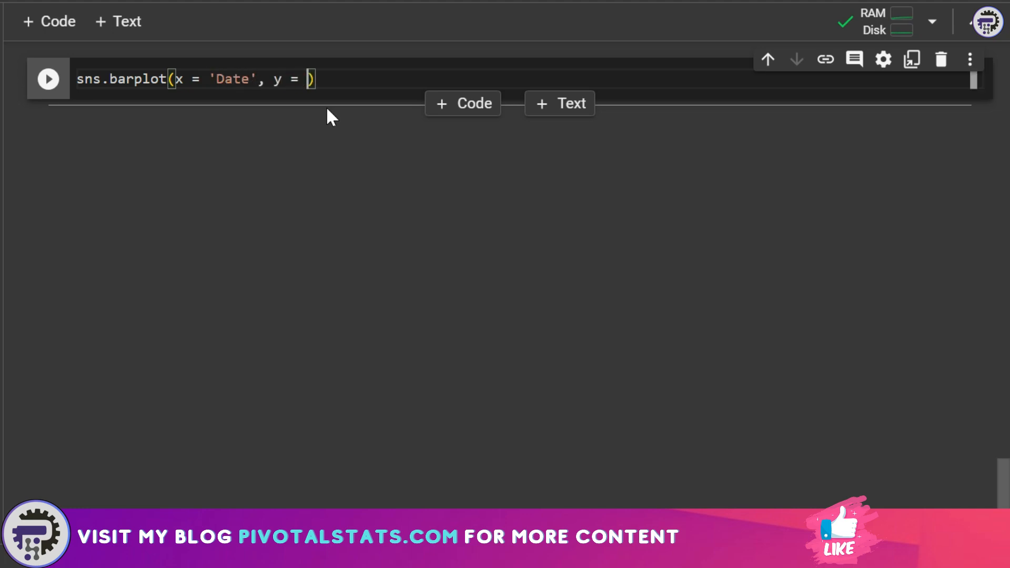
pyautogui.write("'Close'")
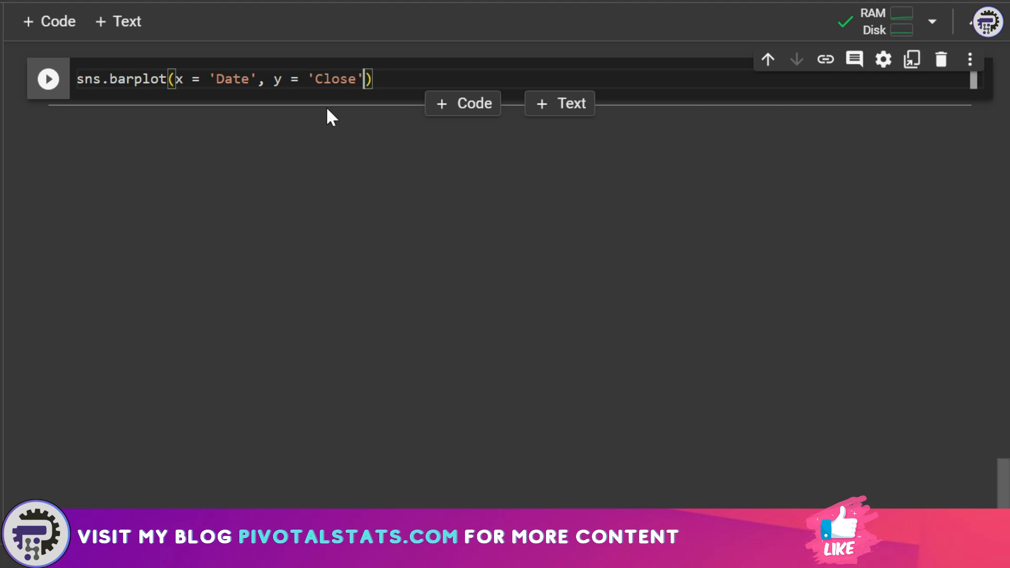
pyautogui.write(', data')
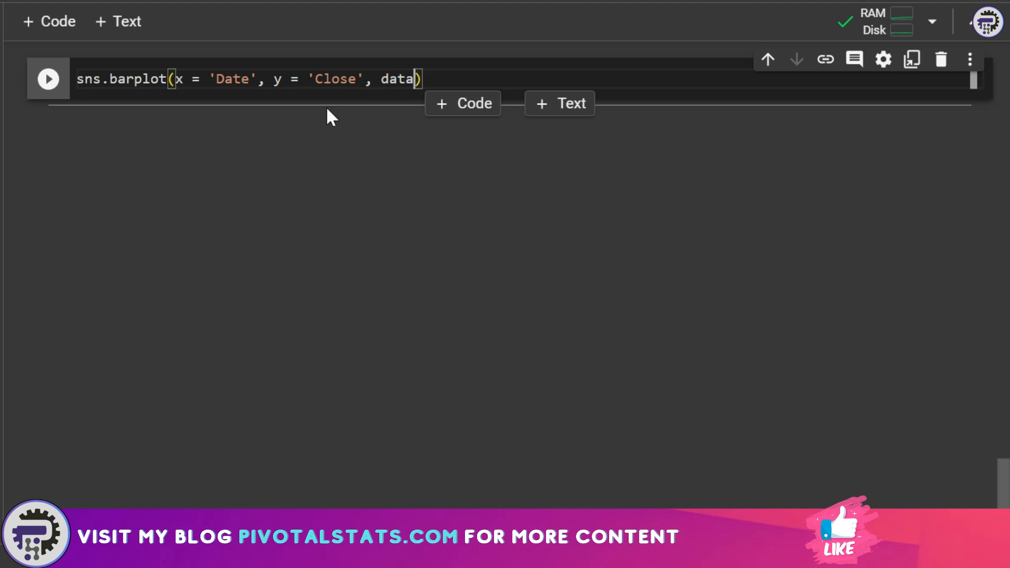
pyautogui.write('=df')
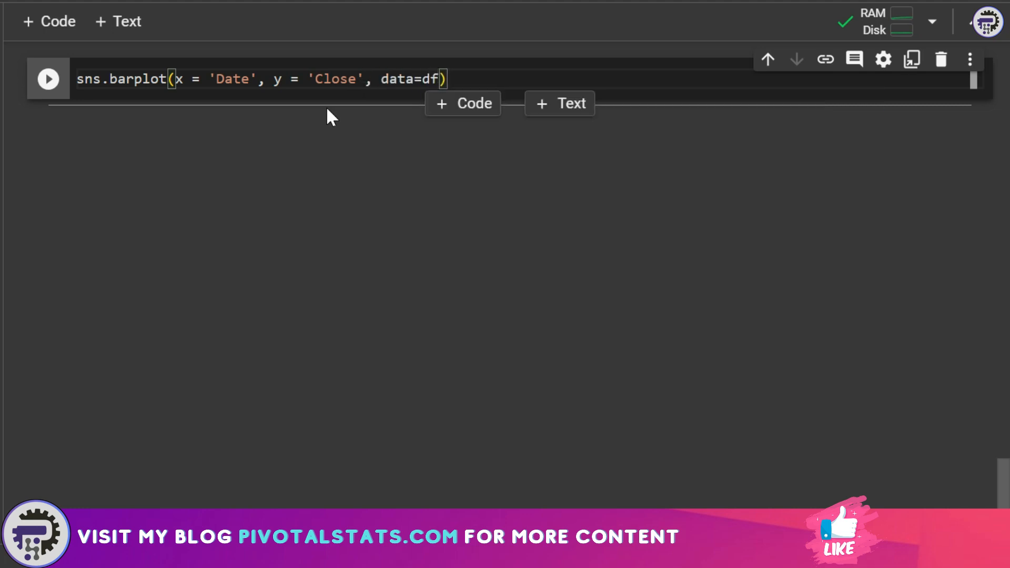
pyautogui.write(', color =')
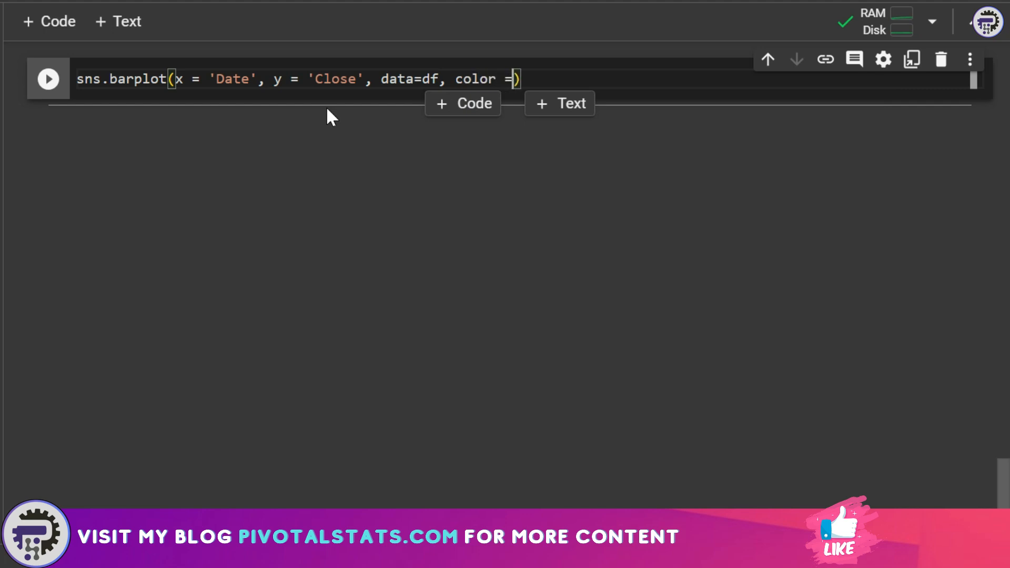
pyautogui.write("'greee'")
pyautogui.write('plt.')
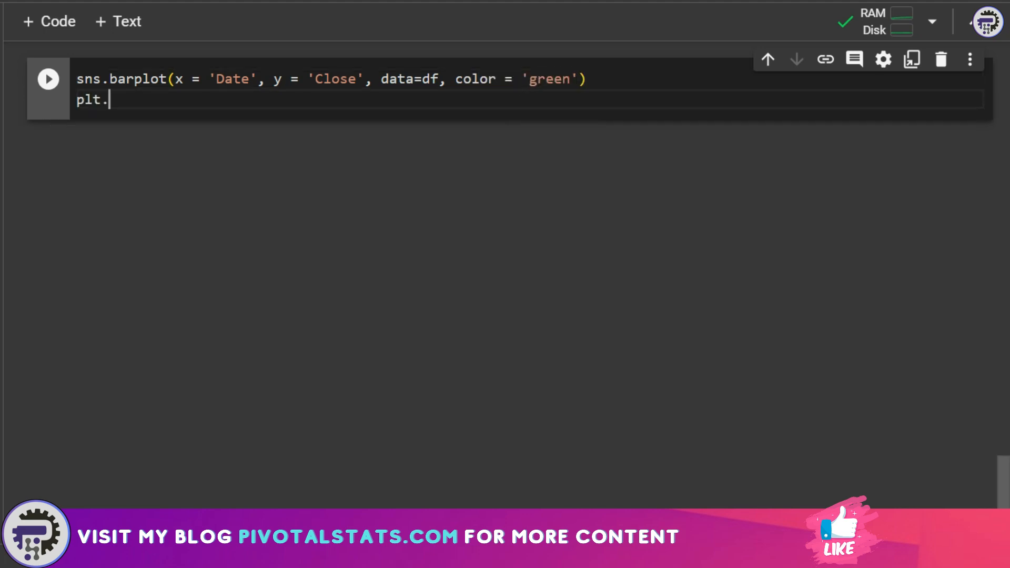
pyautogui.write('show()')
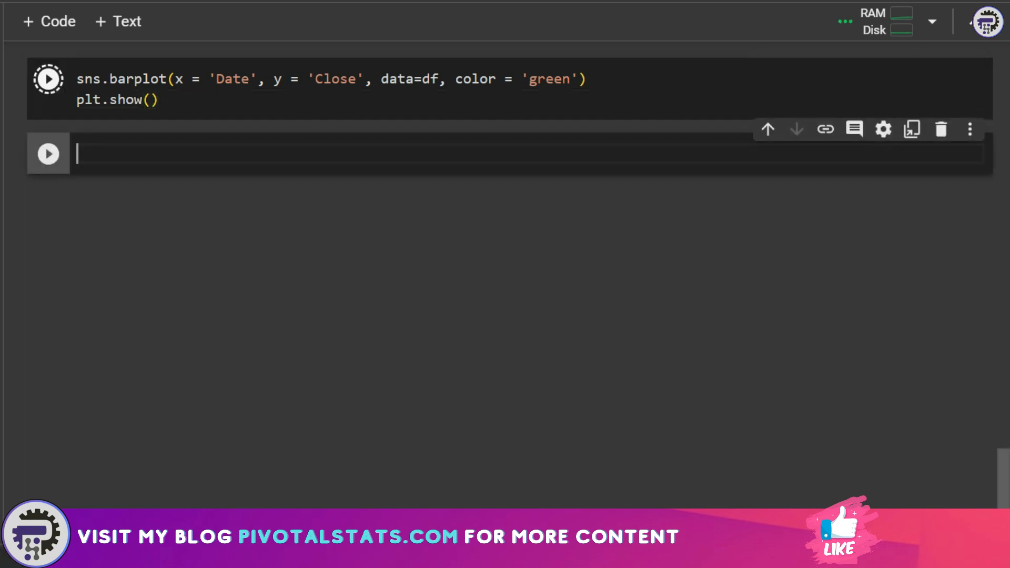
pyautogui.click(47, 79)
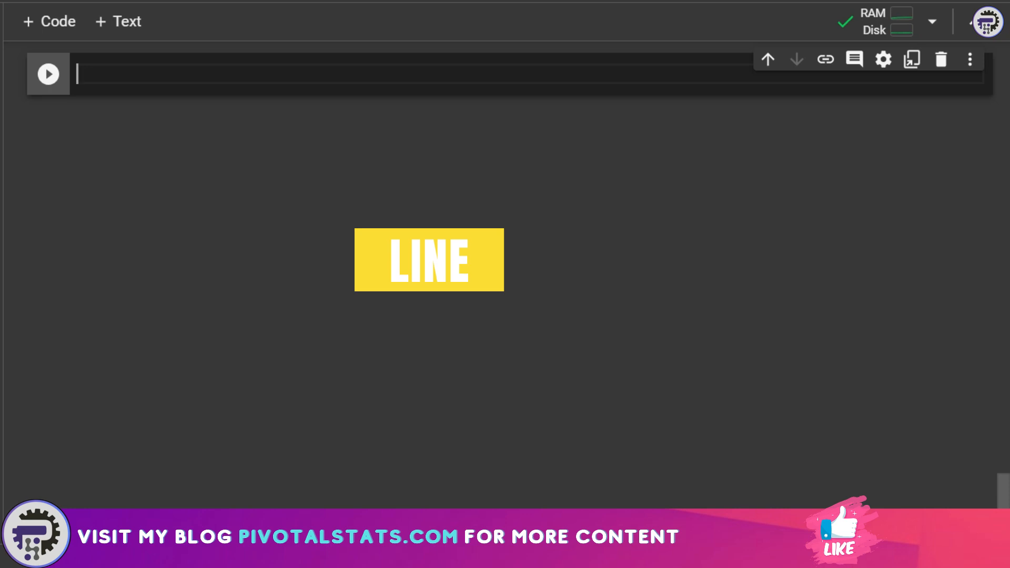
# - Run sns.lineplot of Close against Date from df with plt.show, producing the seaborn line chart
pyautogui.write("sns.lineplot(x = '")
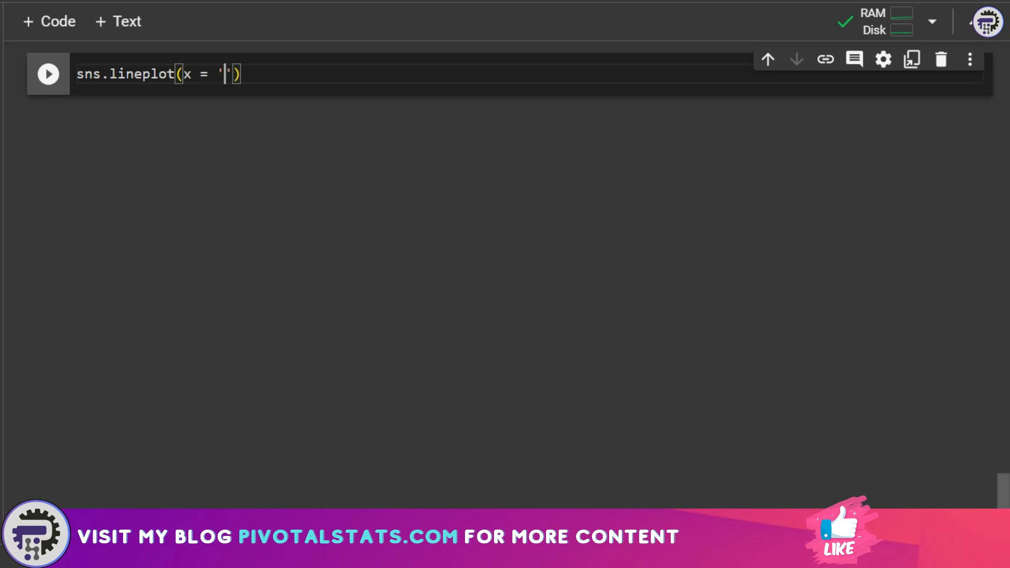
pyautogui.write("Date', y")
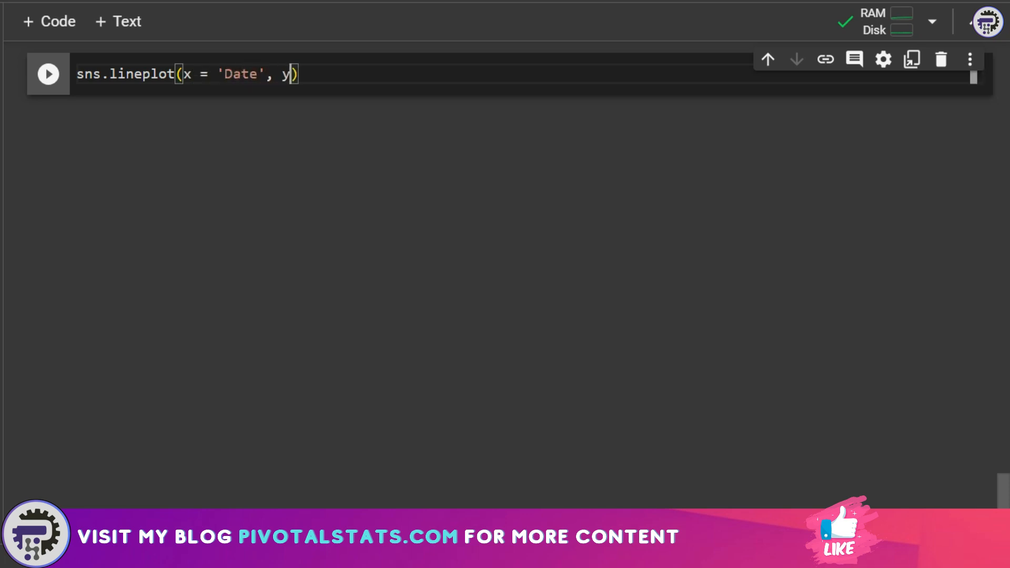
pyautogui.write("= 'Close'")
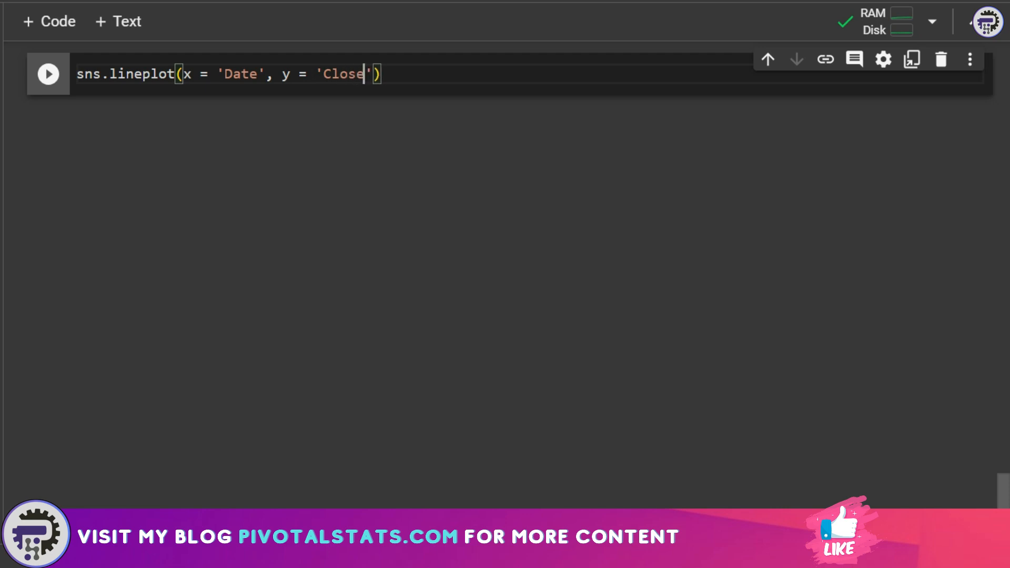
pyautogui.write(', data')
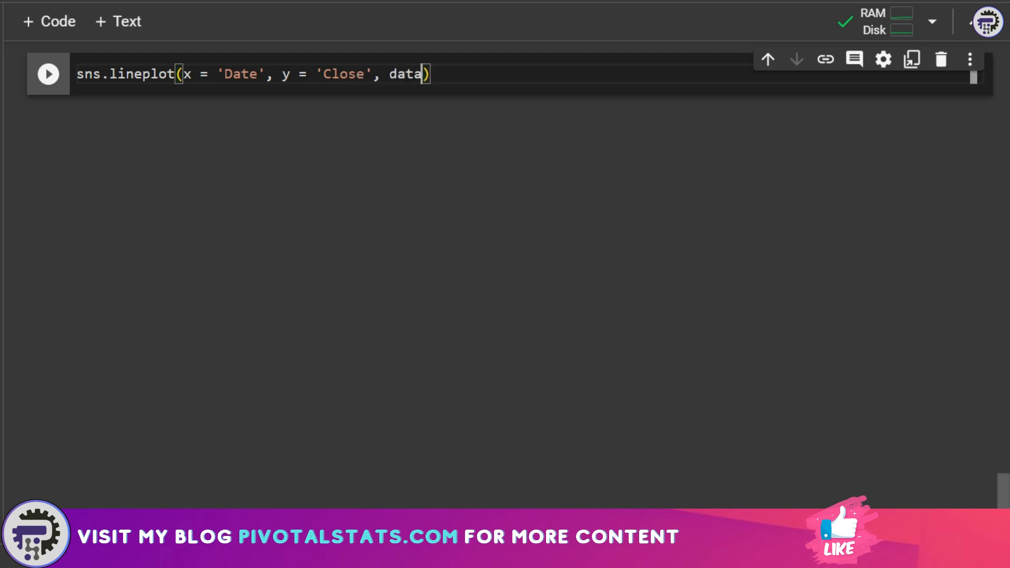
pyautogui.write('" "')
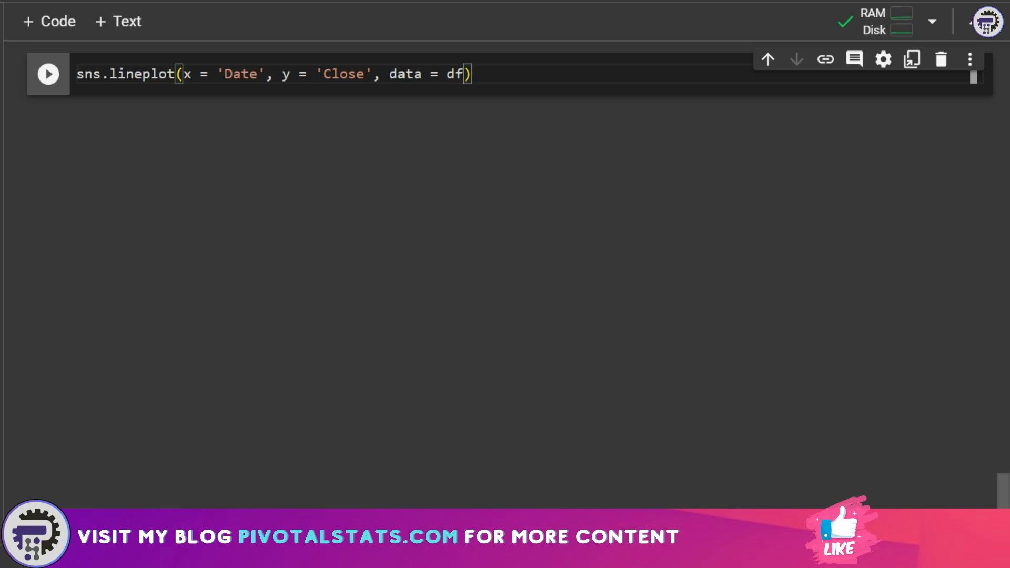
pyautogui.write('plt.show')
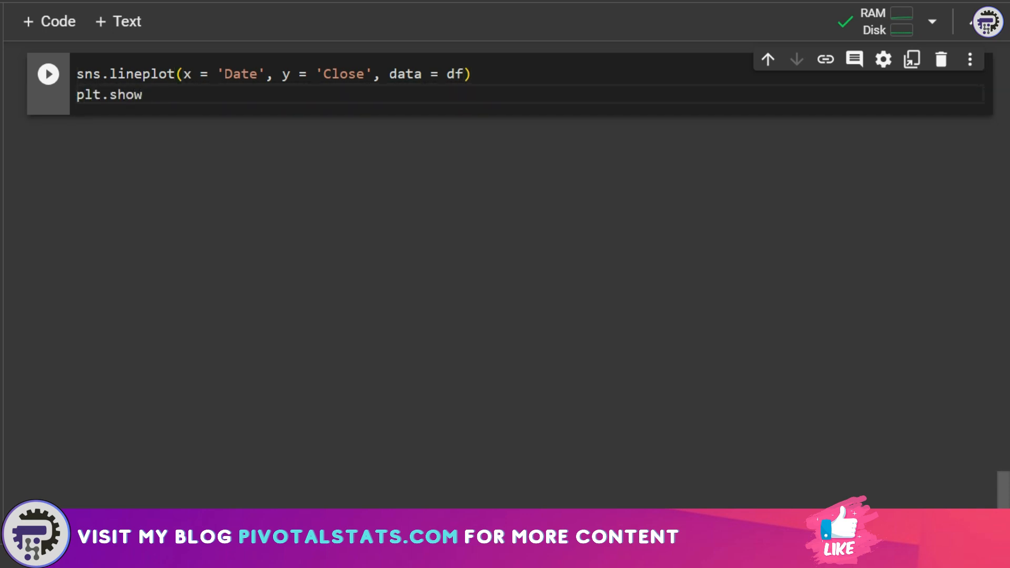
pyautogui.click(48, 74)
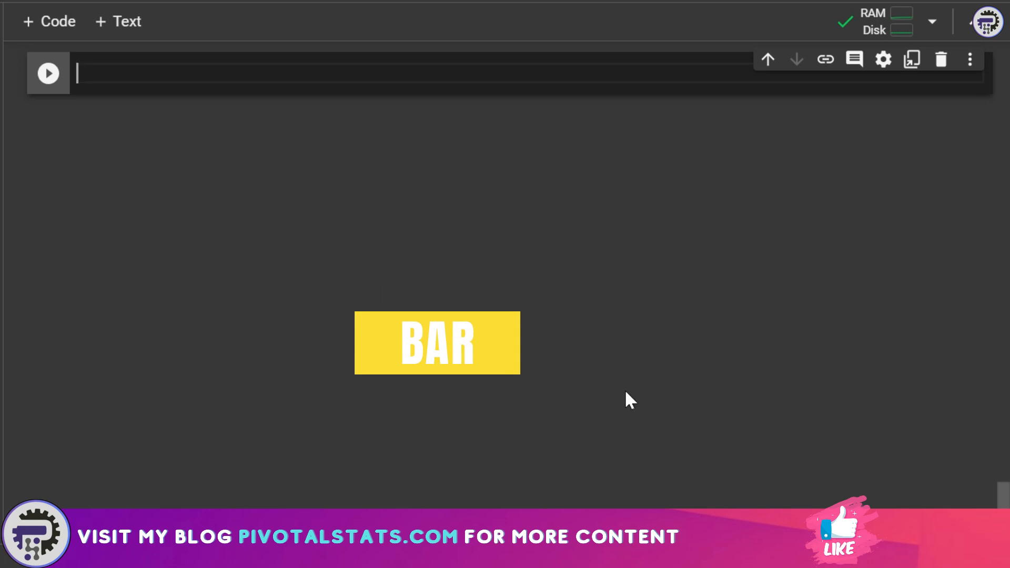
# - Run px.bar of Close by Date titled 'Interactive Bar Chart' with fig.show() to render the Plotly chart
pyautogui.write('fig')
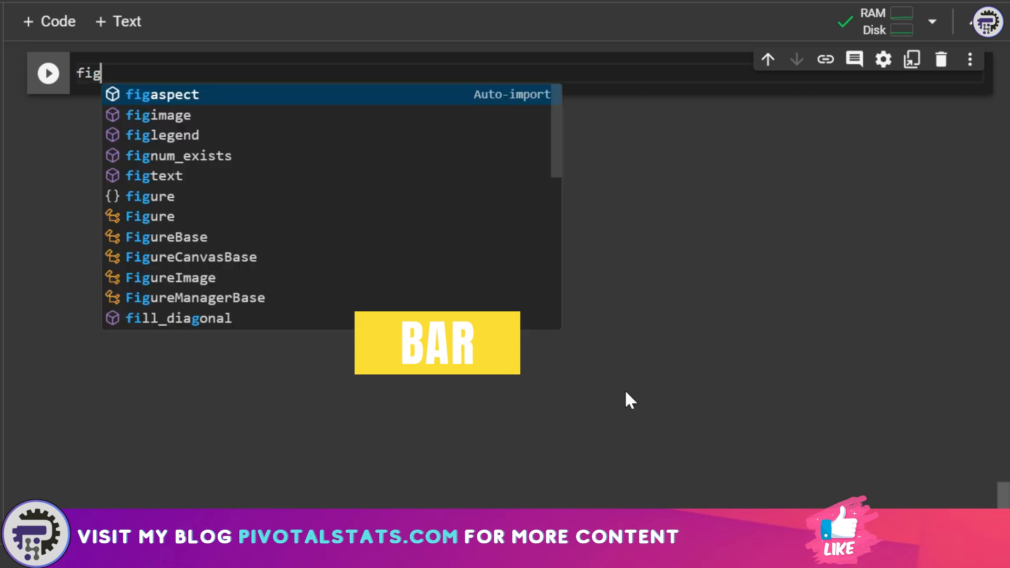
pyautogui.write('=')
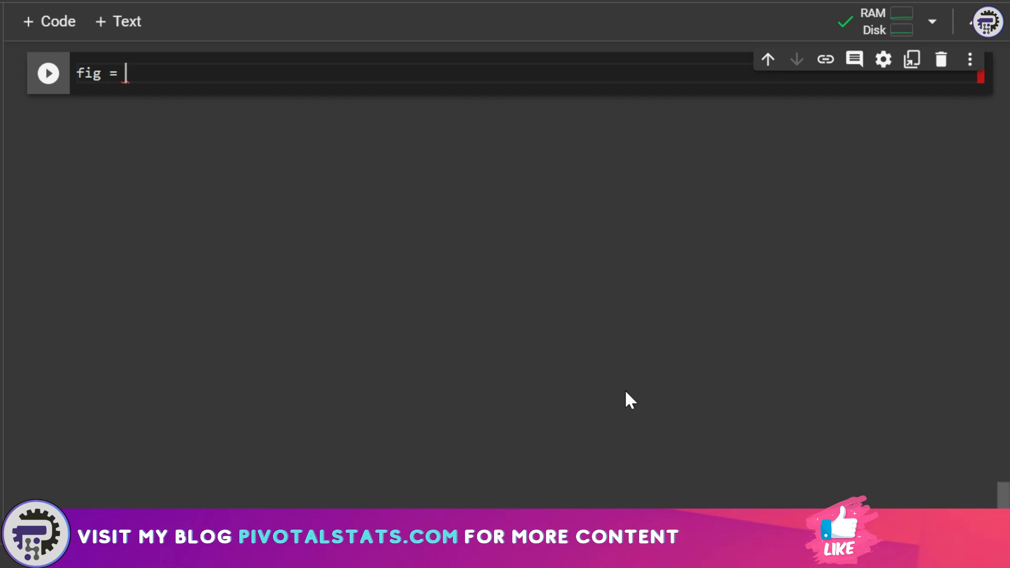
pyautogui.write('px')
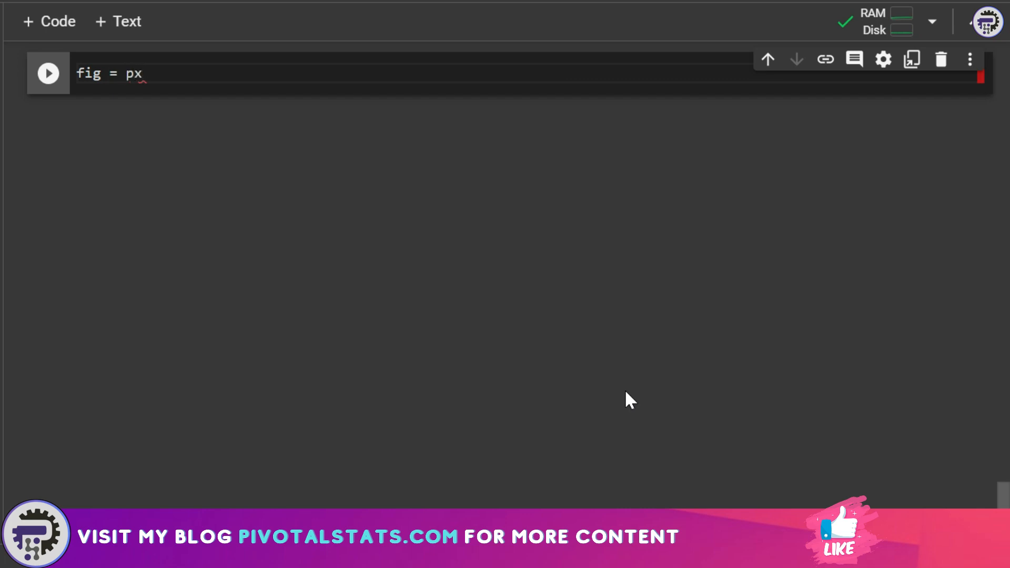
pyautogui.write('.bar')
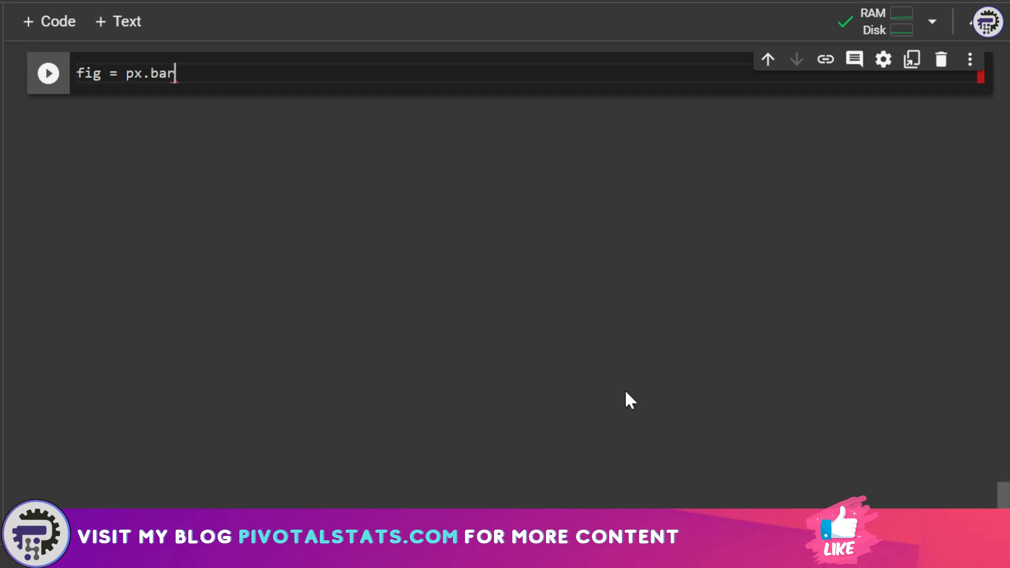
pyautogui.write('(df, )')
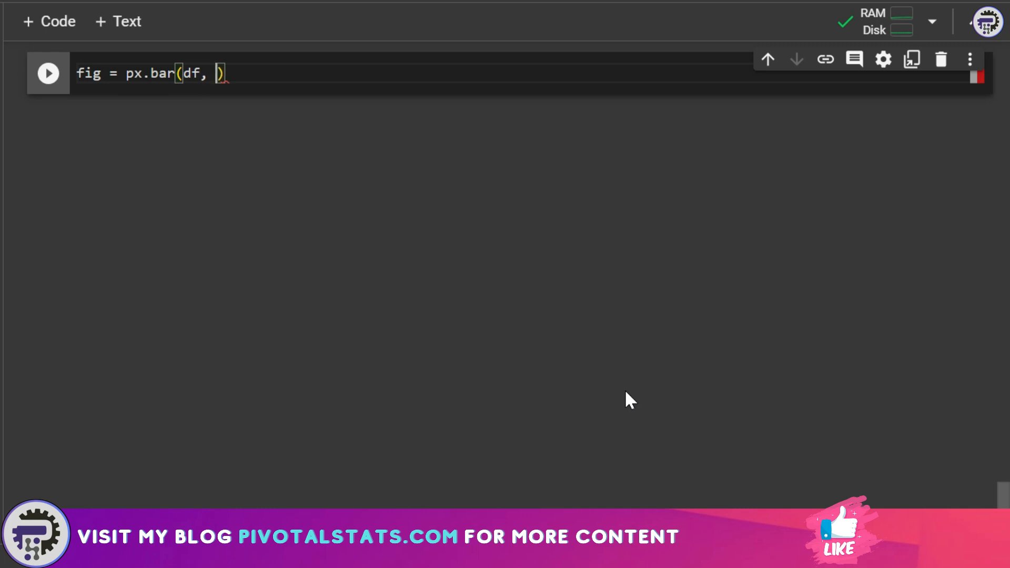
pyautogui.write("x = 'Date',")
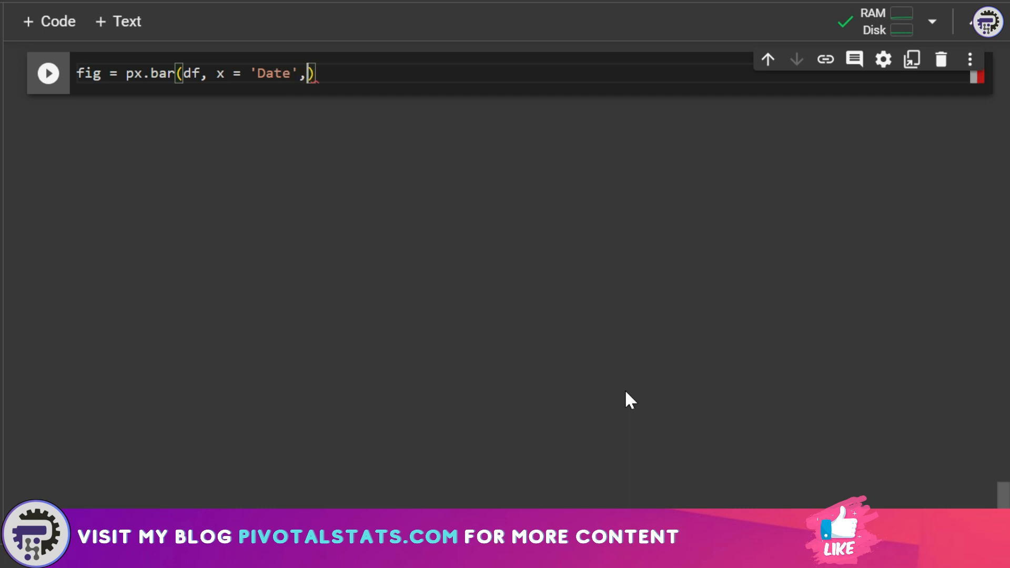
pyautogui.write('y =')
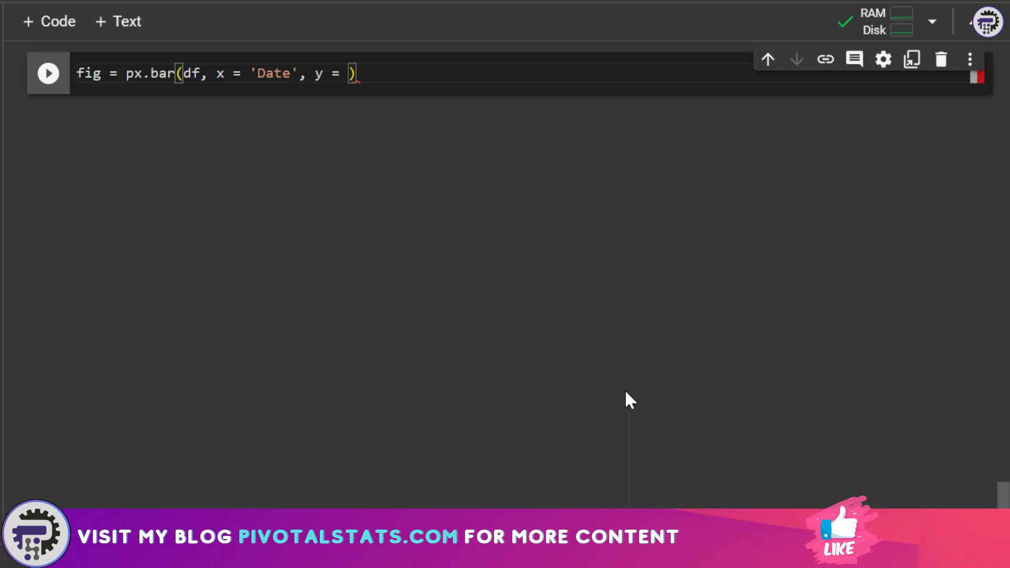
pyautogui.write("'Close'")
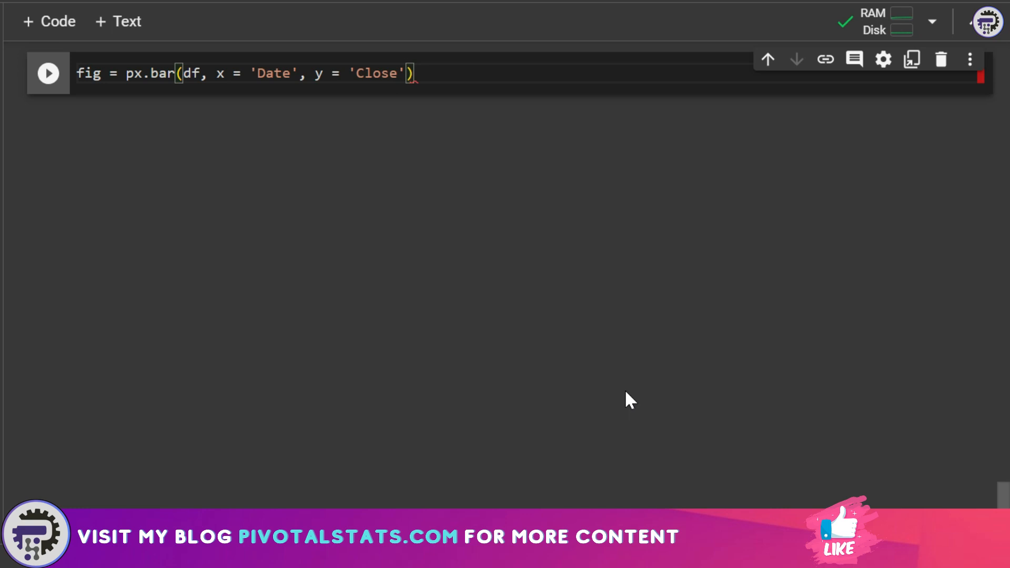
pyautogui.write(',')
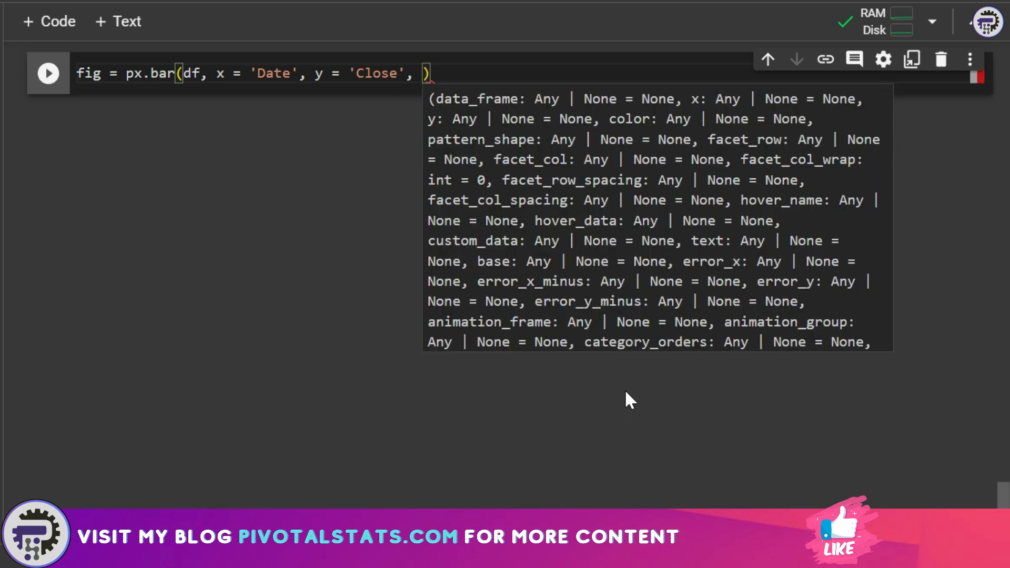
pyautogui.write("title = 'Interactive Bar Chart')")
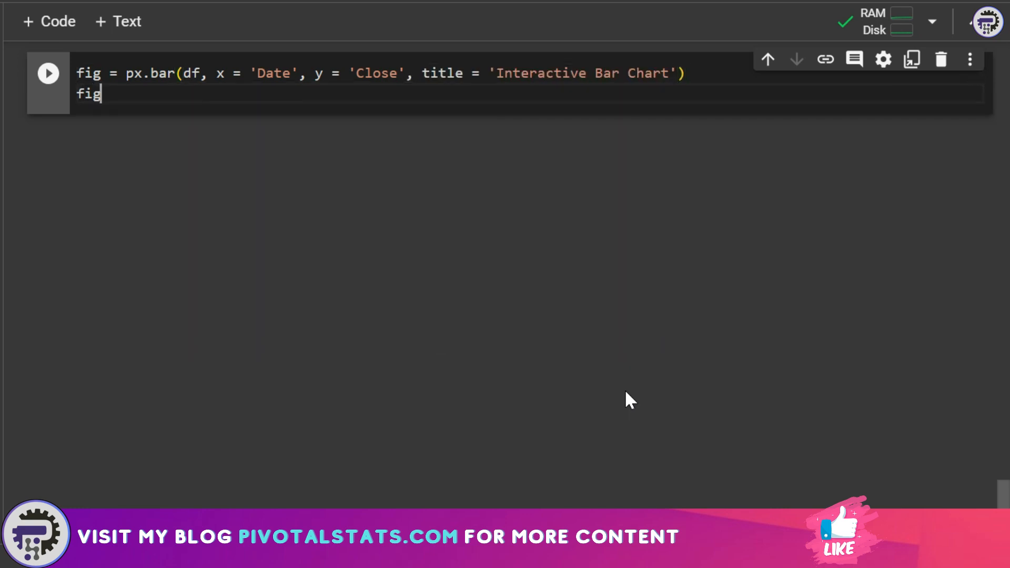
pyautogui.write('.show()')
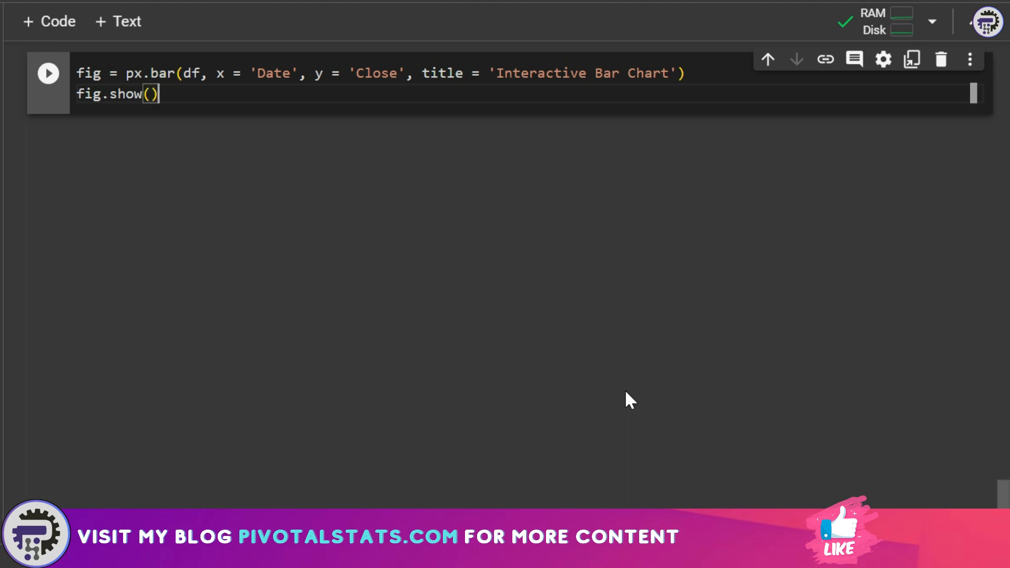
pyautogui.click(48, 73)
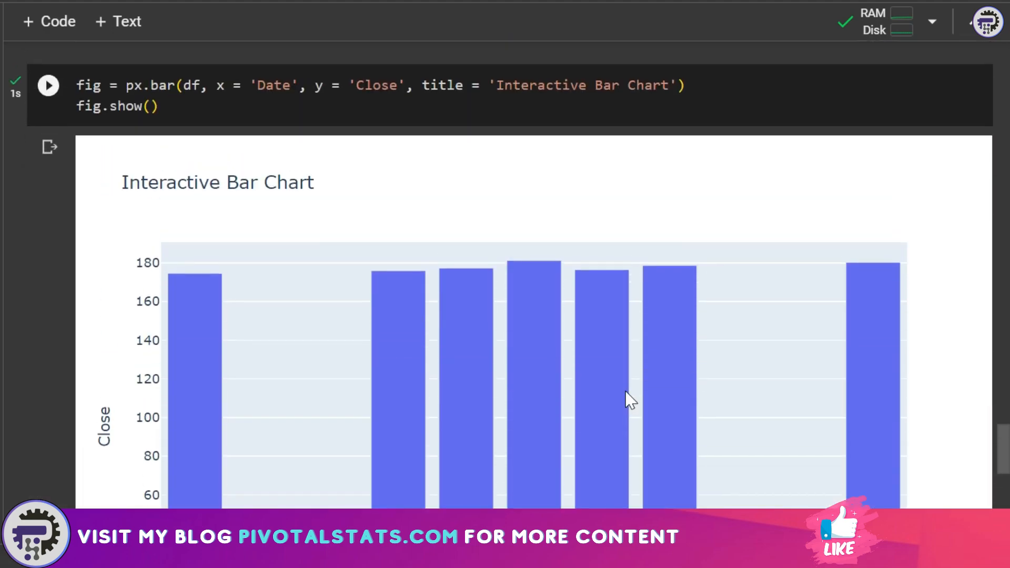
pyautogui.scroll(-3)
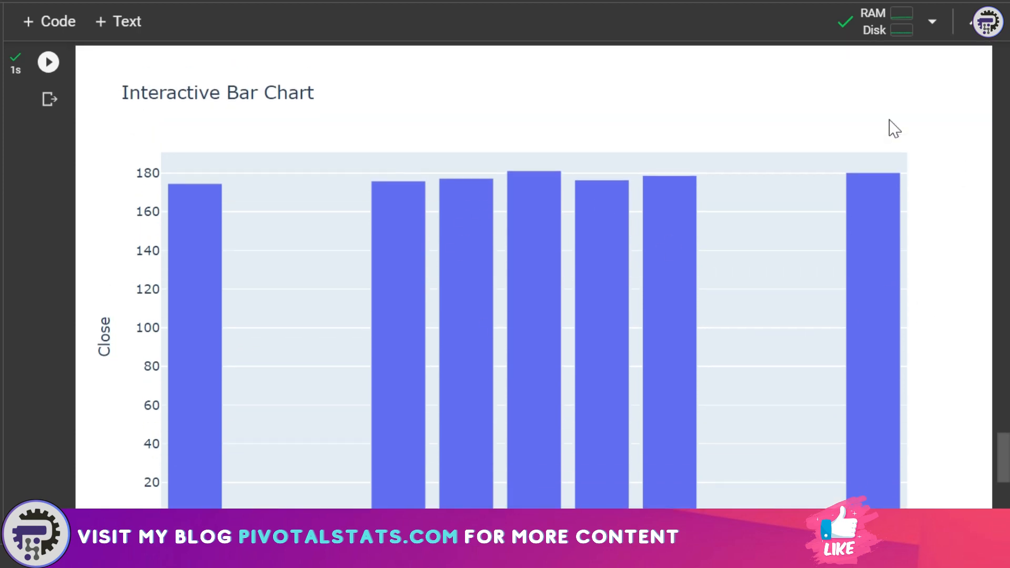
pyautogui.moveTo(866, 93)
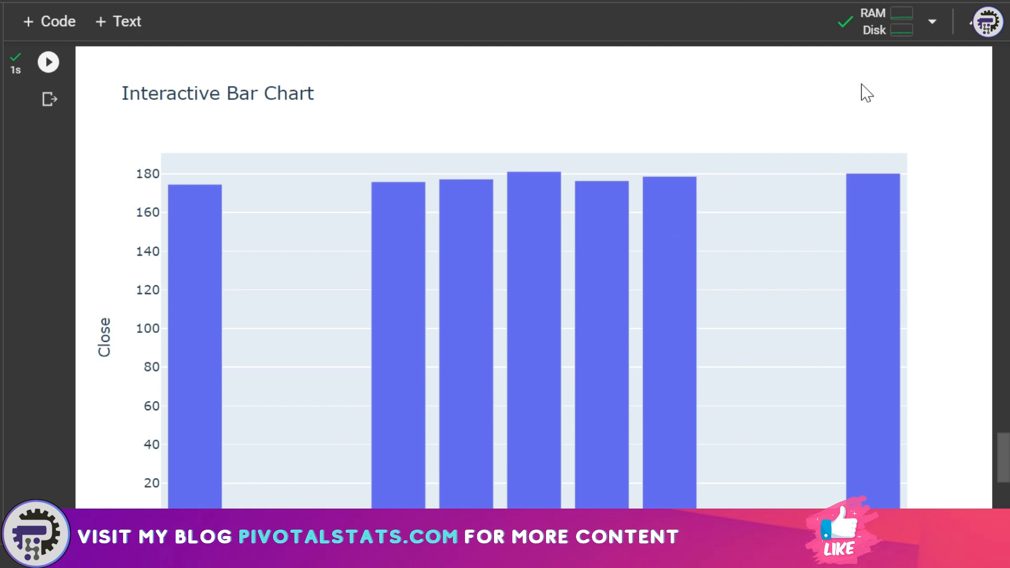
pyautogui.moveTo(867, 59)
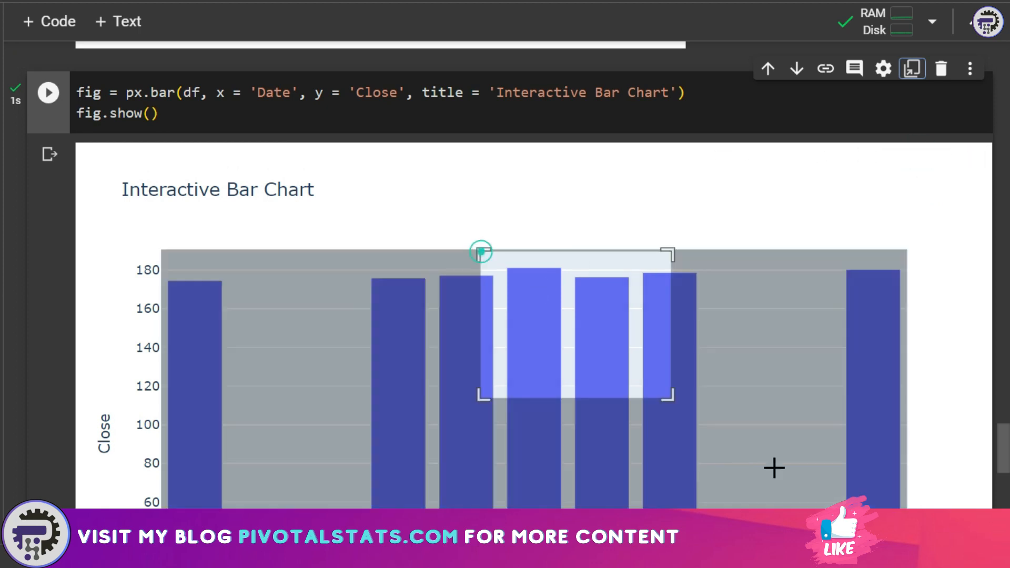
pyautogui.moveTo(480, 252); pyautogui.dragTo(674, 400)
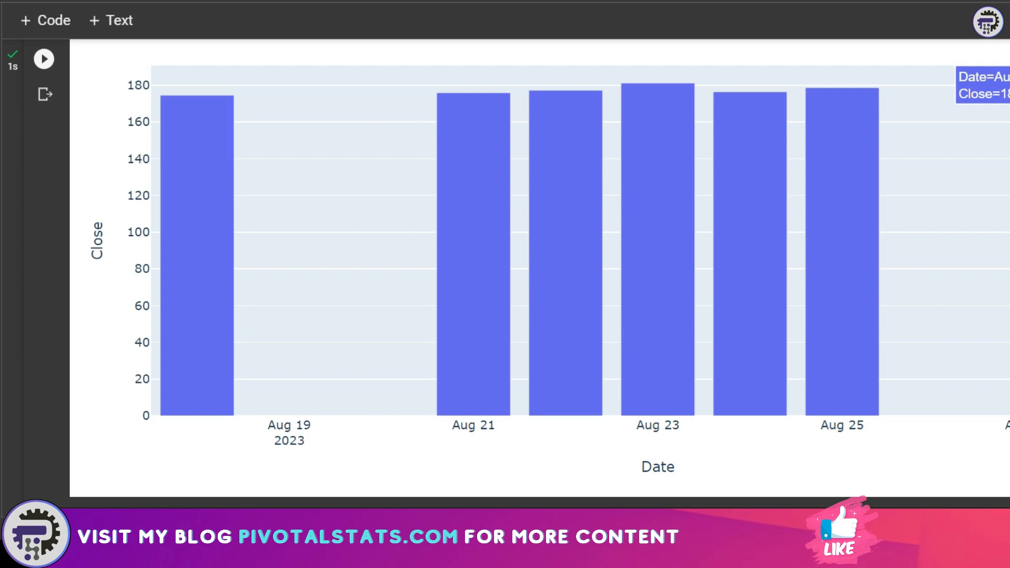
pyautogui.click(43, 59)
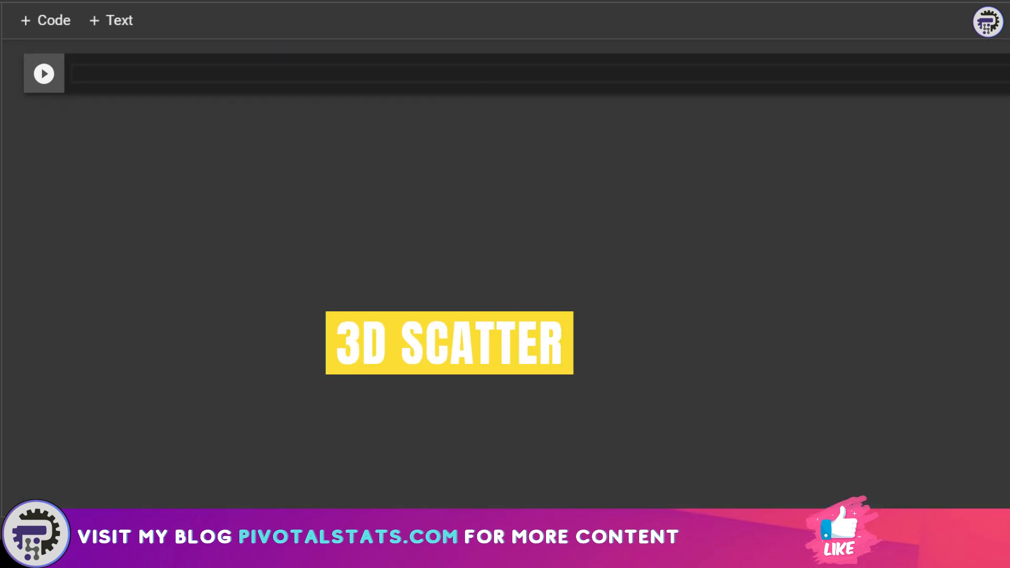
# - Define fig = px.scatter_3d(df) with x='Date', y='Close', z='Volume'
pyautogui.write('fig =')
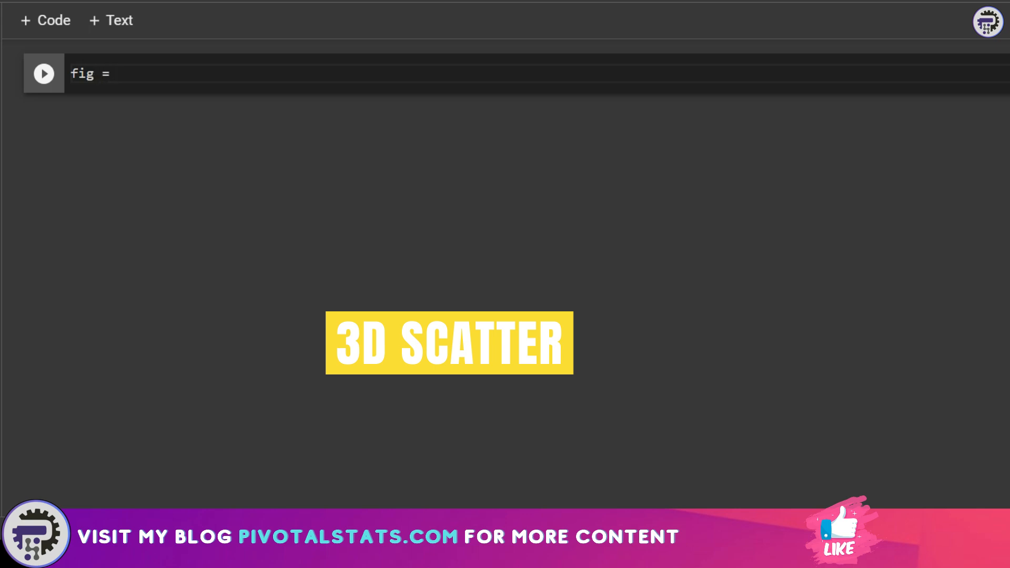
pyautogui.write('px.sca')
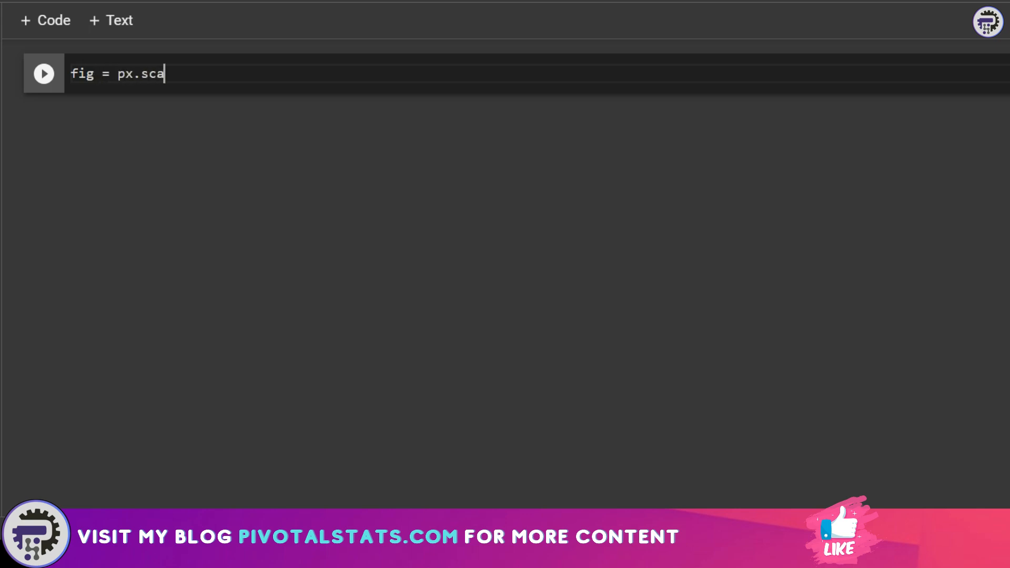
pyautogui.write('tter_3d(')
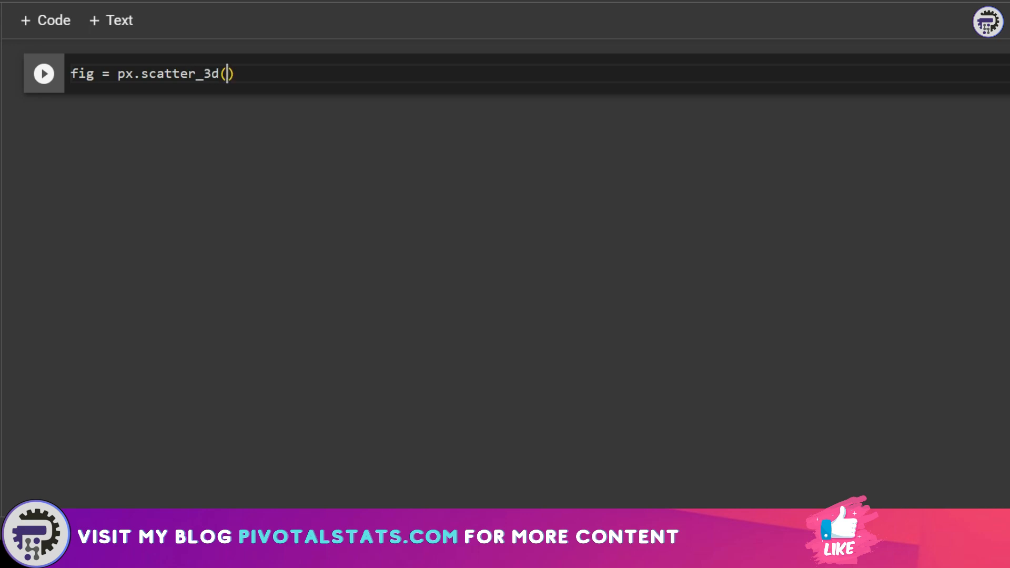
pyautogui.write('df,')
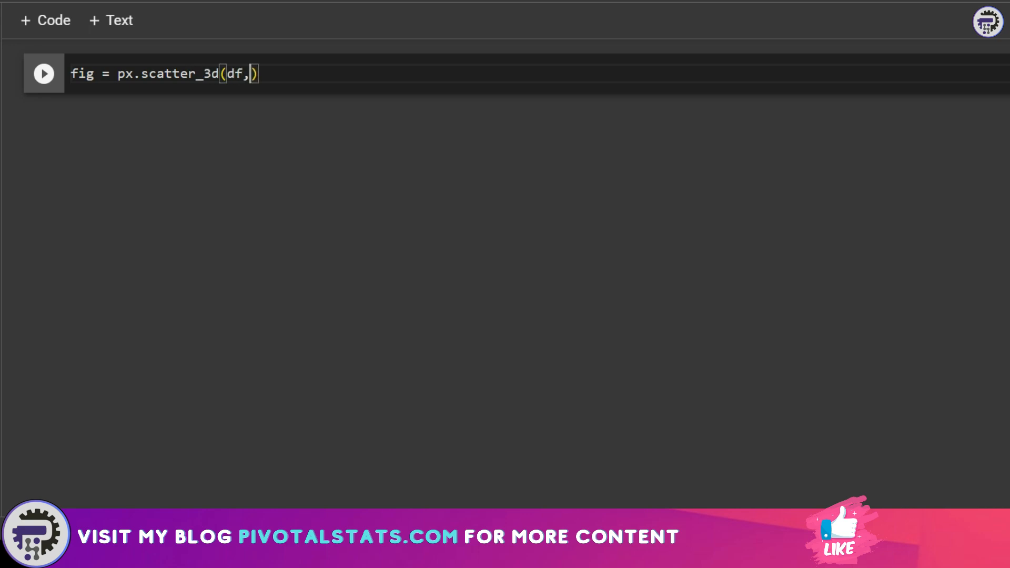
pyautogui.write('x =')
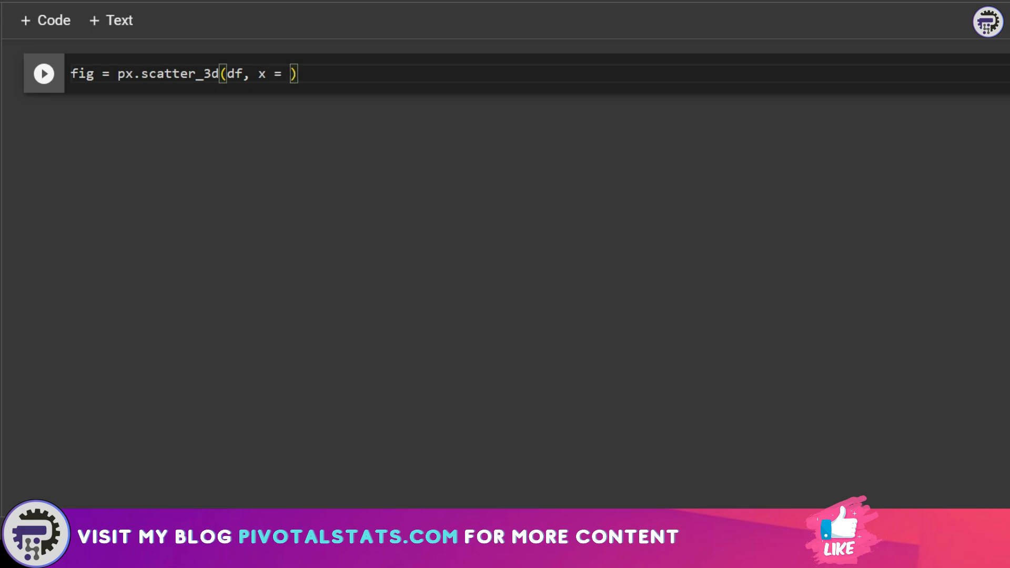
pyautogui.write("'Date'")
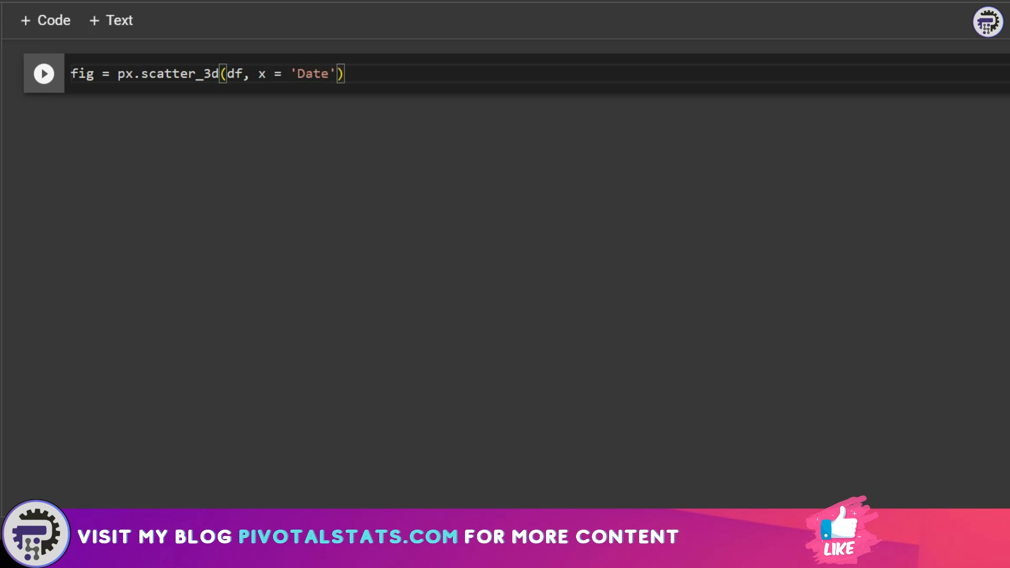
pyautogui.write(", y = '")
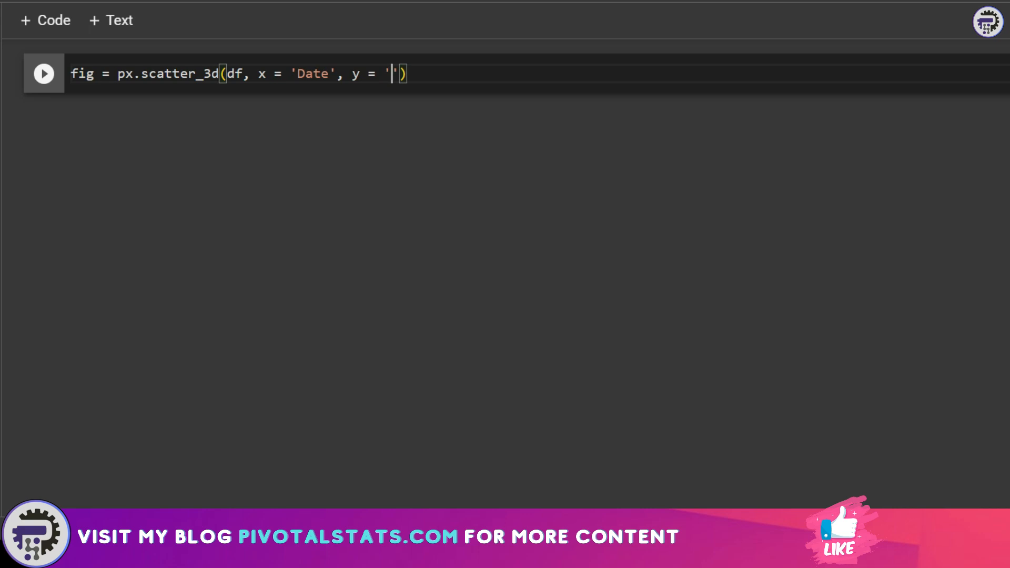
pyautogui.write('Close')
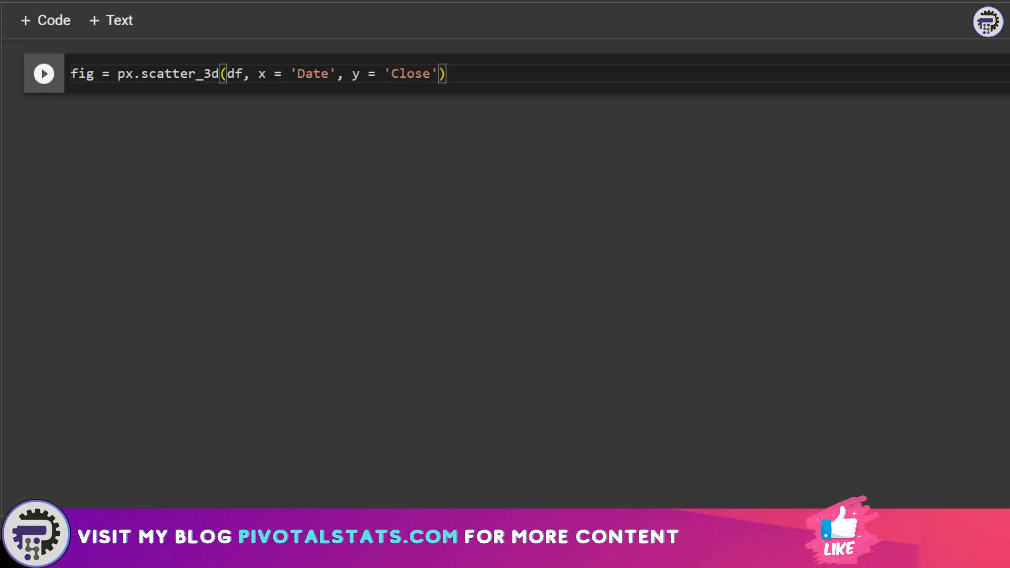
pyautogui.write(', z')
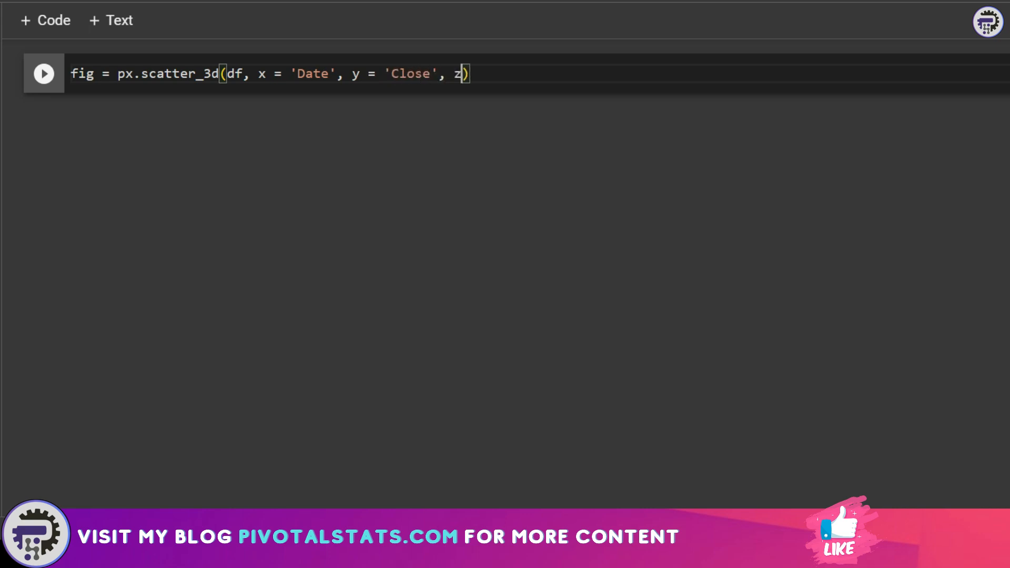
pyautogui.write("=''")
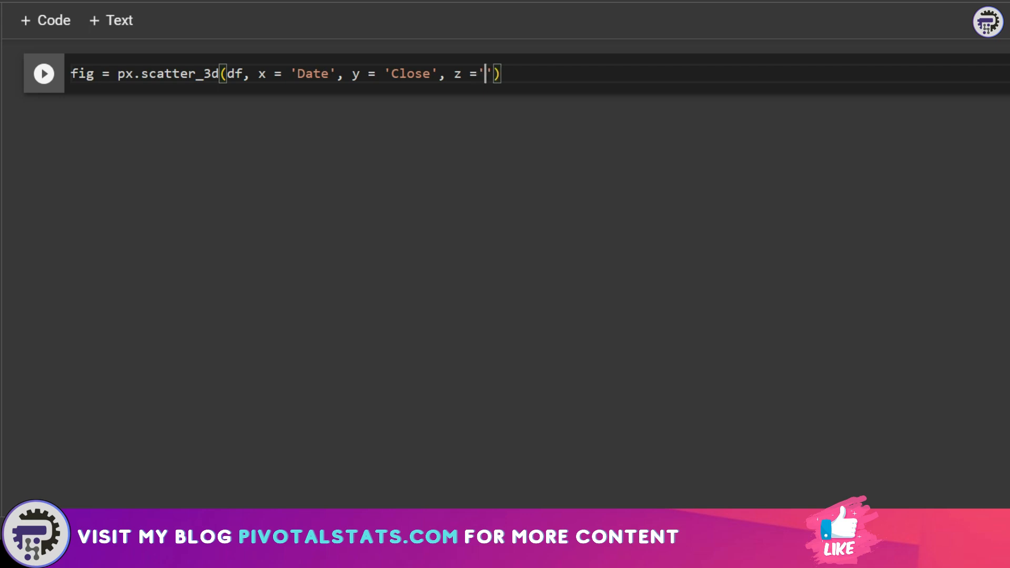
pyautogui.write('Volume')
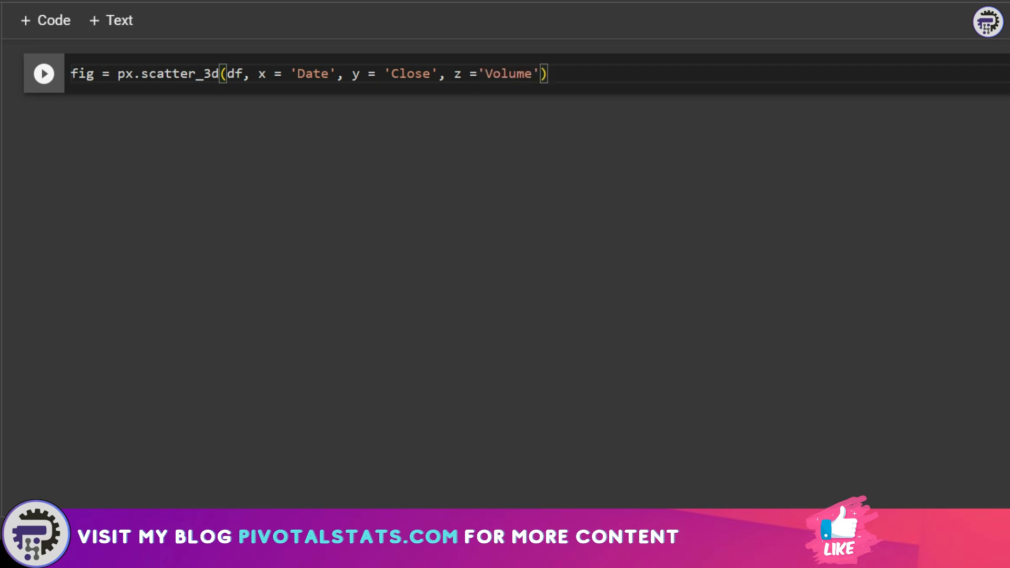
# - Add title 'Interactive 3D Scatter Plot' and begin the fig.show() line
pyautogui.write(', title')
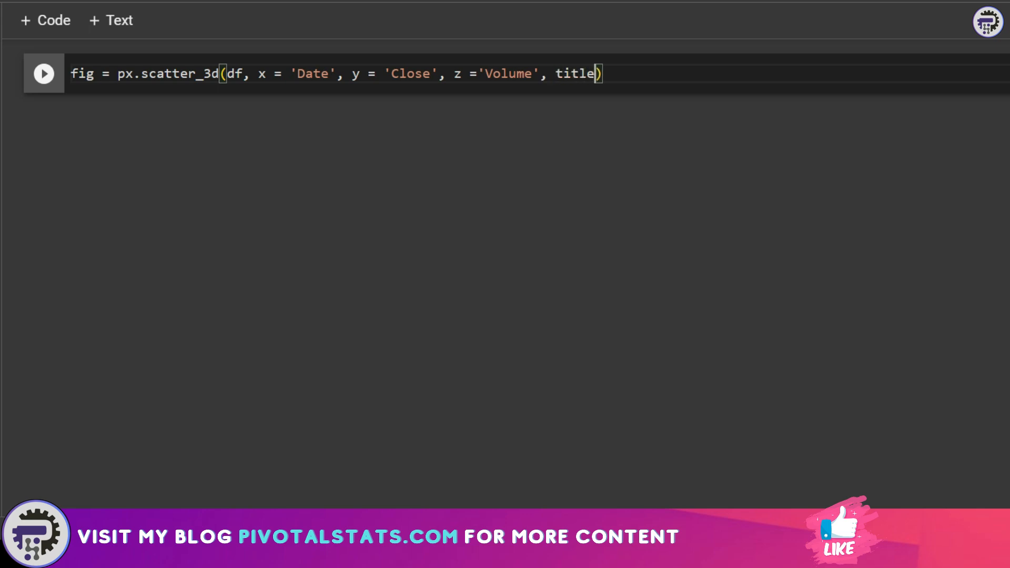
pyautogui.write("= 'Interactive 3D Scatter Plot'")
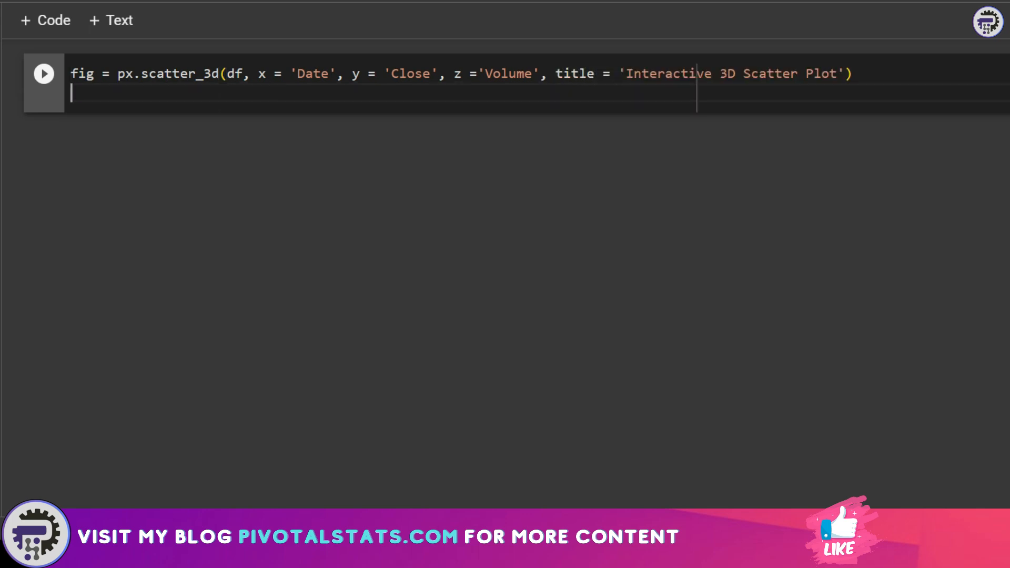
pyautogui.write('fig.s')
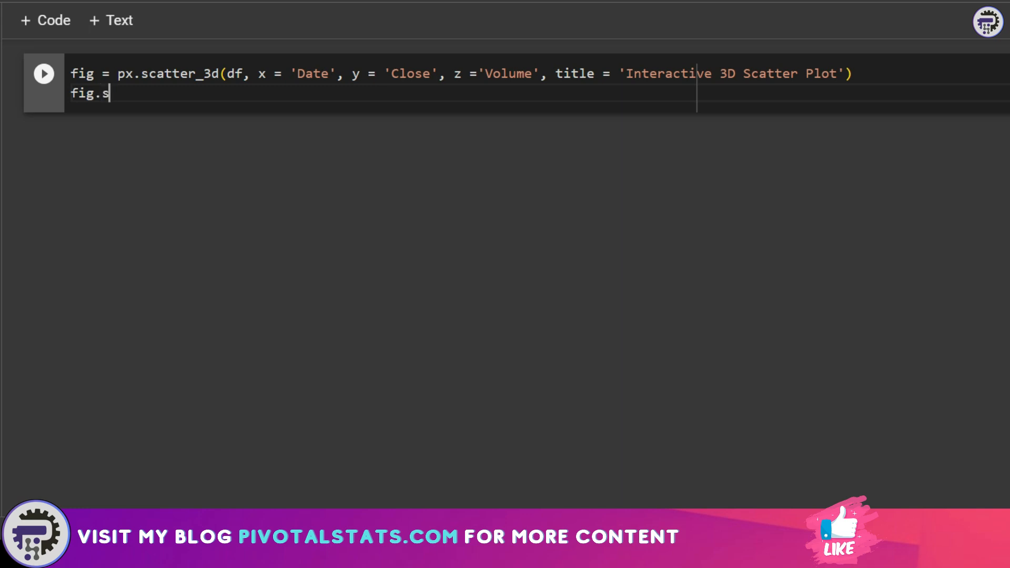
# - Run the cell to render the interactive 3D scatter and rotate the plot slightly
pyautogui.click(43, 73)
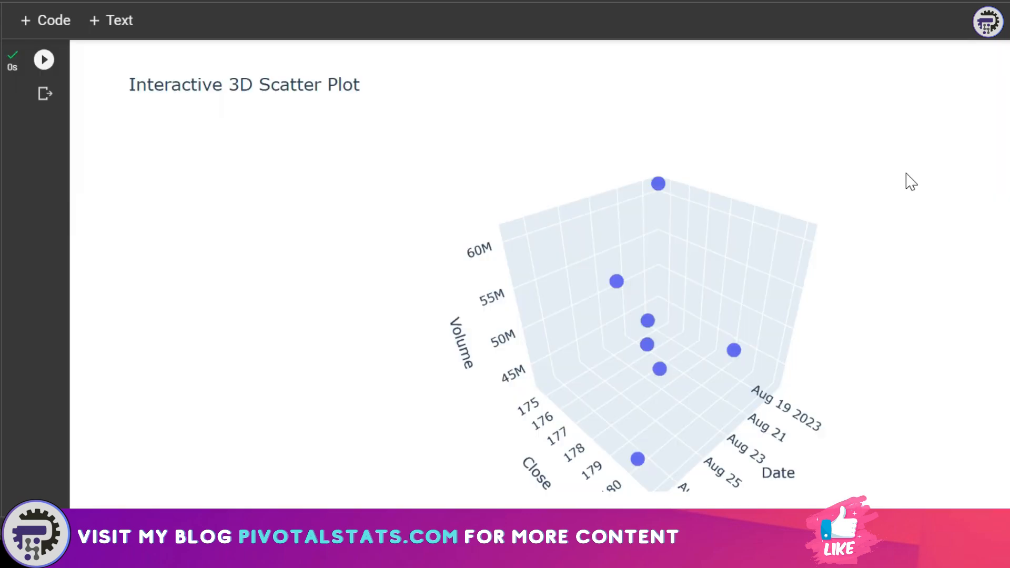
pyautogui.moveTo(862, 346)
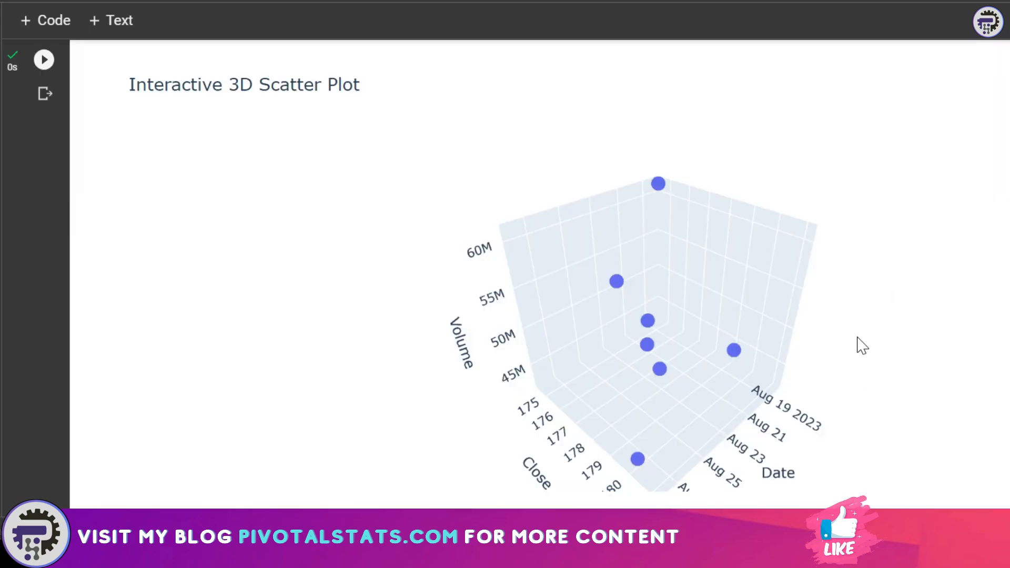
pyautogui.moveTo(864, 345); pyautogui.dragTo(722, 322)
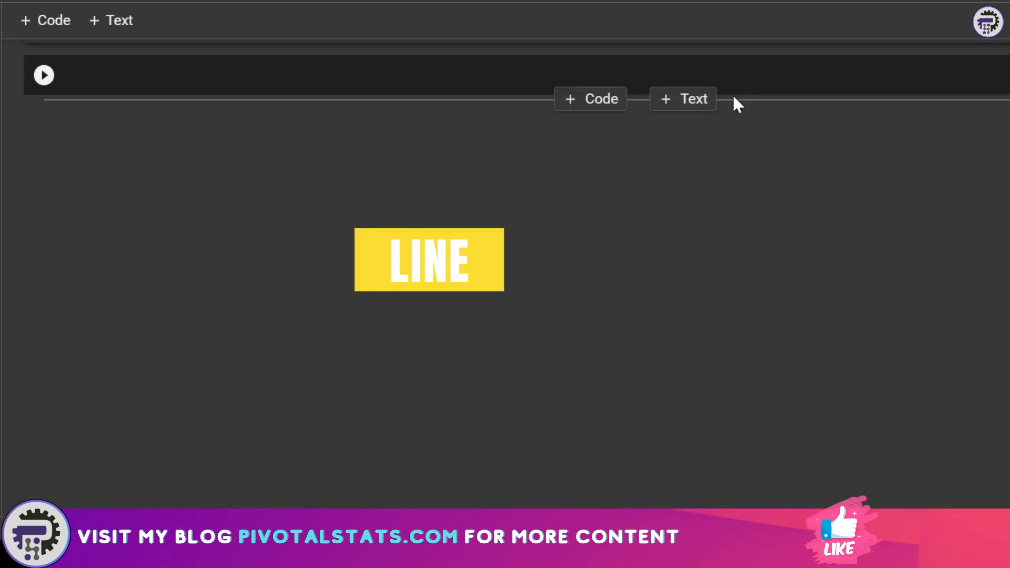
# - Write fig = px.line(df, x='Date', y=['Close','Open'])
pyautogui.write('fig = px')
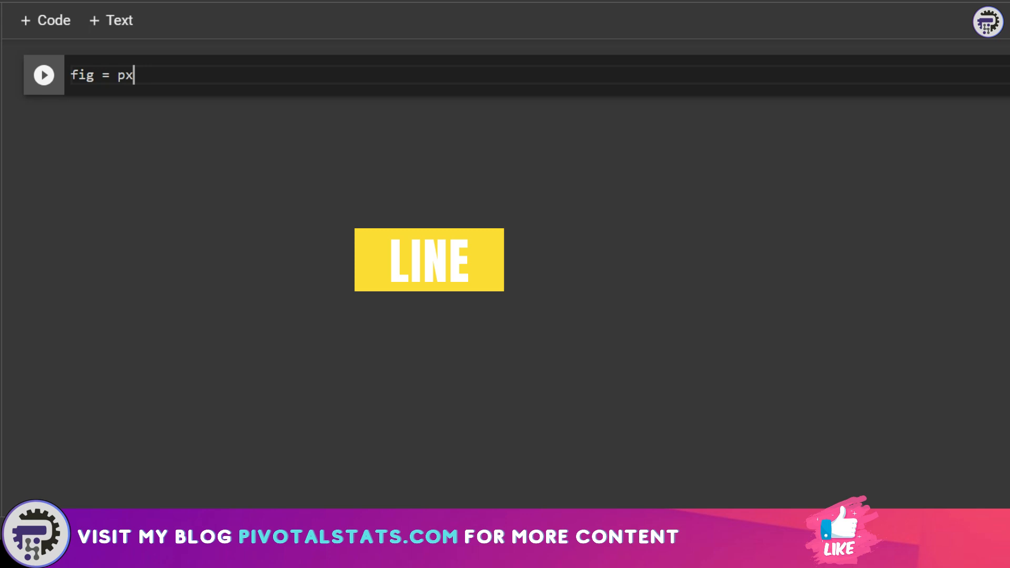
pyautogui.write('.line()')
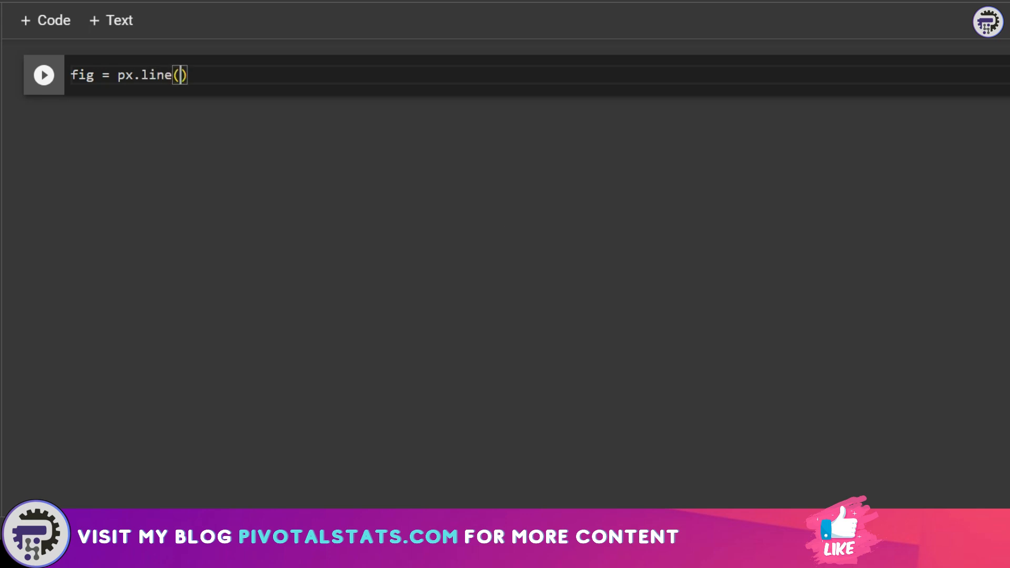
pyautogui.write('df, x')
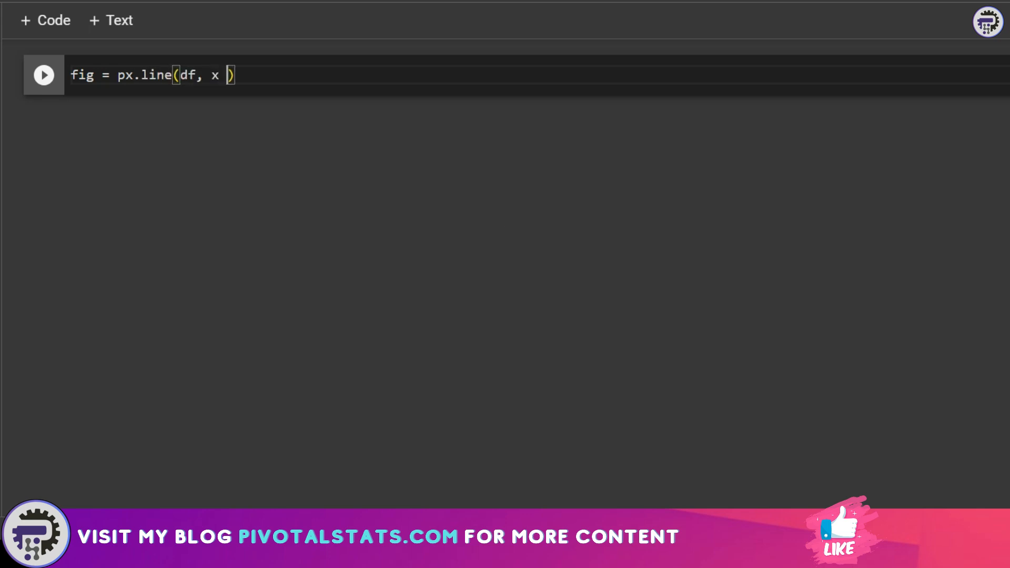
pyautogui.write("= 'Date'")
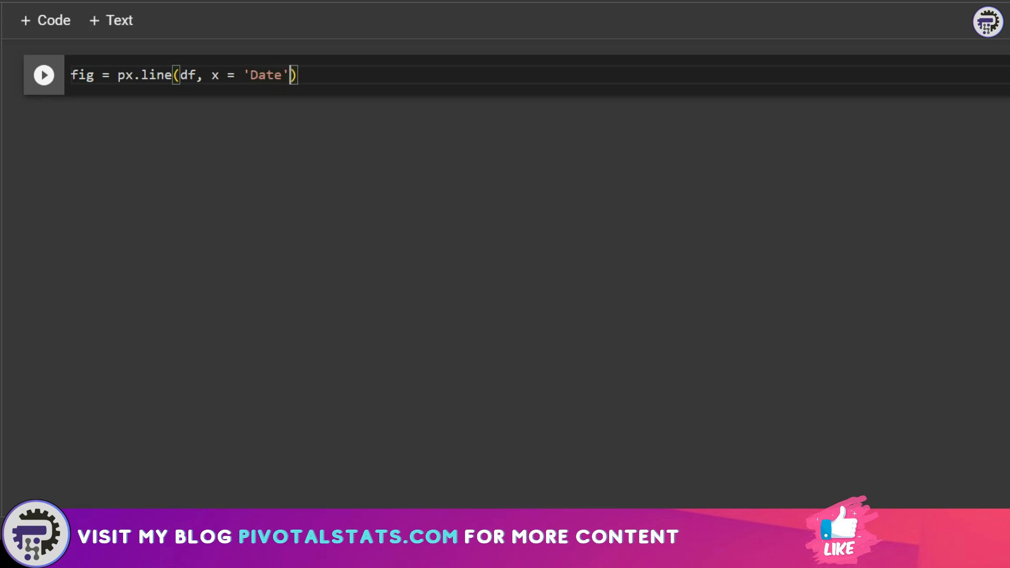
pyautogui.write(', y =')
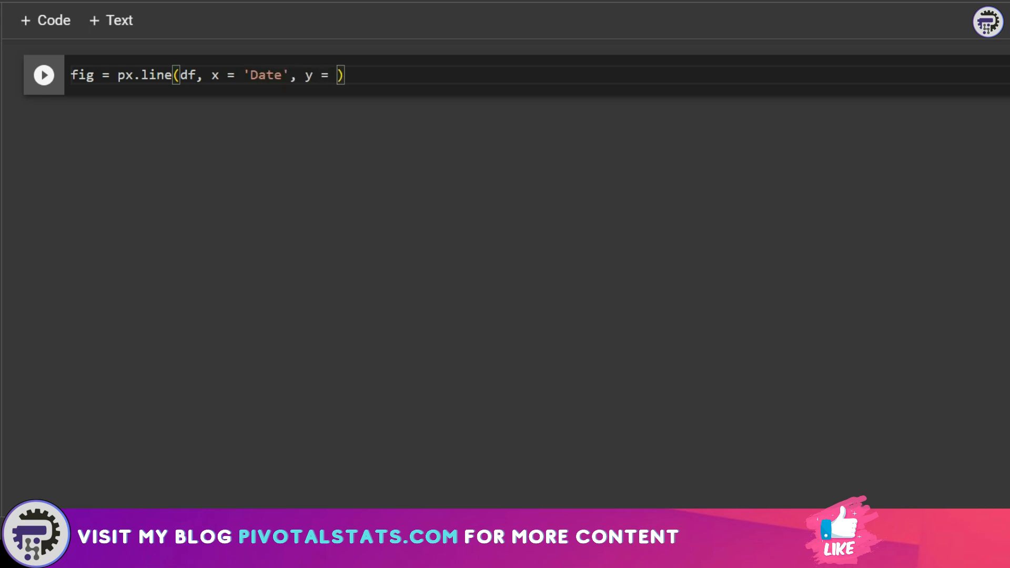
pyautogui.write('[]')
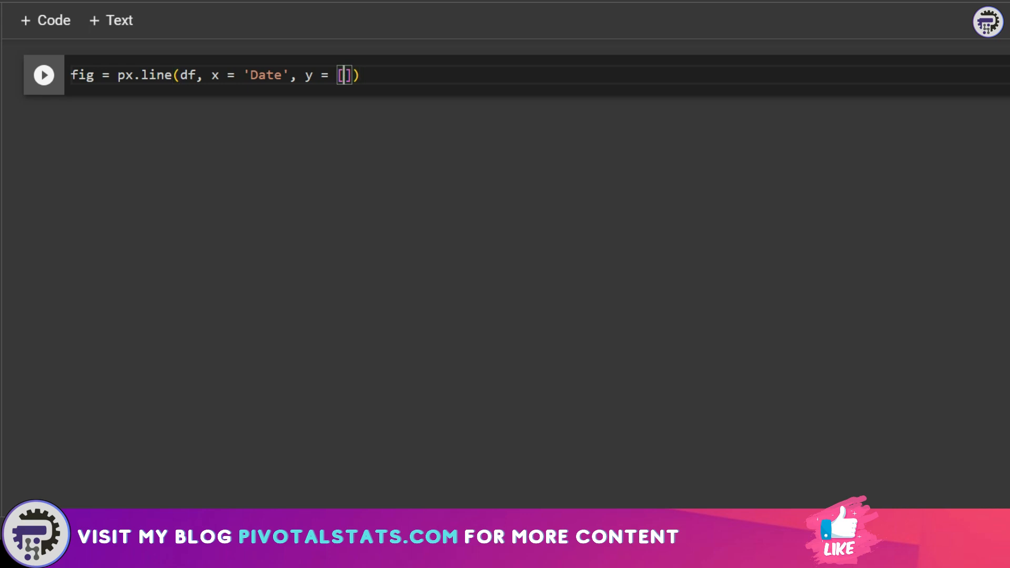
pyautogui.click(345, 74)
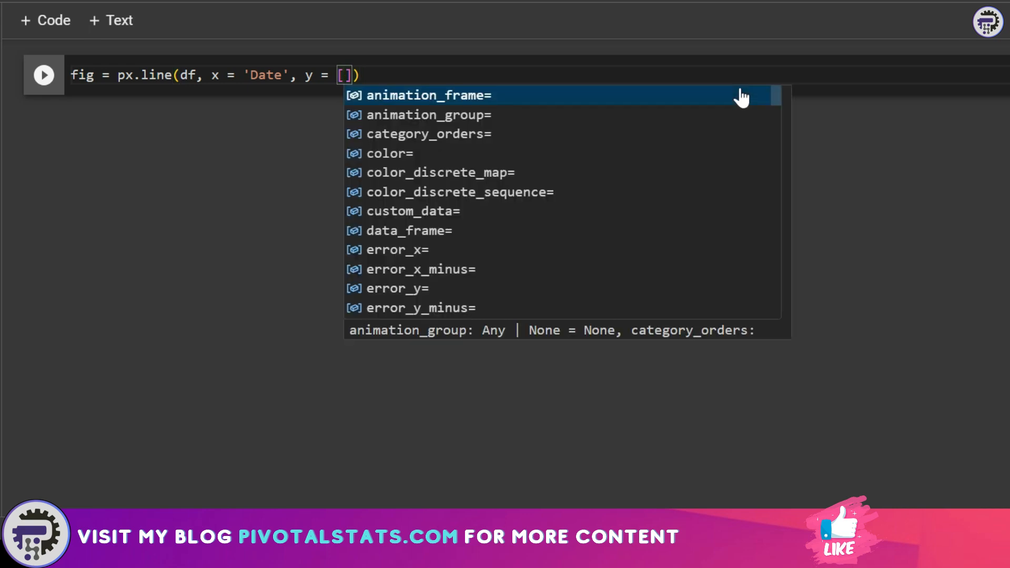
pyautogui.write("'Close'")
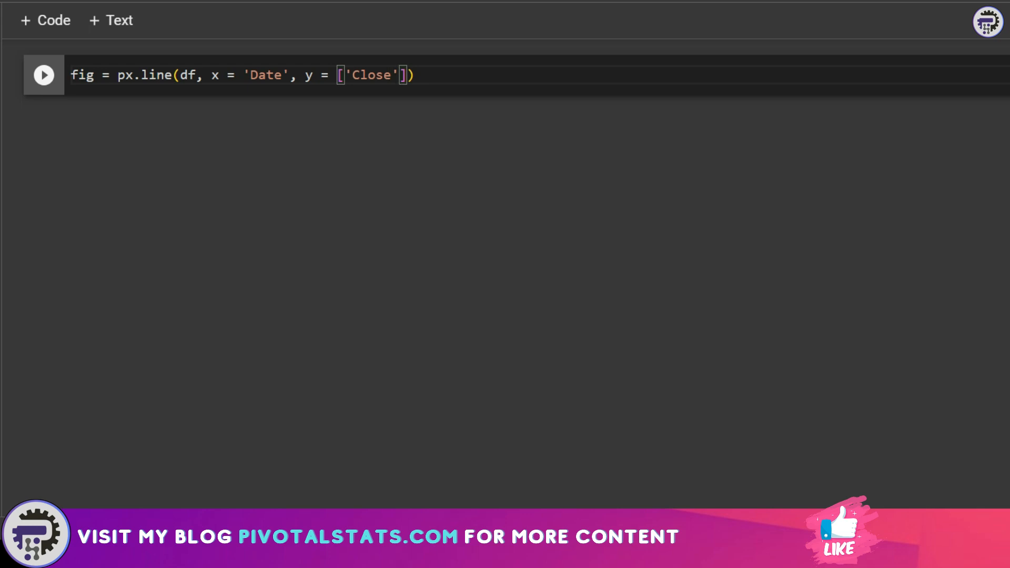
pyautogui.write(", 'Open'")
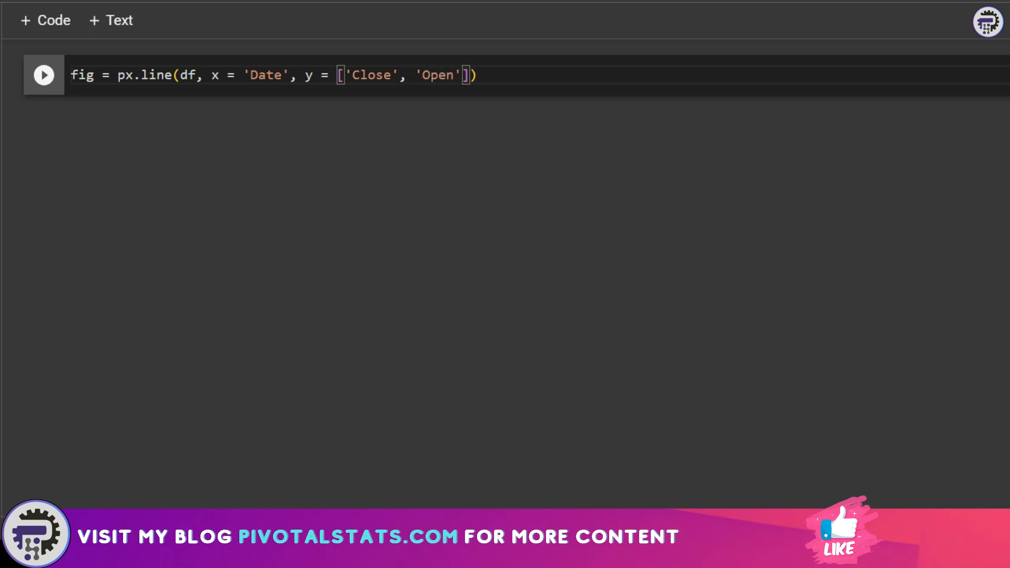
# - Add title 'Interactive Line Chart' and a fig.show() line
pyautogui.write(', title')
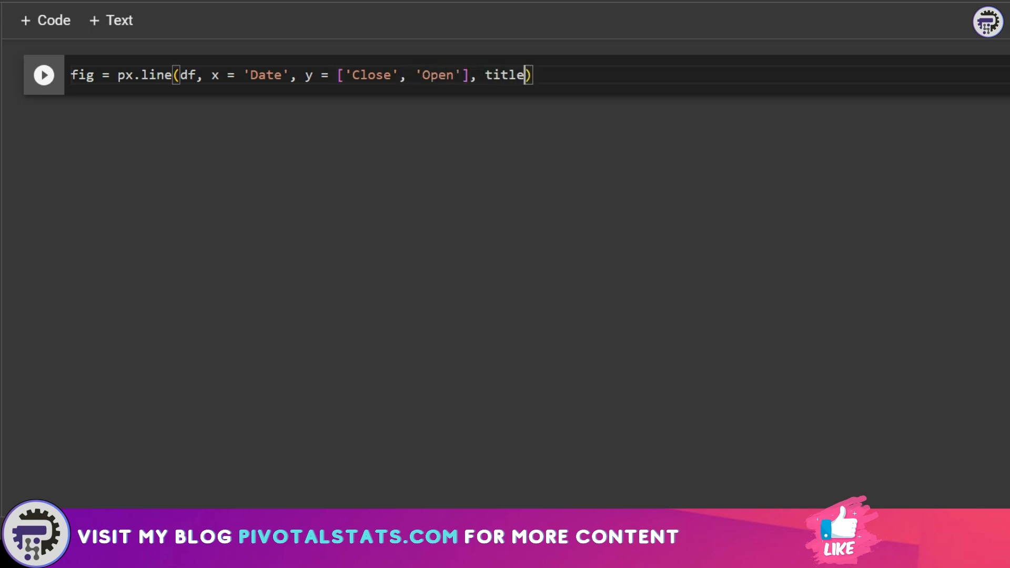
pyautogui.write("= ''")
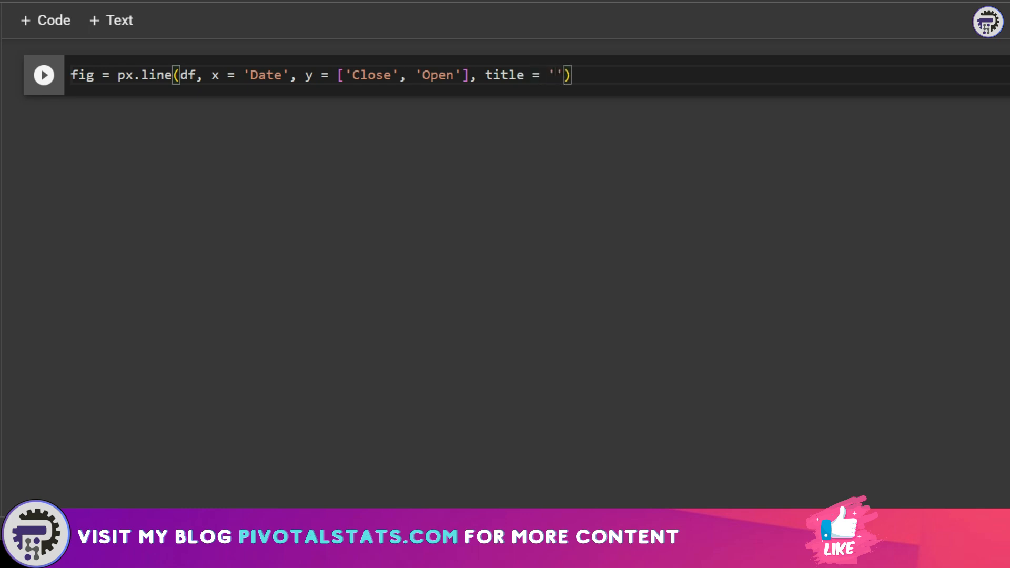
pyautogui.write('Interactive L')
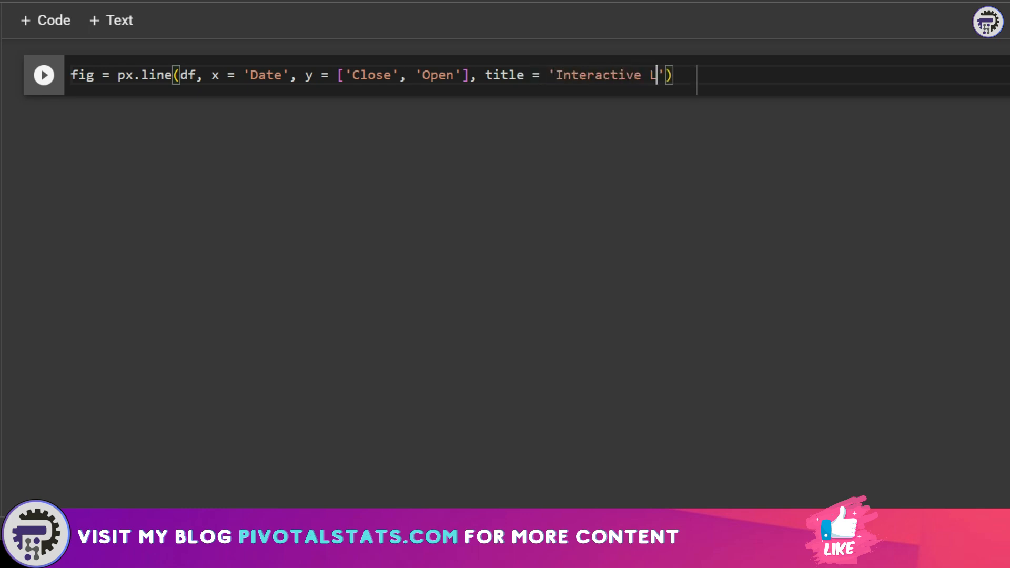
pyautogui.write('ine Chart')
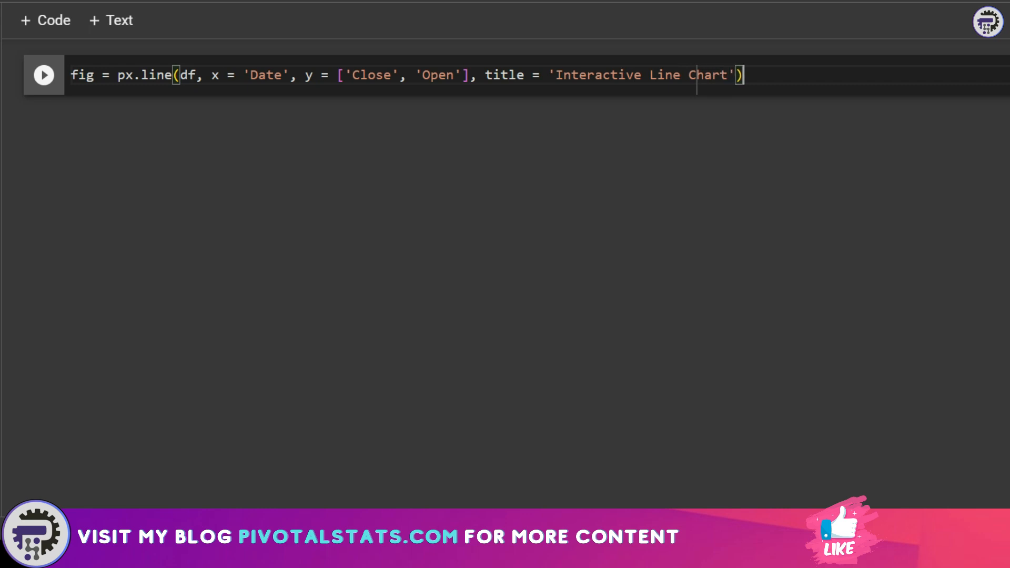
pyautogui.write('fig.s')
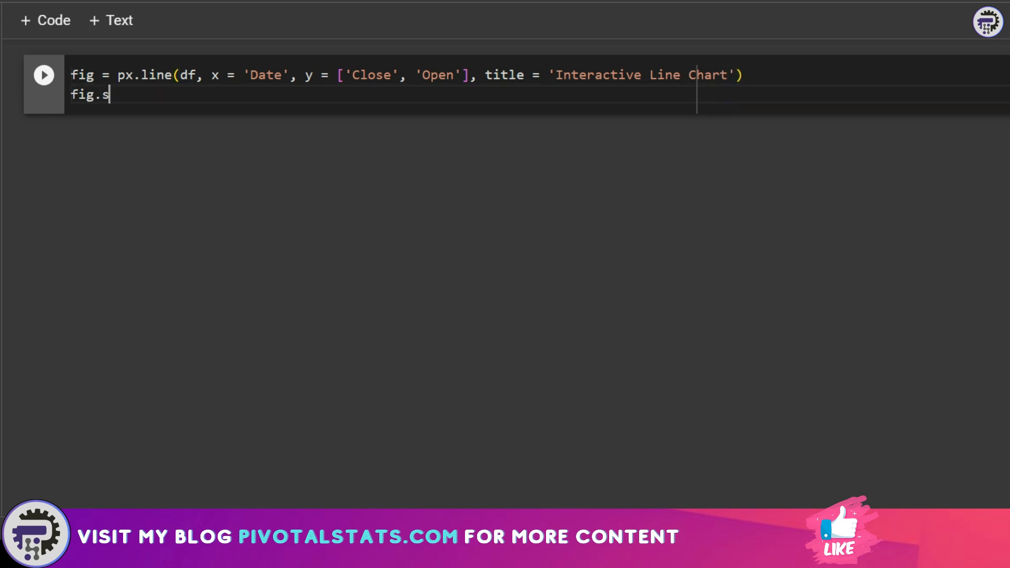
pyautogui.write('how()')
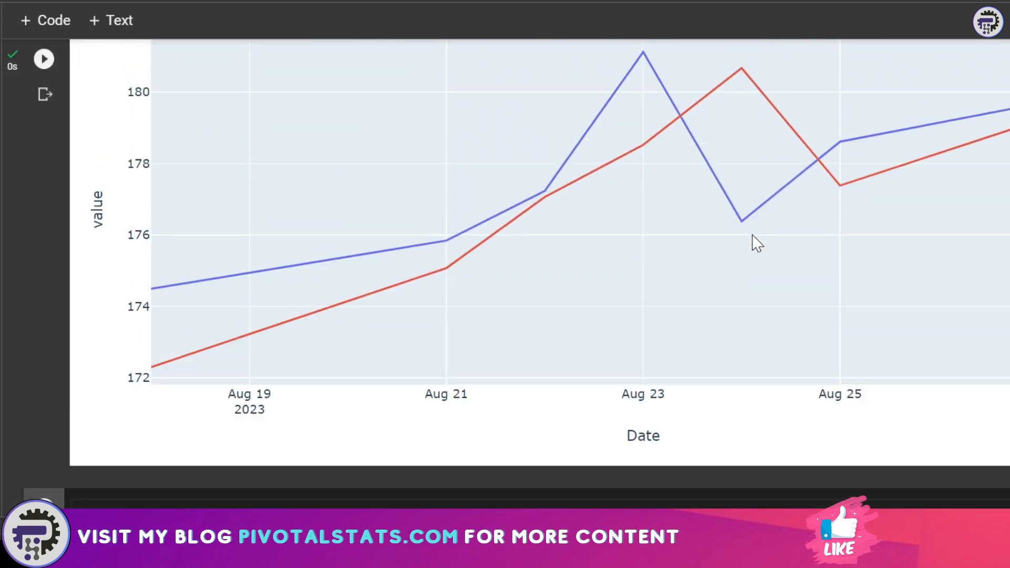
# - Box-zoom the rendered Close/Open line chart into the Aug 22–24, 2023 range
pyautogui.scroll(-3)
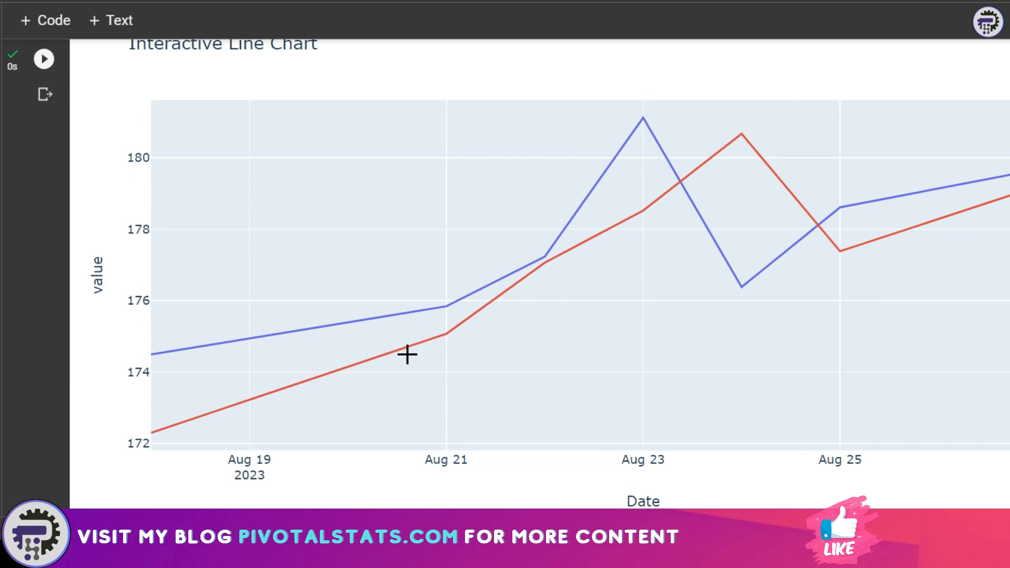
pyautogui.moveTo(644, 210)
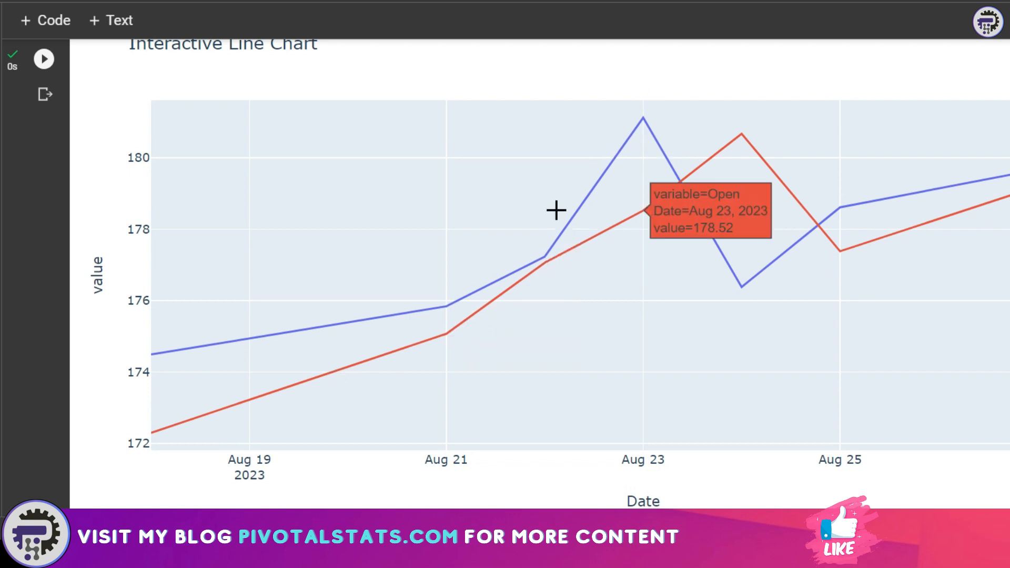
pyautogui.moveTo(583, 102); pyautogui.dragTo(817, 334)
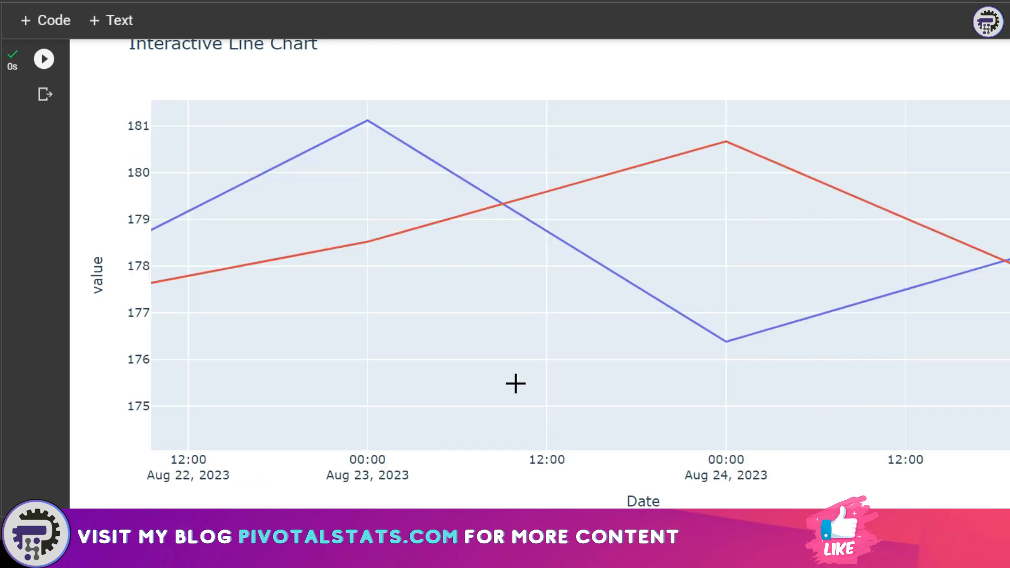
pyautogui.moveTo(358, 115)
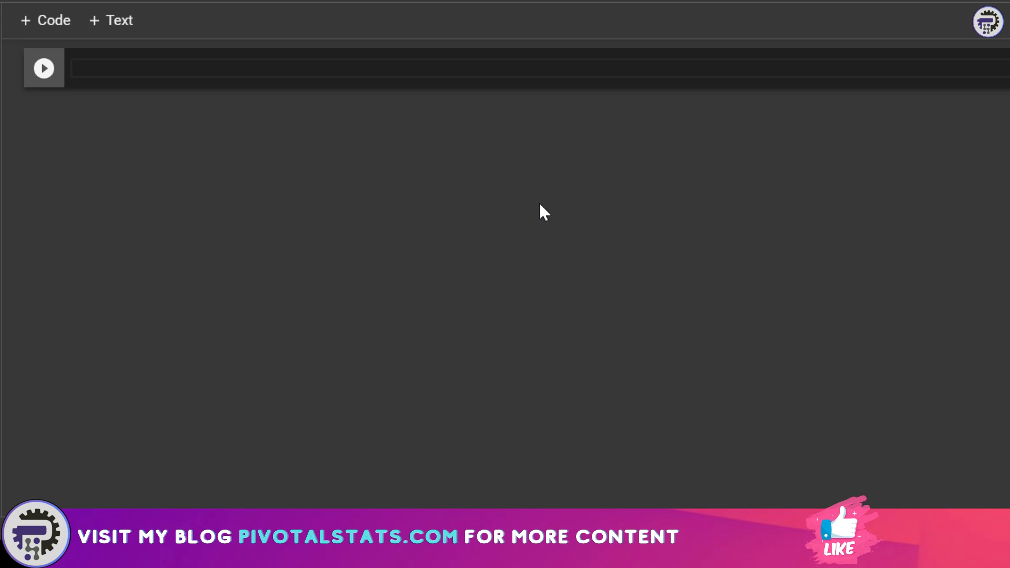
# - Run a cell importing numpy as np and creating data = np.random.rand(5,5)
pyautogui.write('import n')
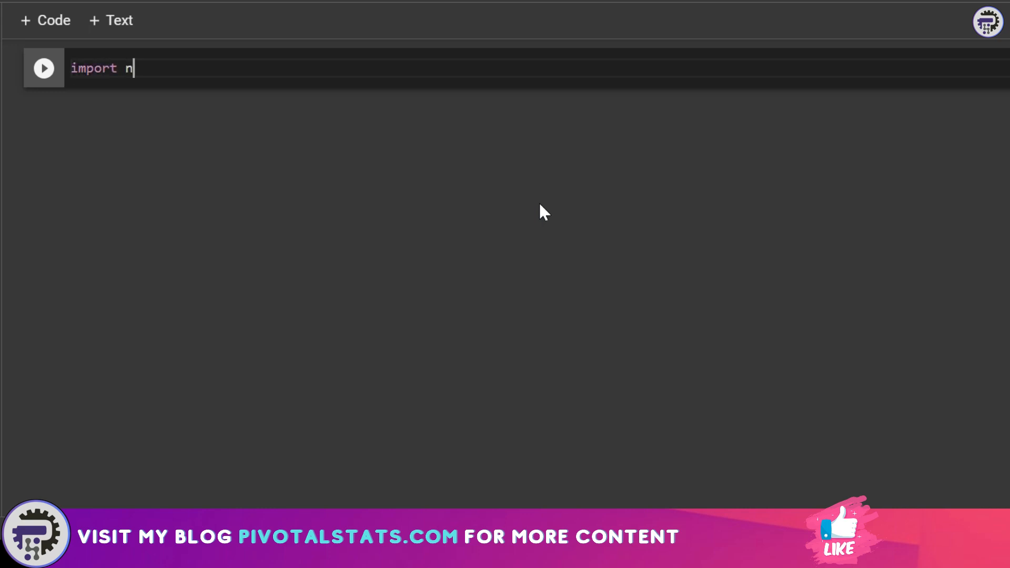
pyautogui.write('umpy as np')
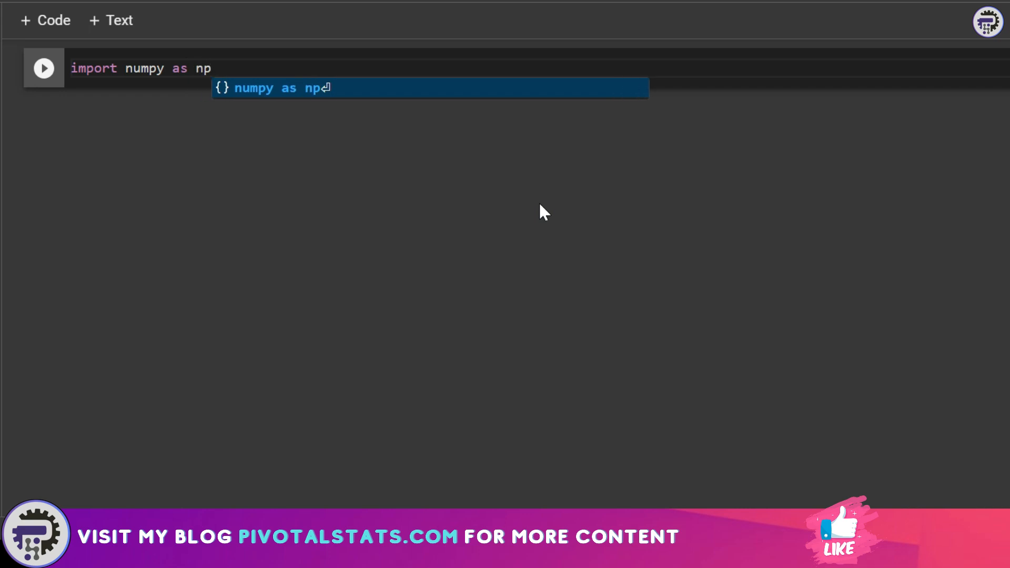
pyautogui.write('data')
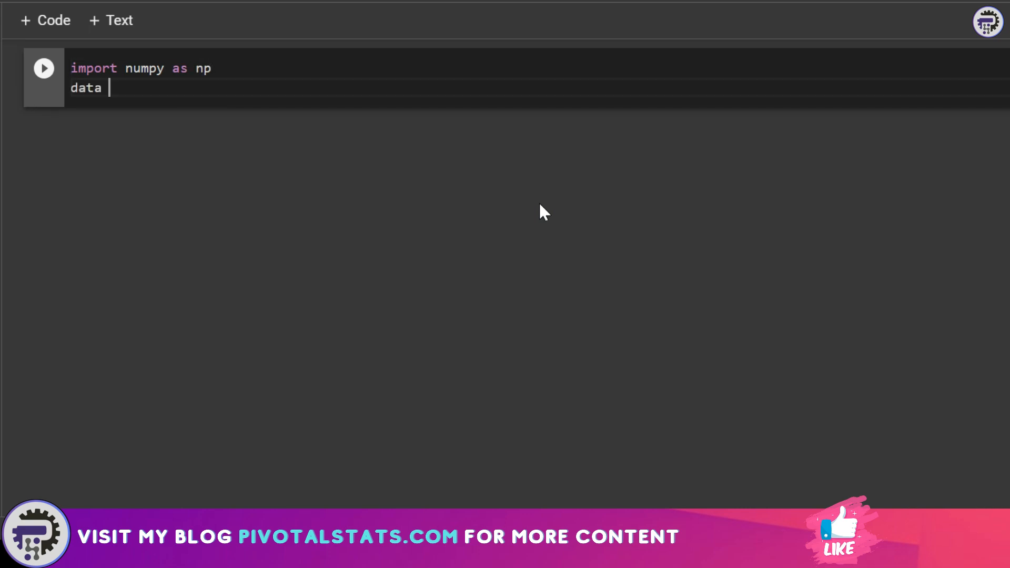
pyautogui.write('= np.r')
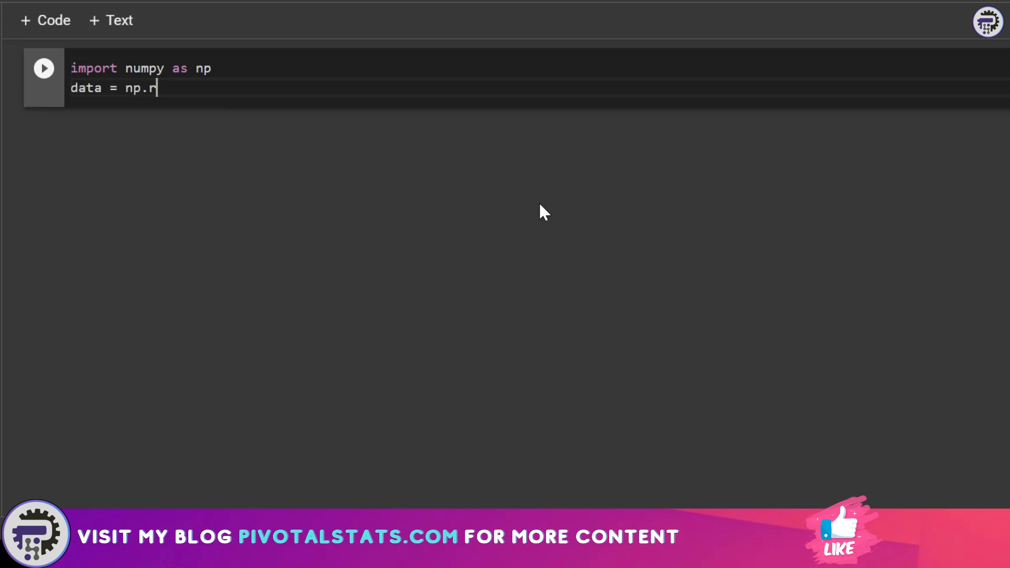
pyautogui.write('andom')
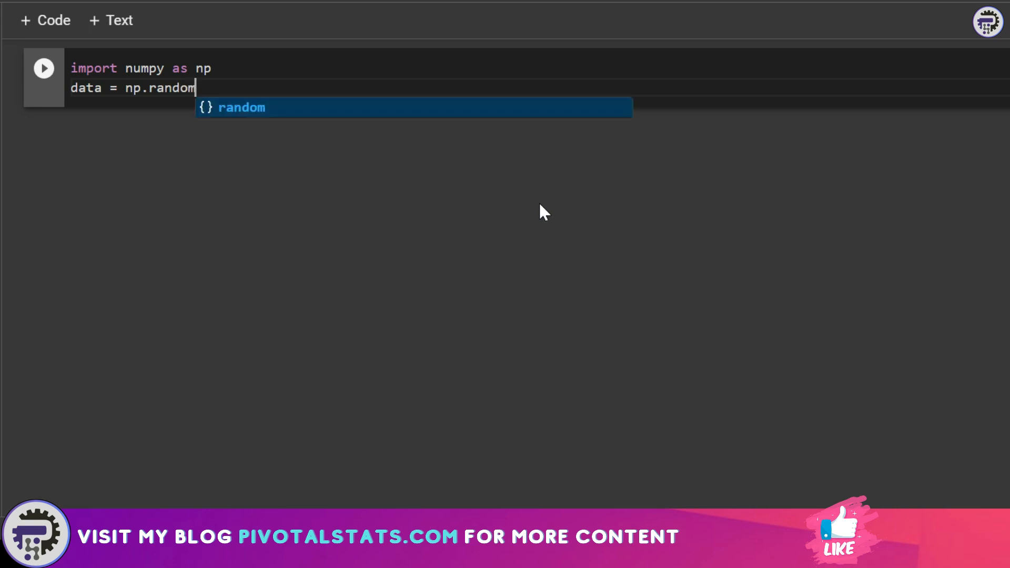
pyautogui.write('.rand(5)')
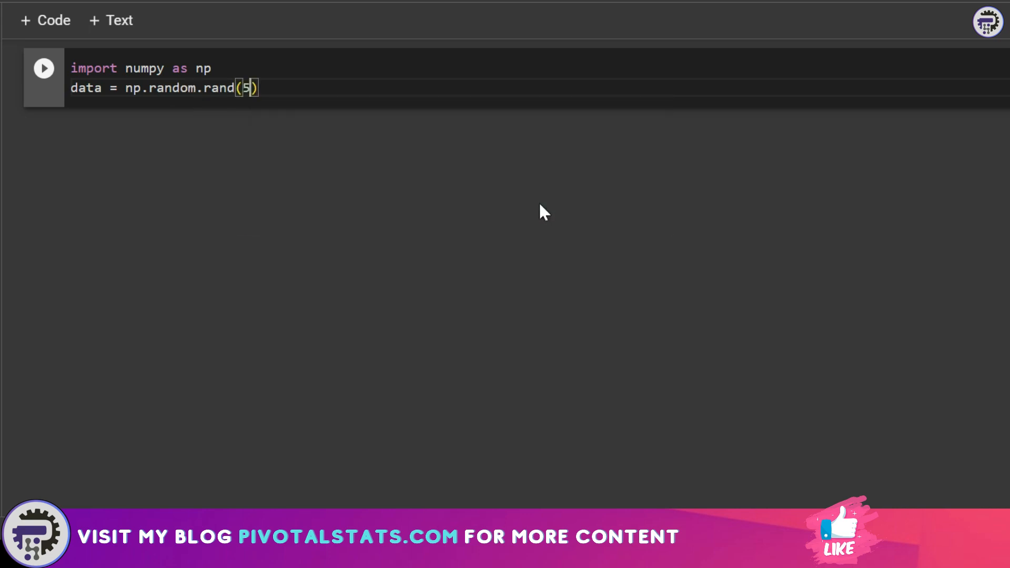
pyautogui.write(',5')
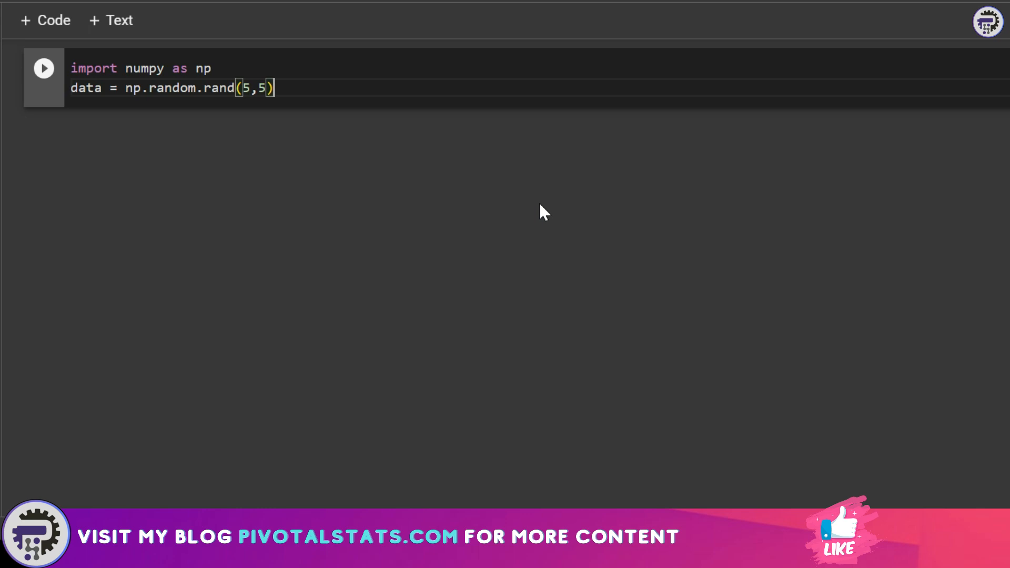
pyautogui.click(43, 69)
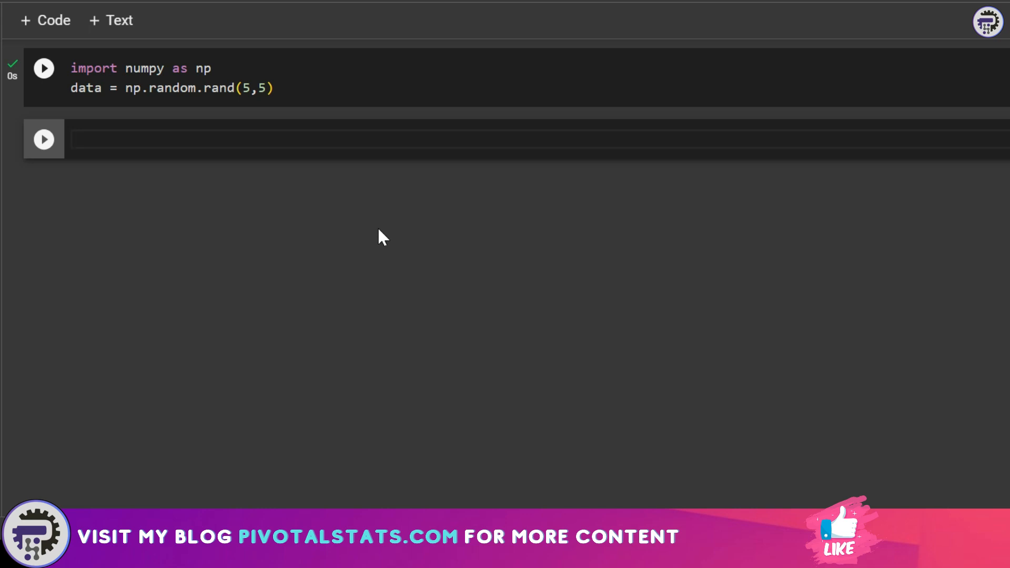
# - Write plt.imshow(data, cmap='viridis') for the matplotlib heatmap
pyautogui.write('plt.')
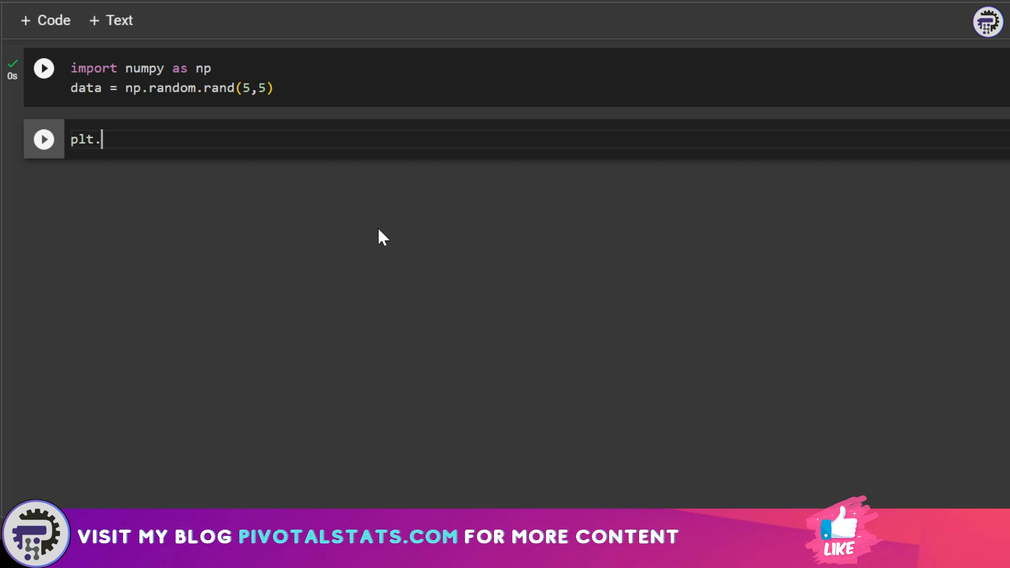
pyautogui.write('imshow()')
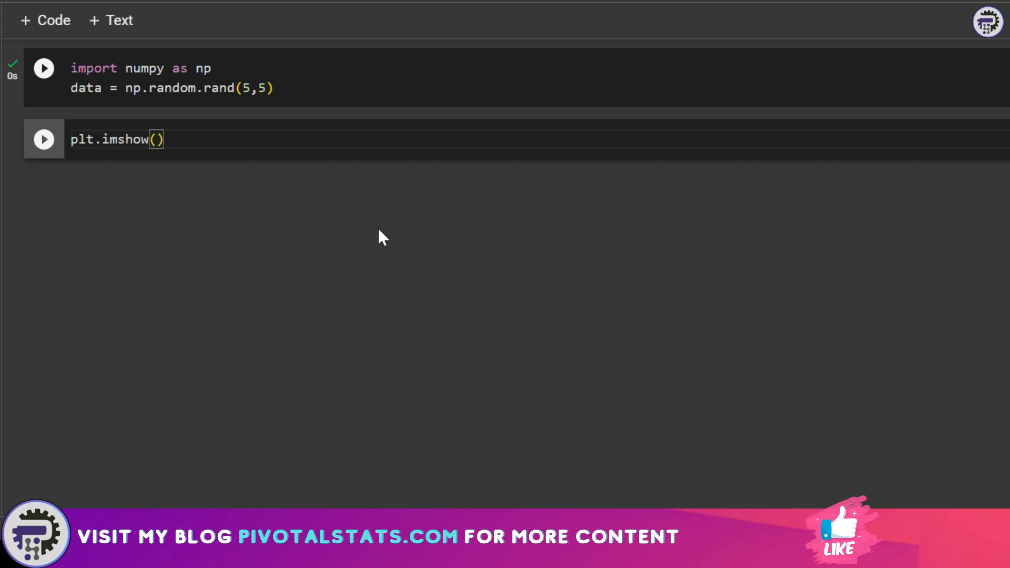
pyautogui.write('data,')
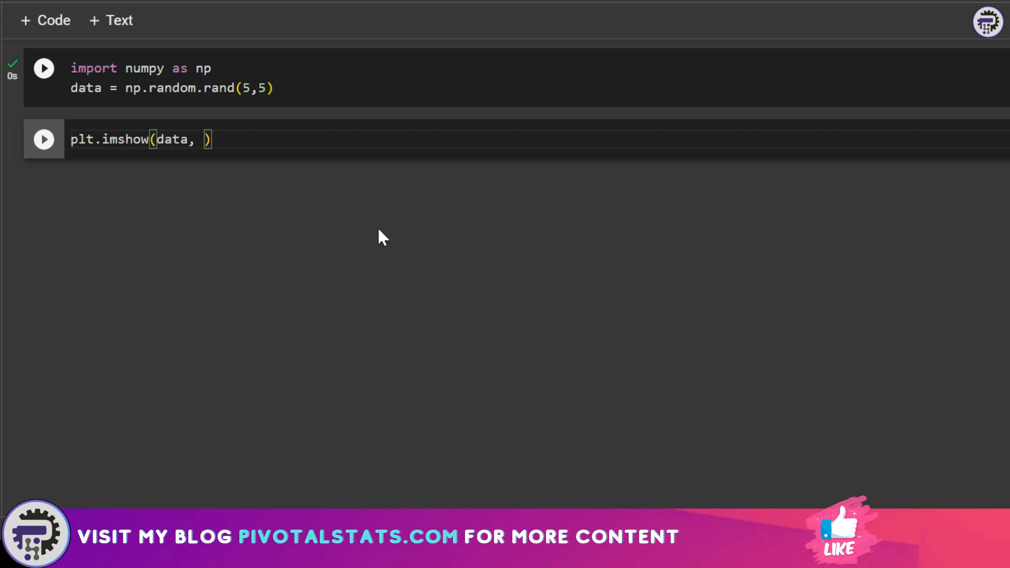
pyautogui.write("cmap = ''")
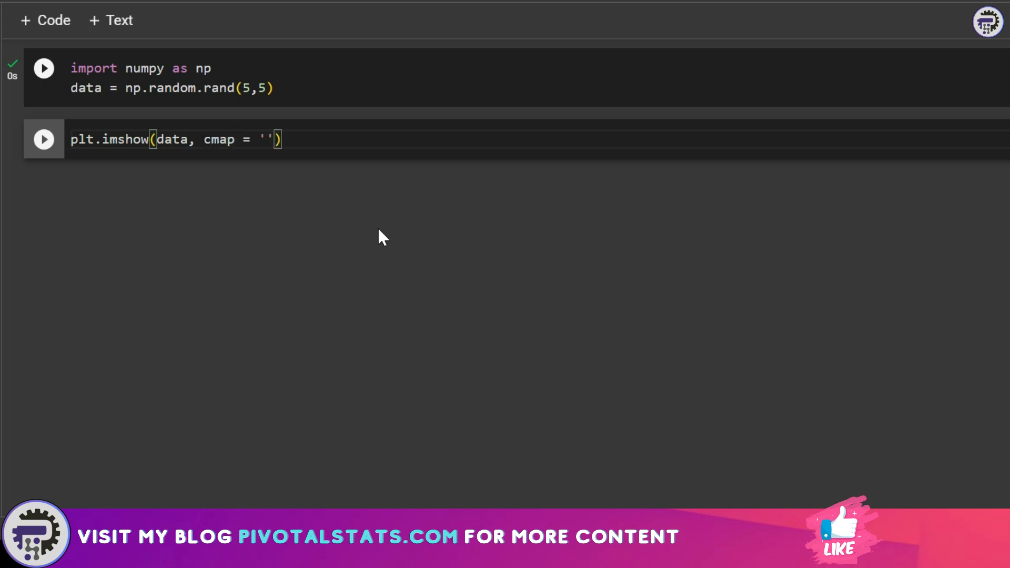
pyautogui.write('viridis')
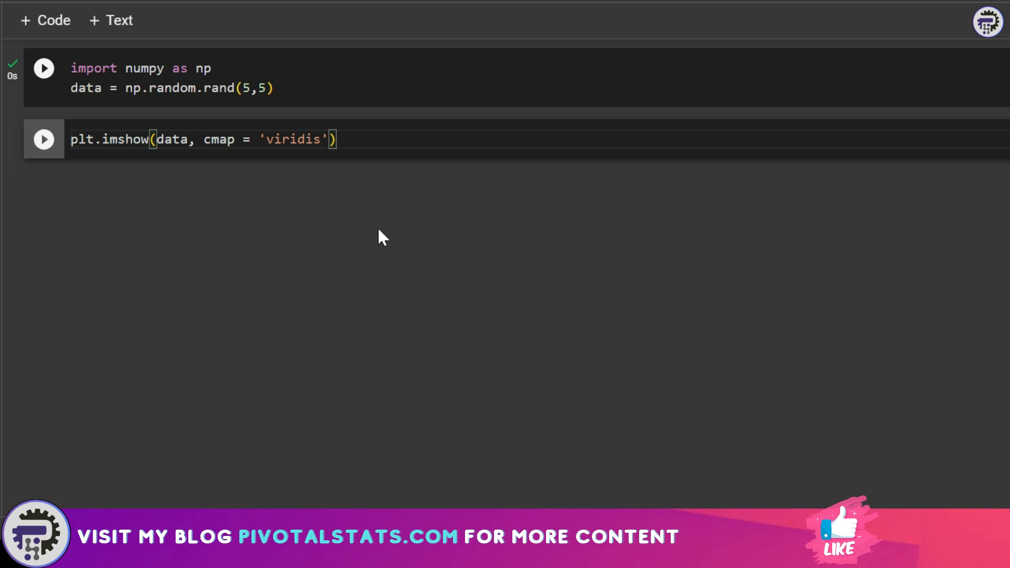
pyautogui.click(336, 139)
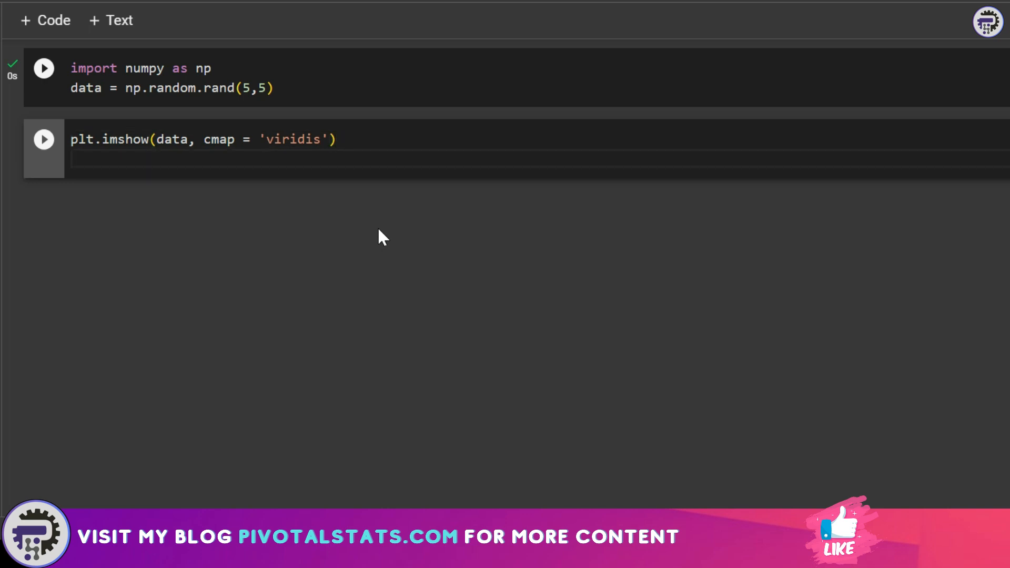
# - Add plt.colorbar(), plt.title('Heatmap') and plt.show(), run it, and start the next cell
pyautogui.write('plt.')
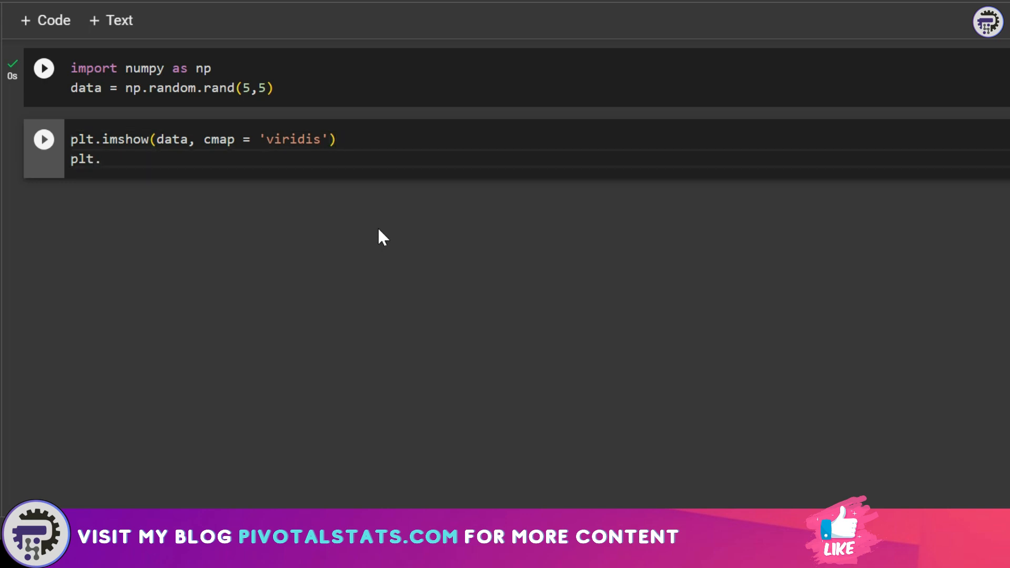
pyautogui.write('color')
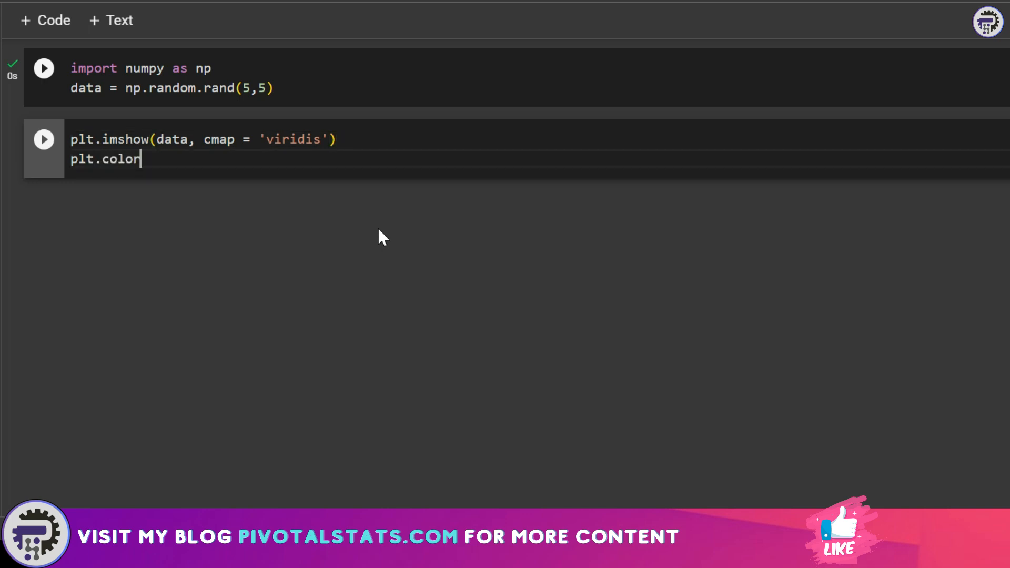
pyautogui.write('bar()')
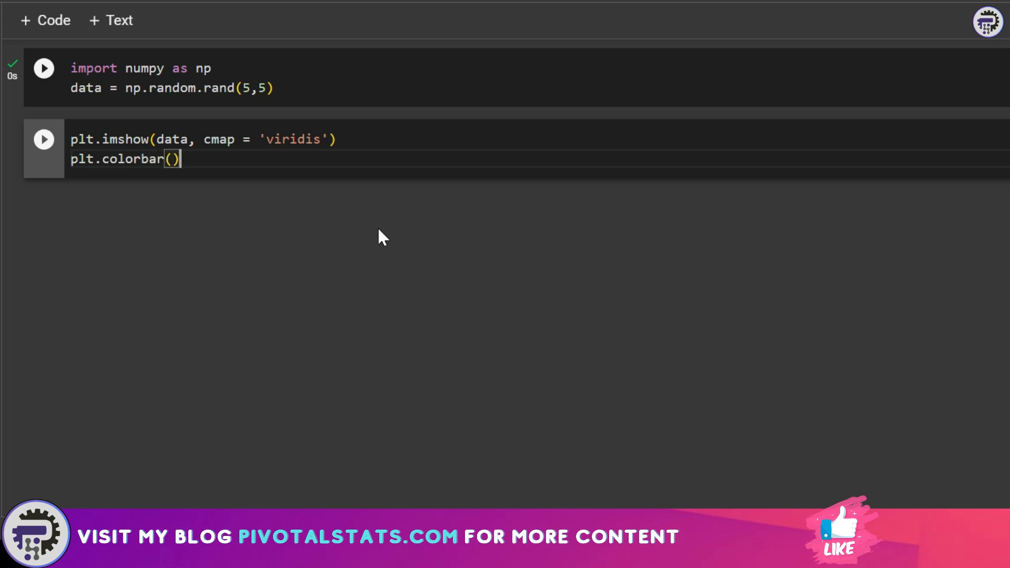
pyautogui.write('plt')
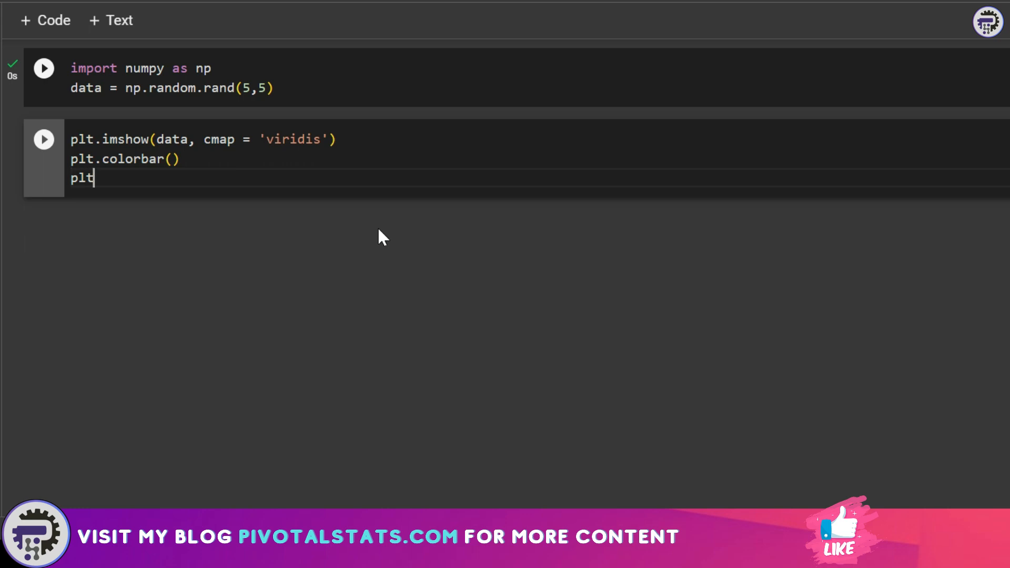
pyautogui.write(".title('Heatp")
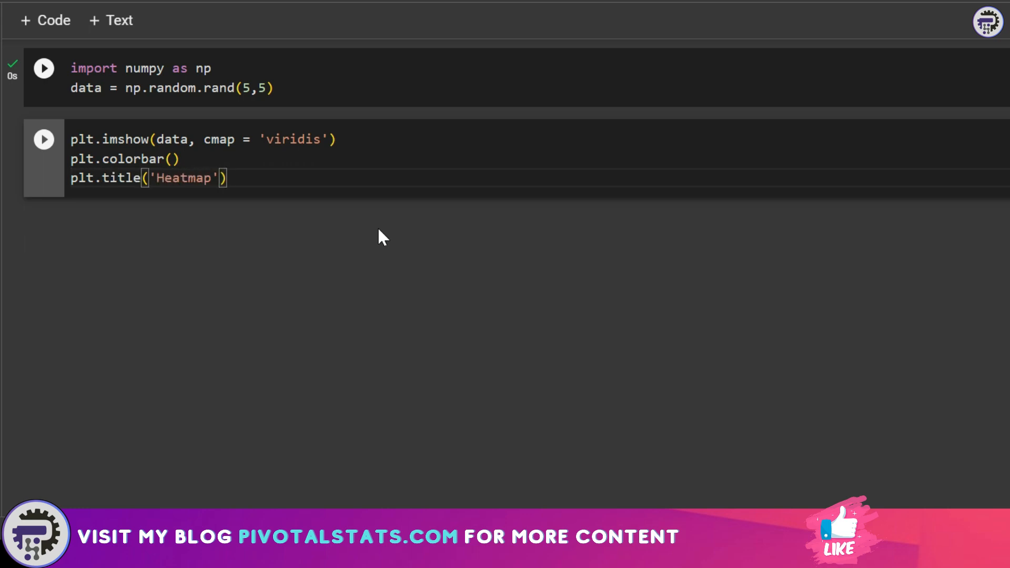
pyautogui.write('plt.sh')
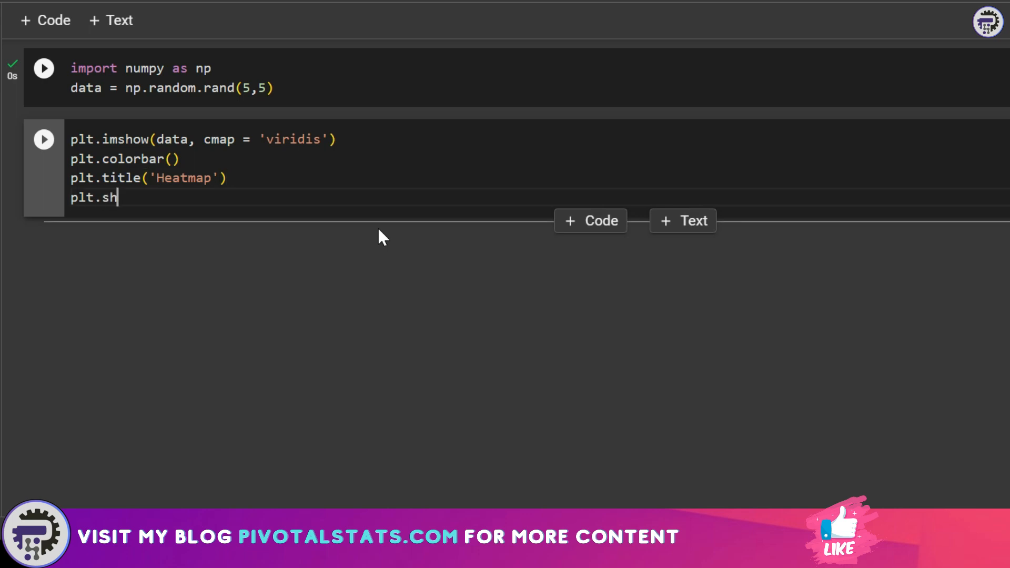
pyautogui.write('ow()')
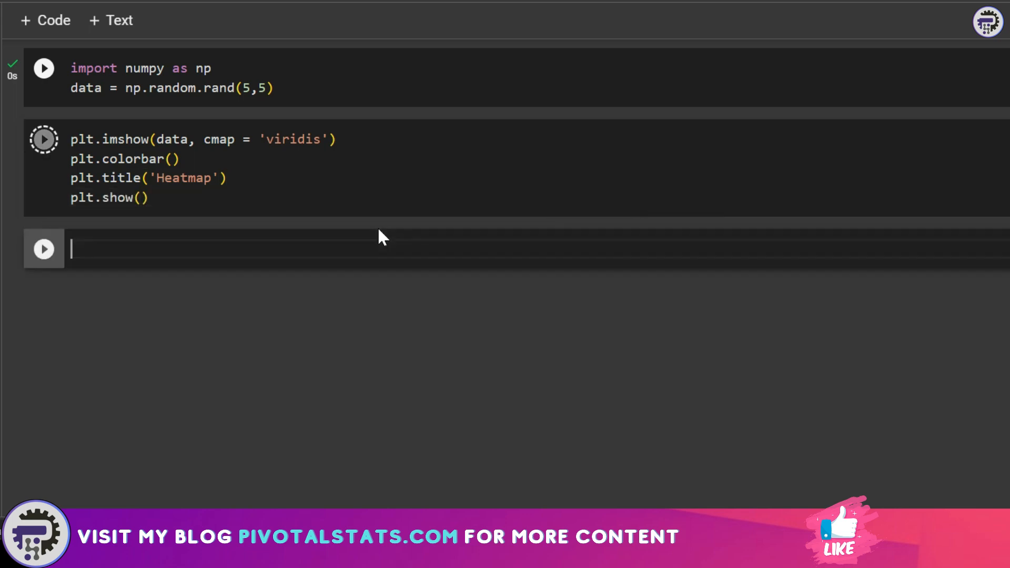
pyautogui.click(43, 139)
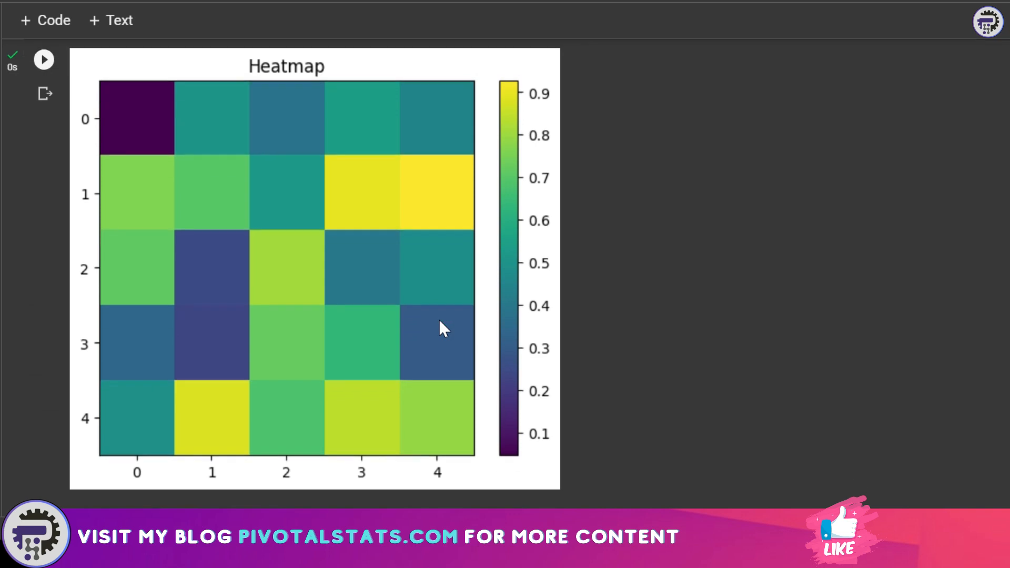
pyautogui.scroll(-3)
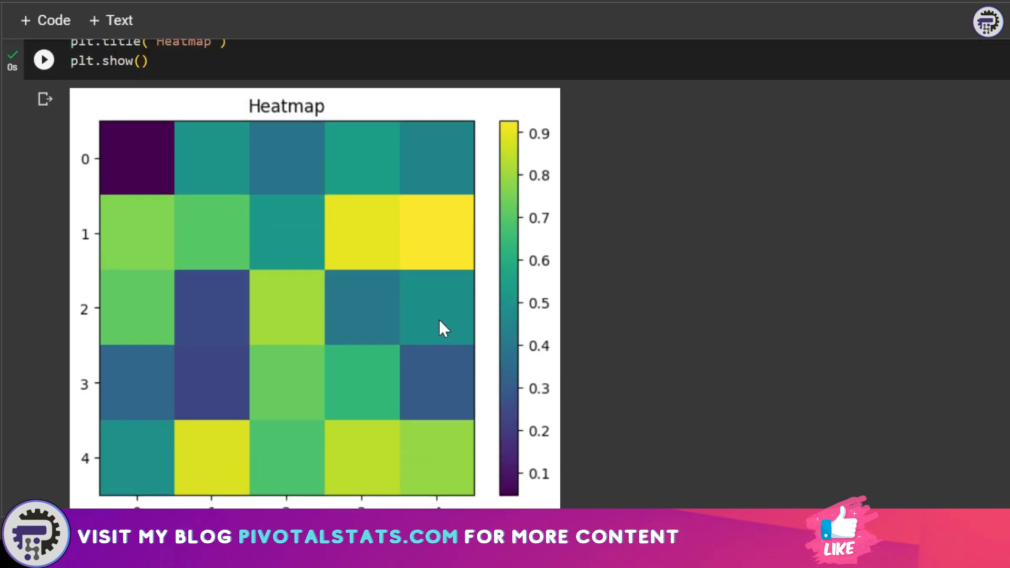
pyautogui.scroll(-3)
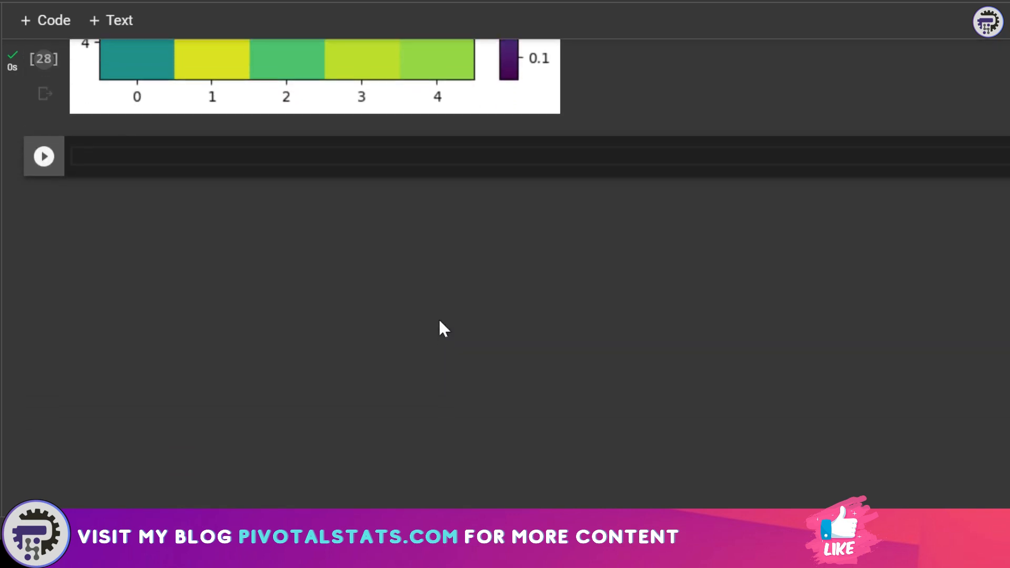
pyautogui.write('s')
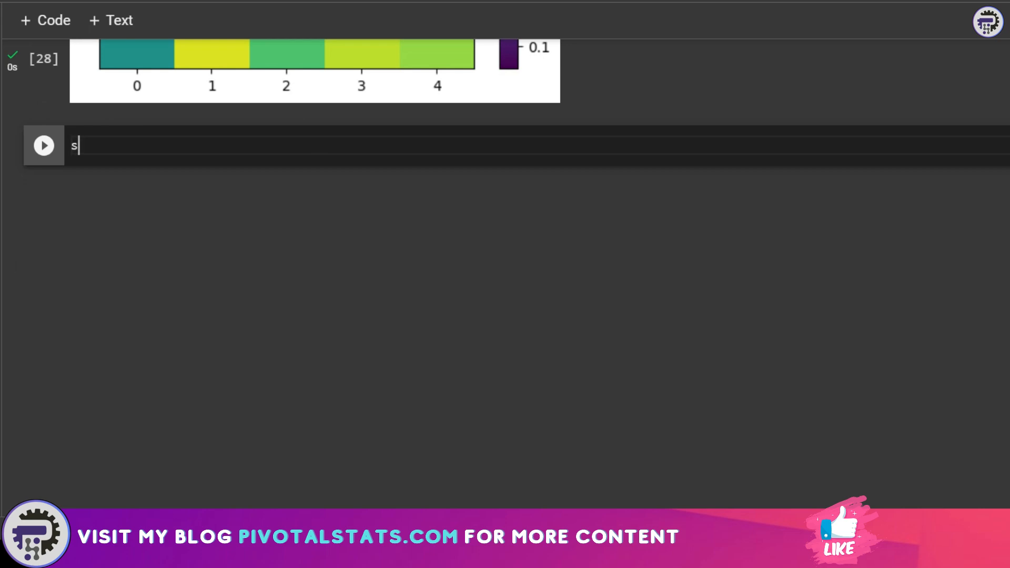
# - Run sns.heatmap(data, cmap='viridis') with plt.show to render the seaborn heatmap
pyautogui.write('ns.heatmap(data,')
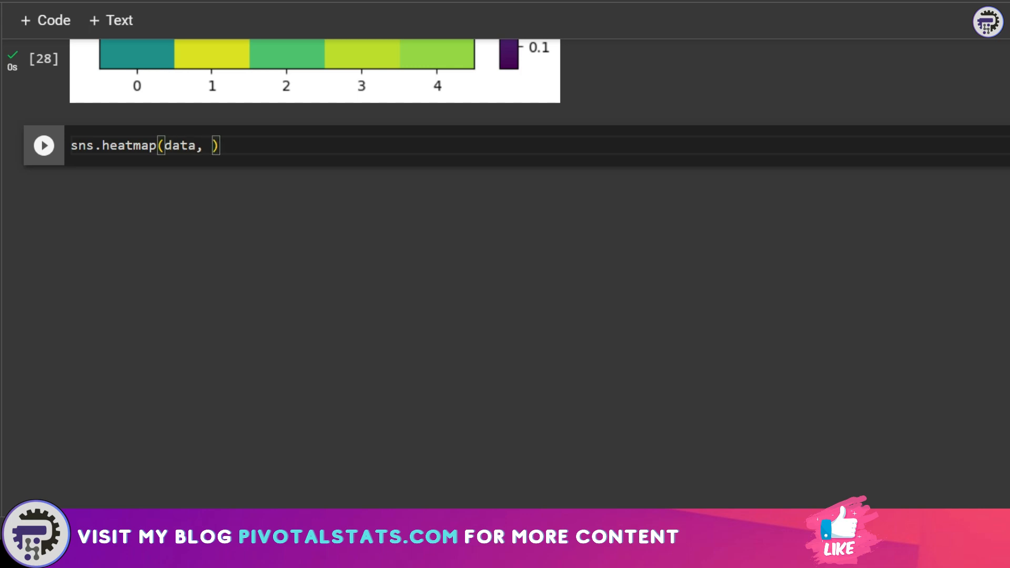
pyautogui.write('cmap =')
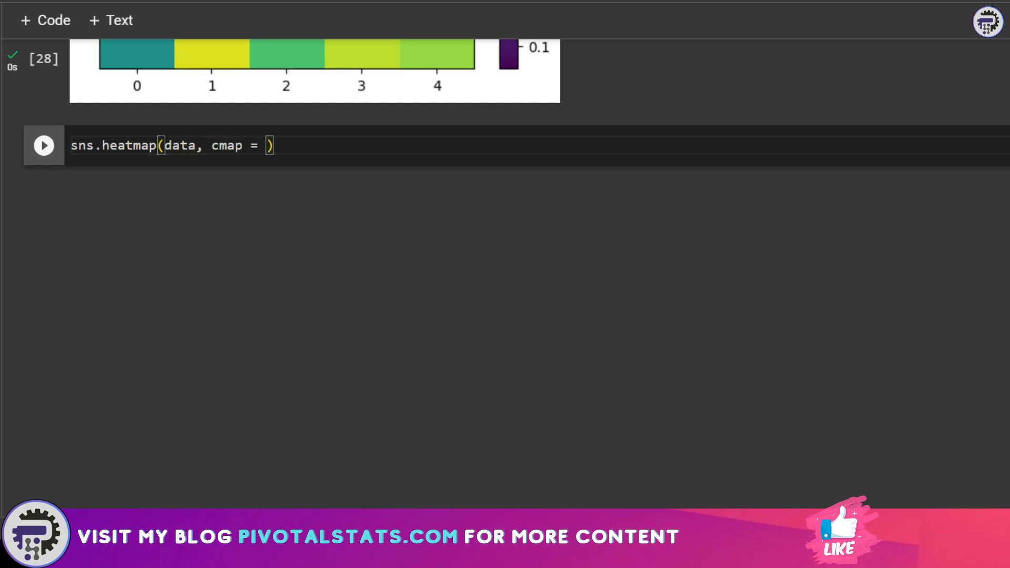
pyautogui.write("'viridis'")
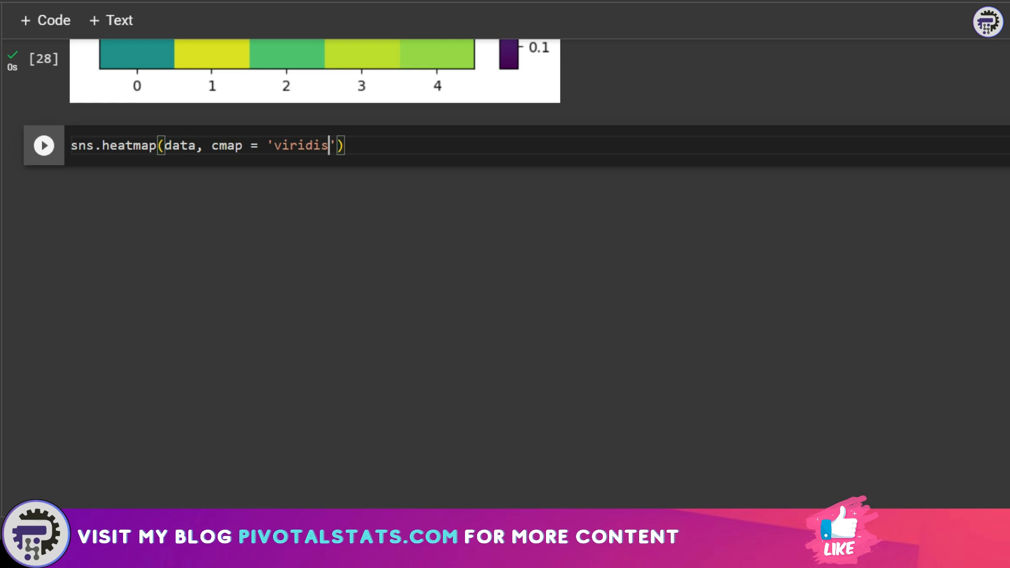
pyautogui.press('enter')
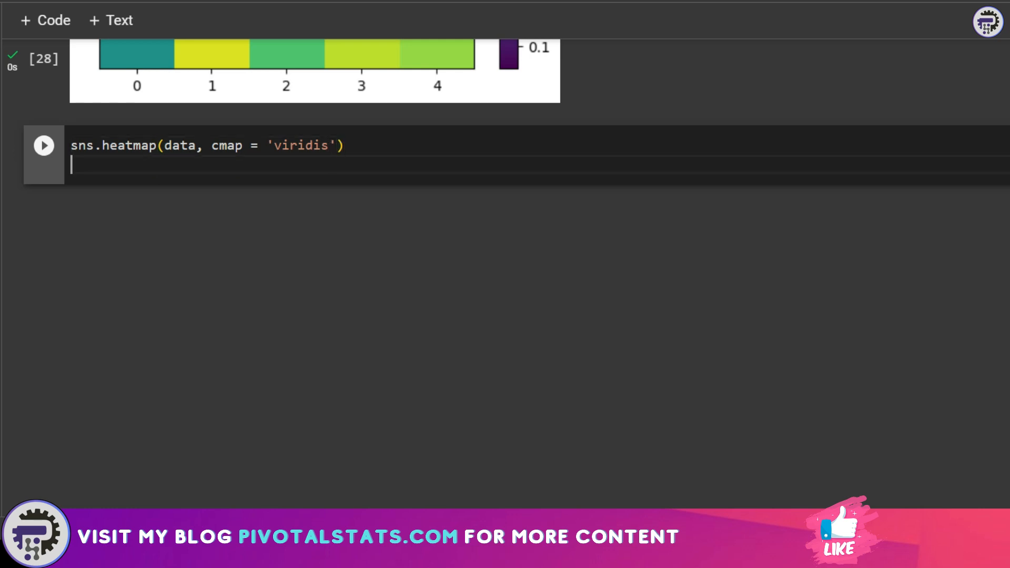
pyautogui.write('plt.show(')
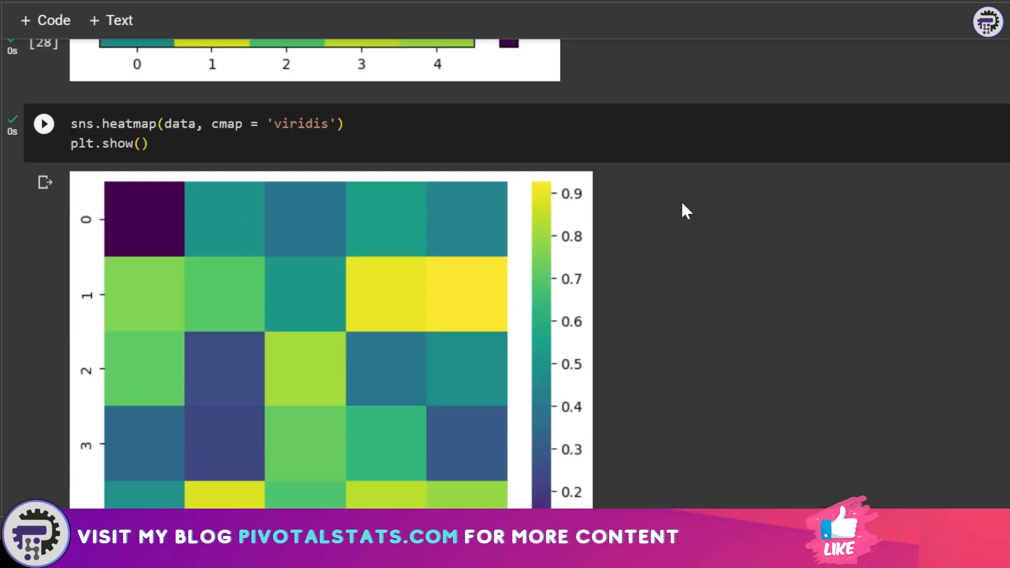
pyautogui.scroll(-3)
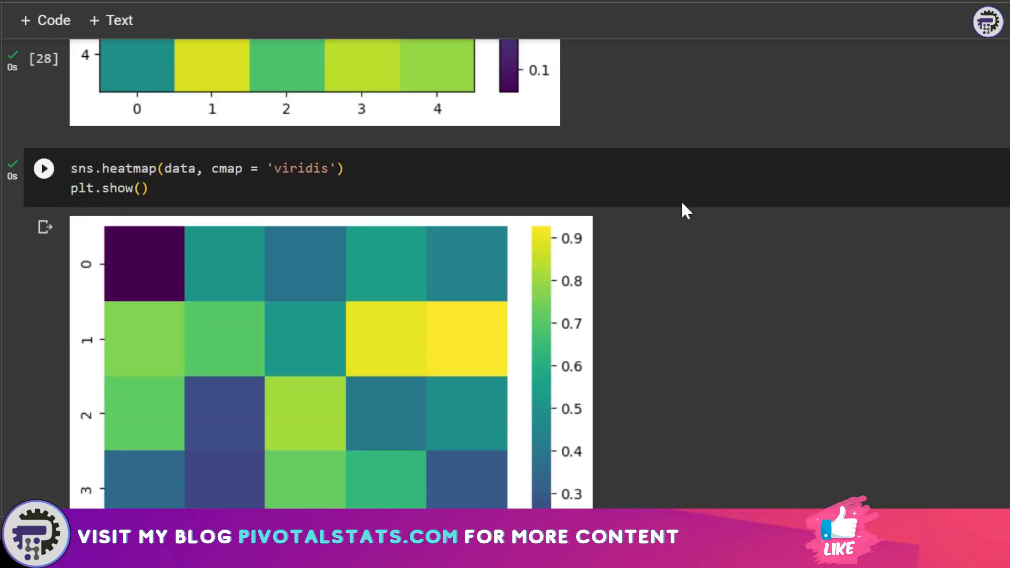
pyautogui.scroll(-3)
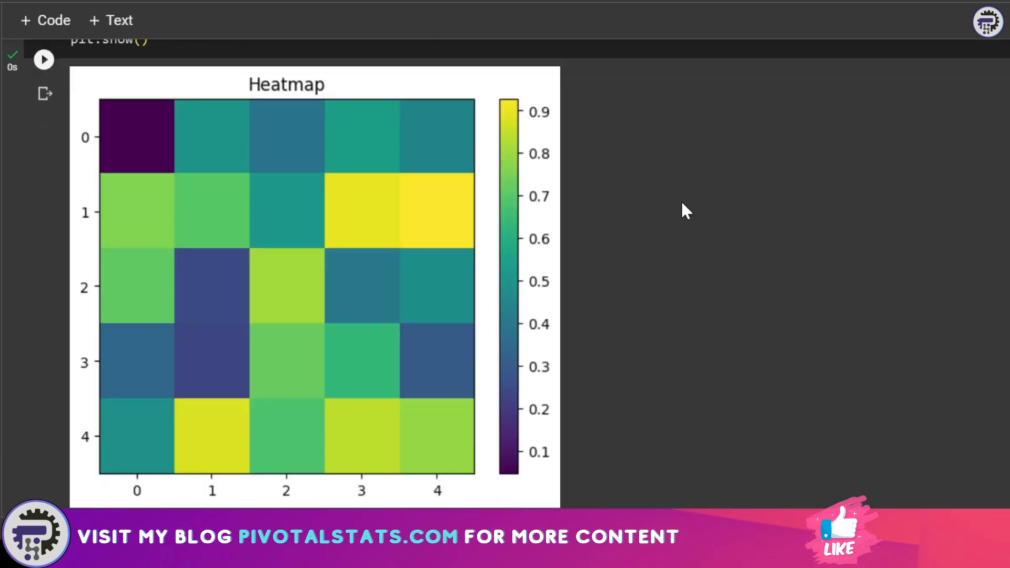
pyautogui.scroll(-3)
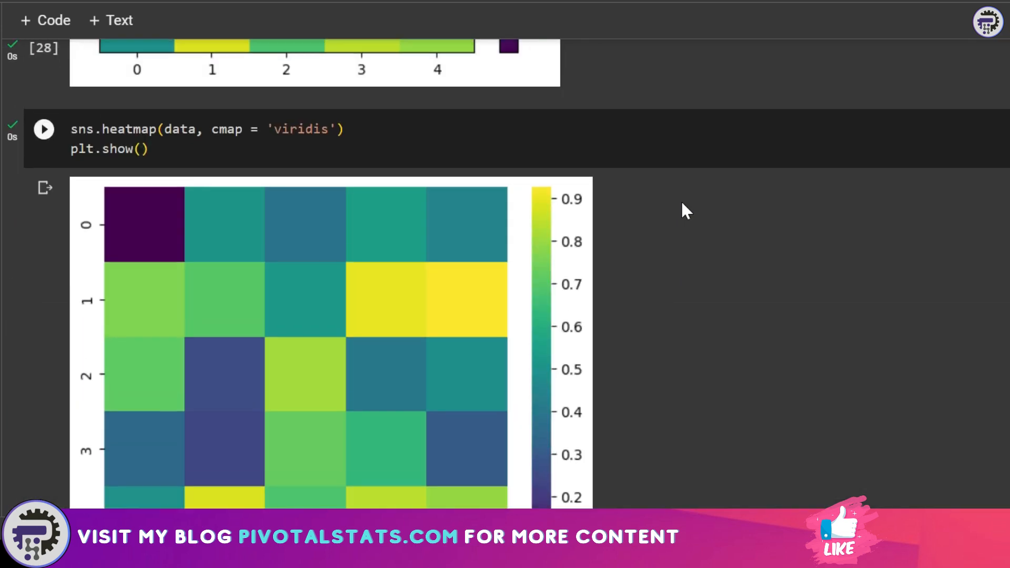
# - Write fig = px.imshow(data, color_continuous_scale='Viridis') and fig.show() for the Plotly heatmap
pyautogui.click(43, 129)
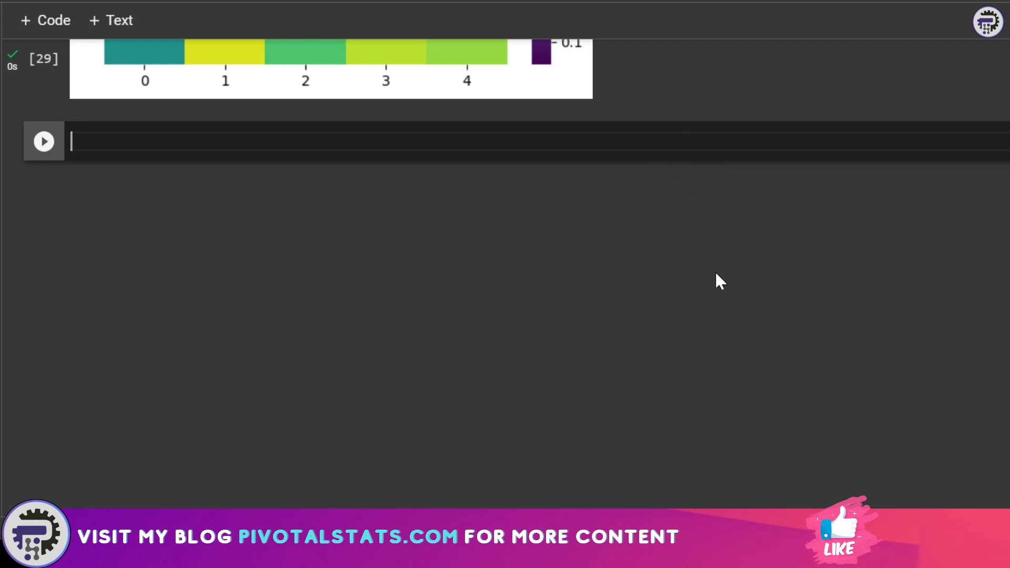
pyautogui.write('fig = px.')
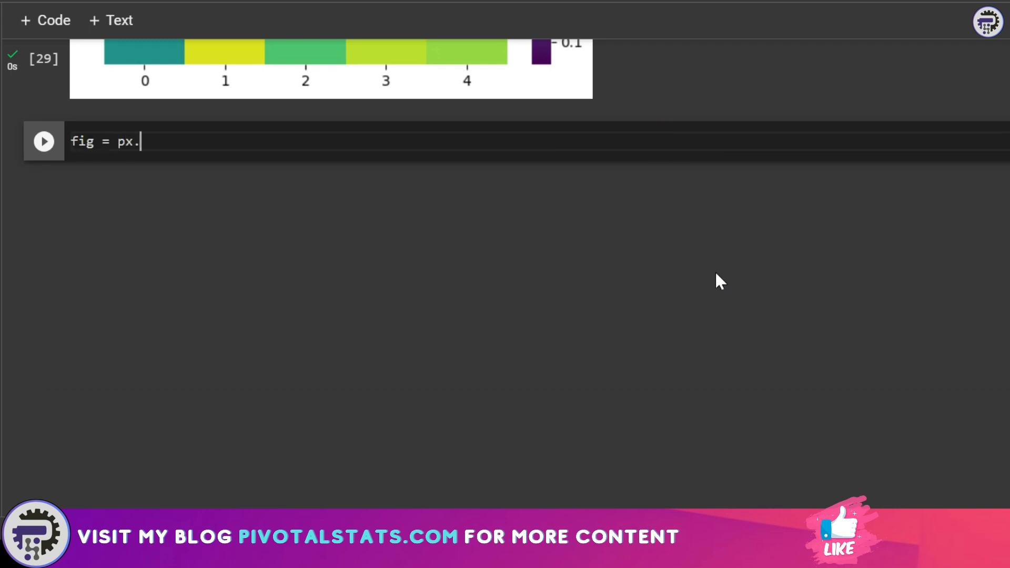
pyautogui.write('imshow()')
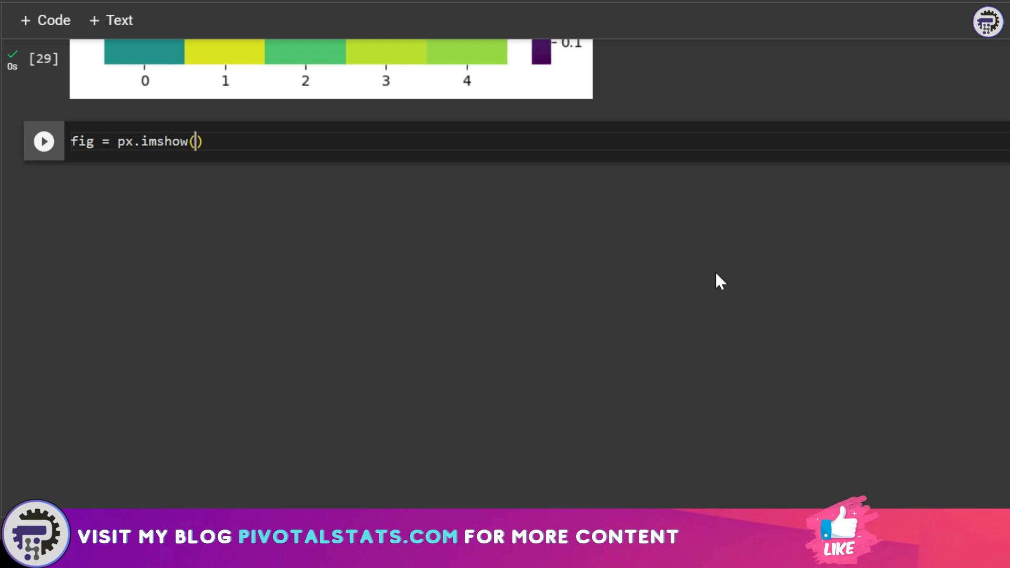
pyautogui.write('data, color_contin')
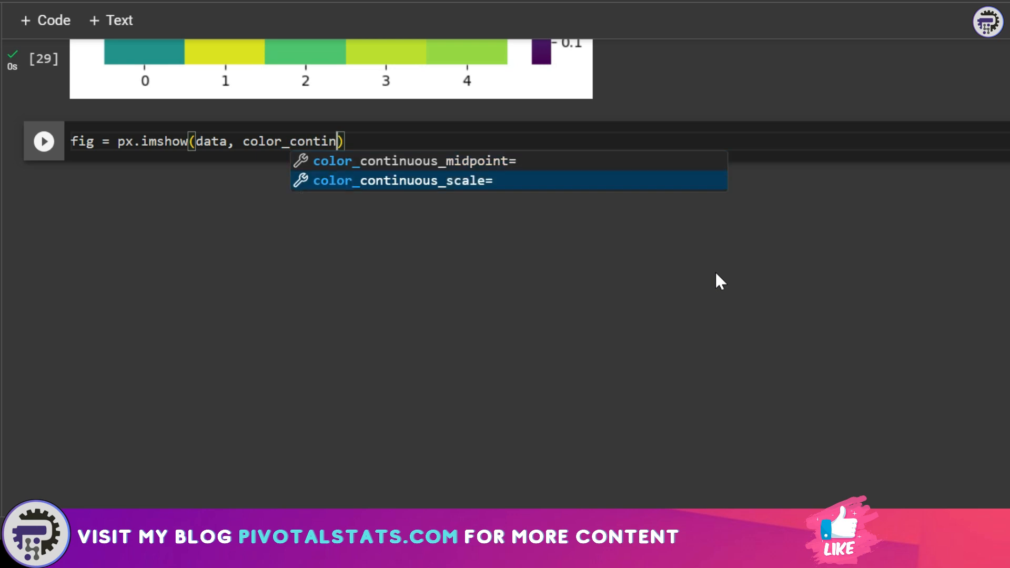
pyautogui.click(401, 180)
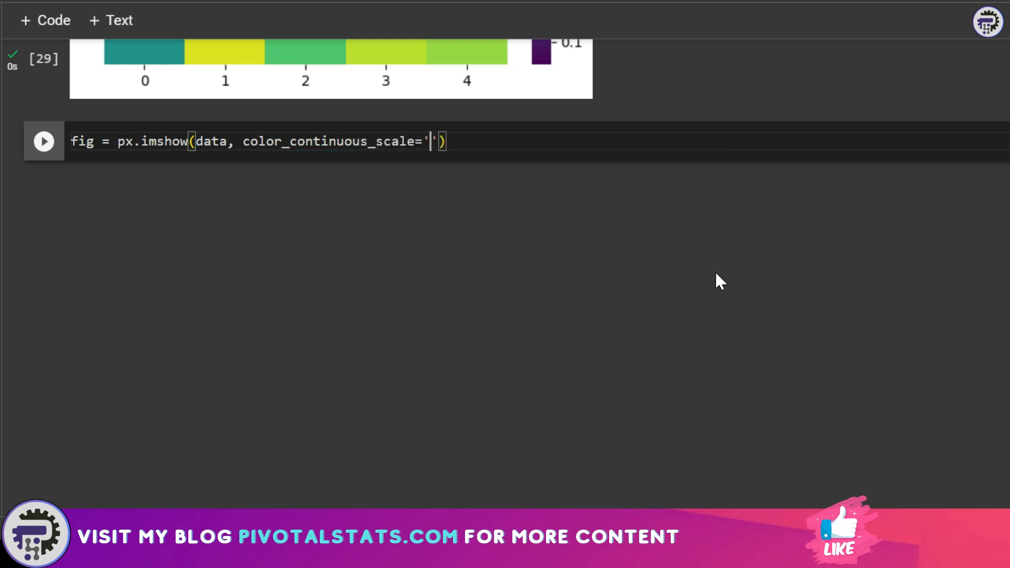
pyautogui.write('vi')
pyautogui.write('fig.show')
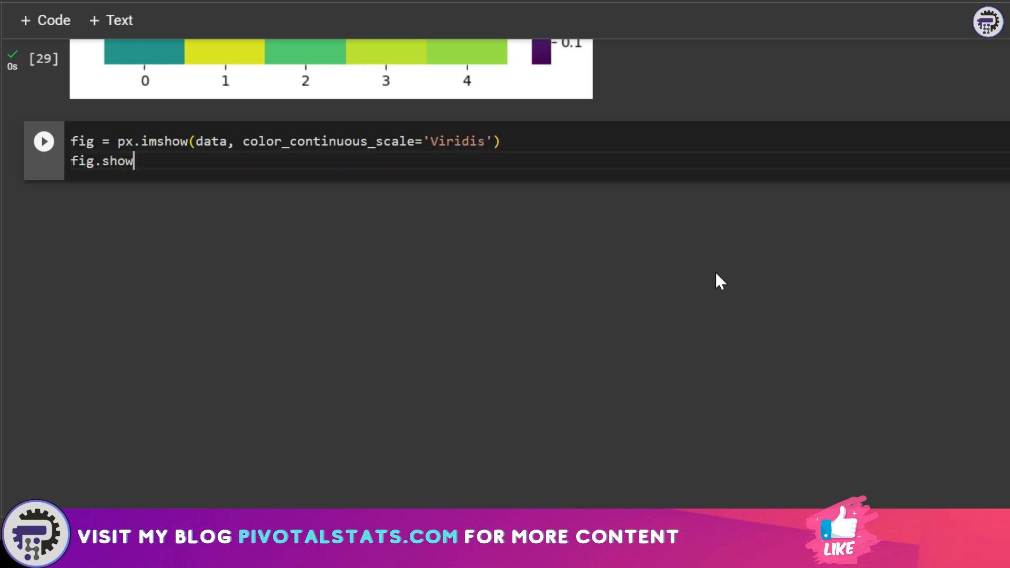
pyautogui.write('()')
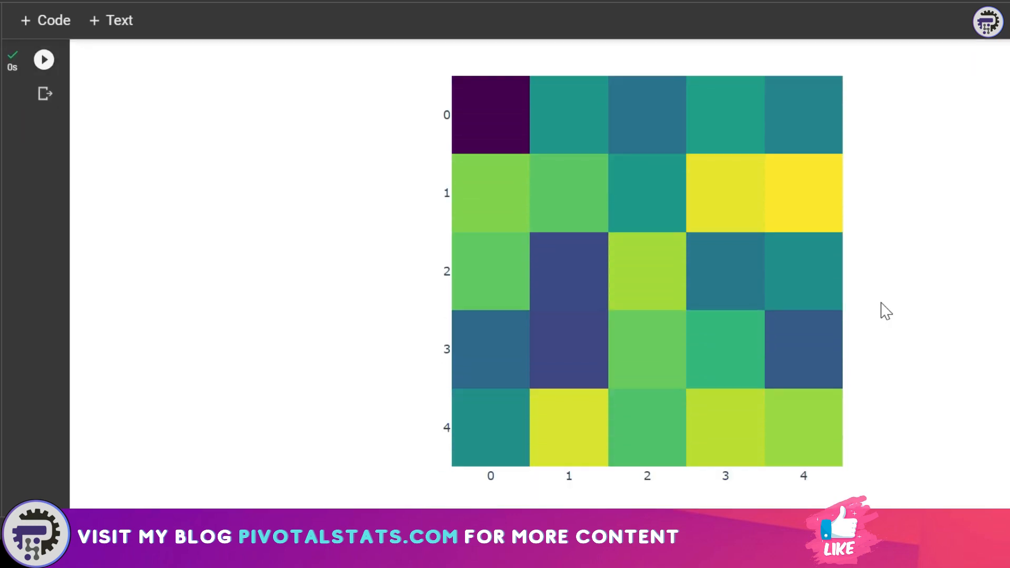
pyautogui.moveTo(569, 209)
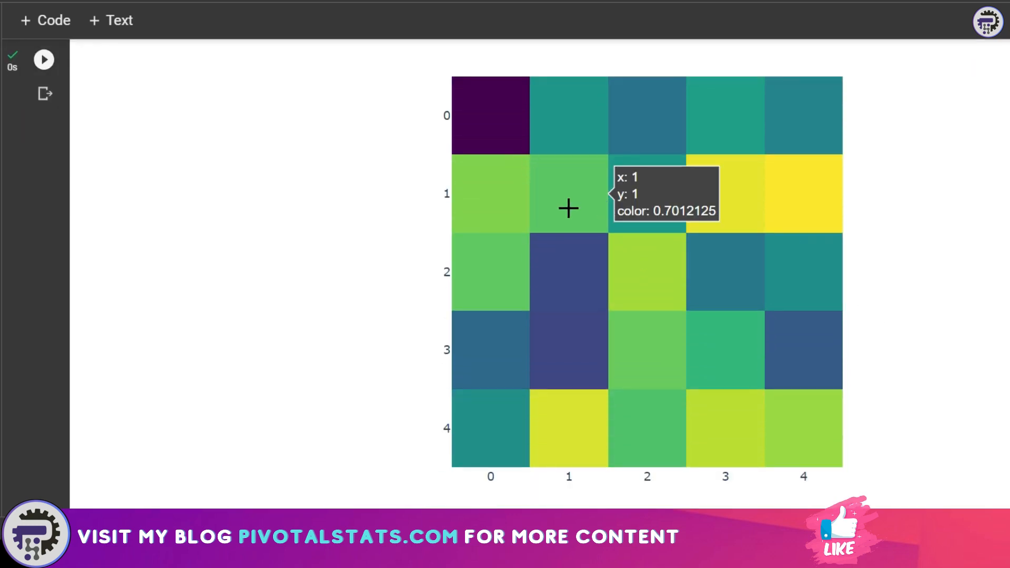